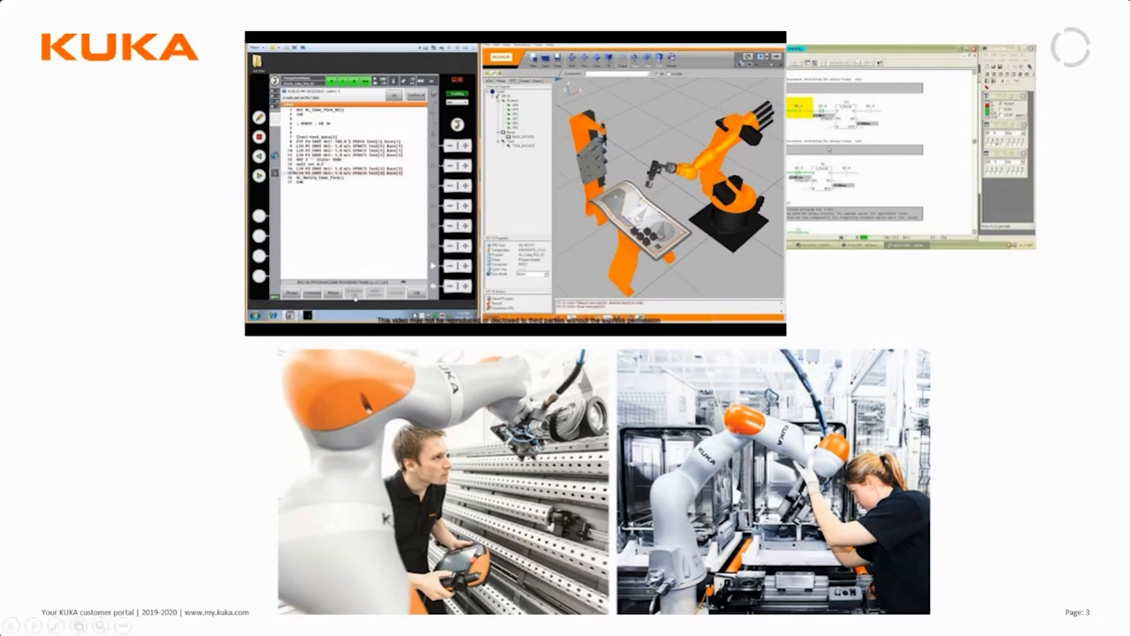
{"action": "mouse_move", "coordinate": [10, 613]}
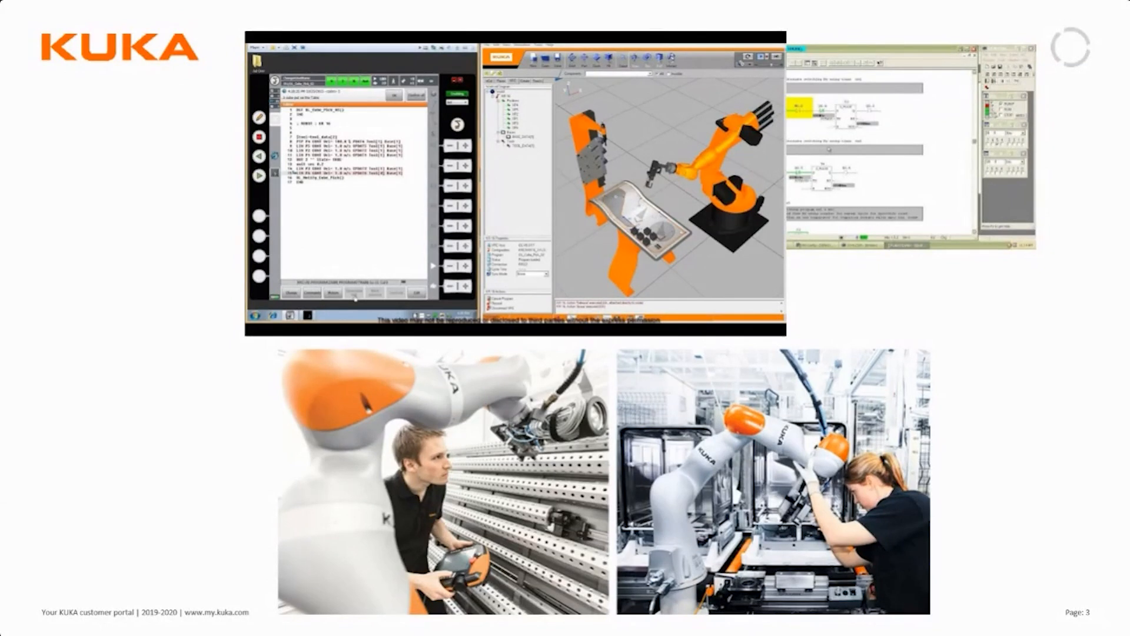
{"action": "mouse_move", "coordinate": [258, 431]}
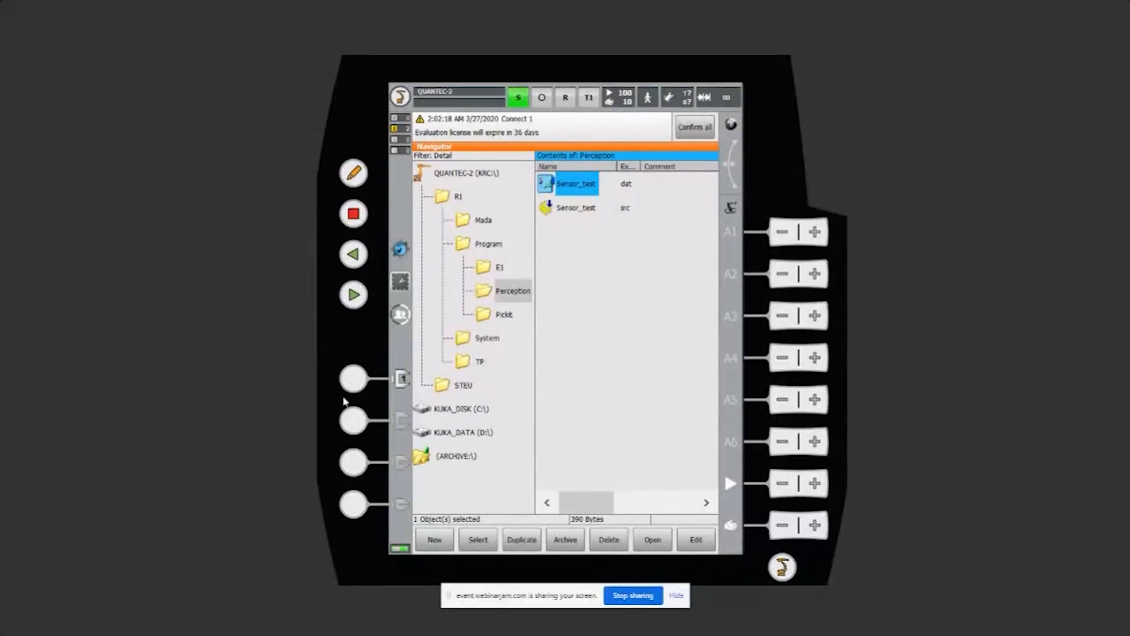
{"action": "mouse_move", "coordinate": [340, 399]}
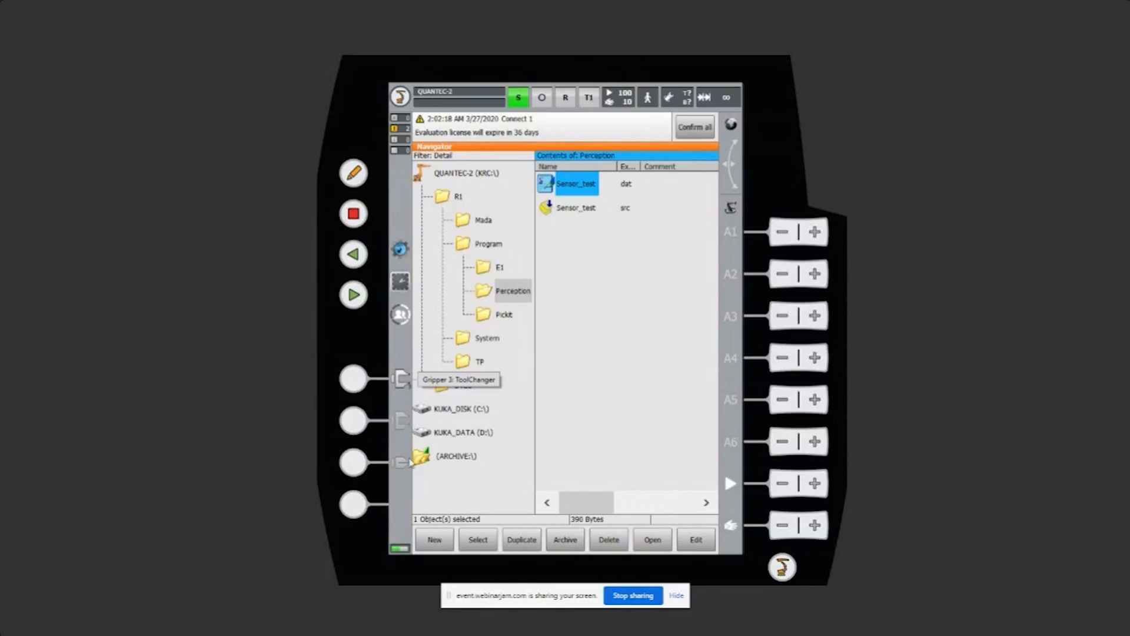
{"action": "mouse_move", "coordinate": [353, 381]}
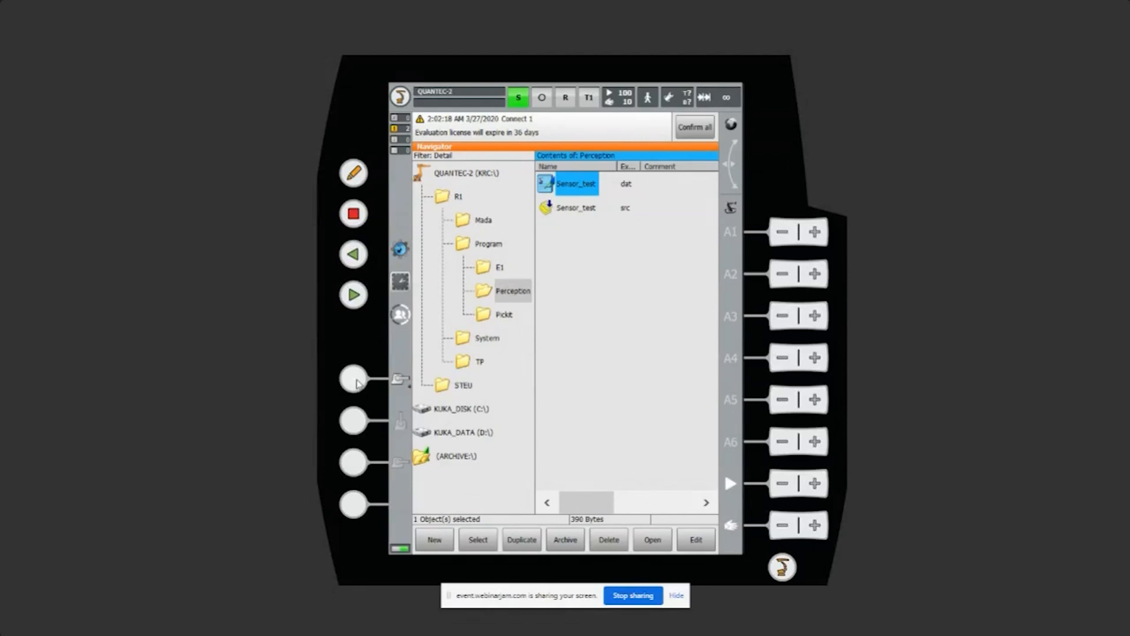
Make QUANTEC-2 the active controller and open the GripperSpotTech (V4.2.1) option's configuration editor.
{"action": "left_click", "coordinate": [352, 379]}
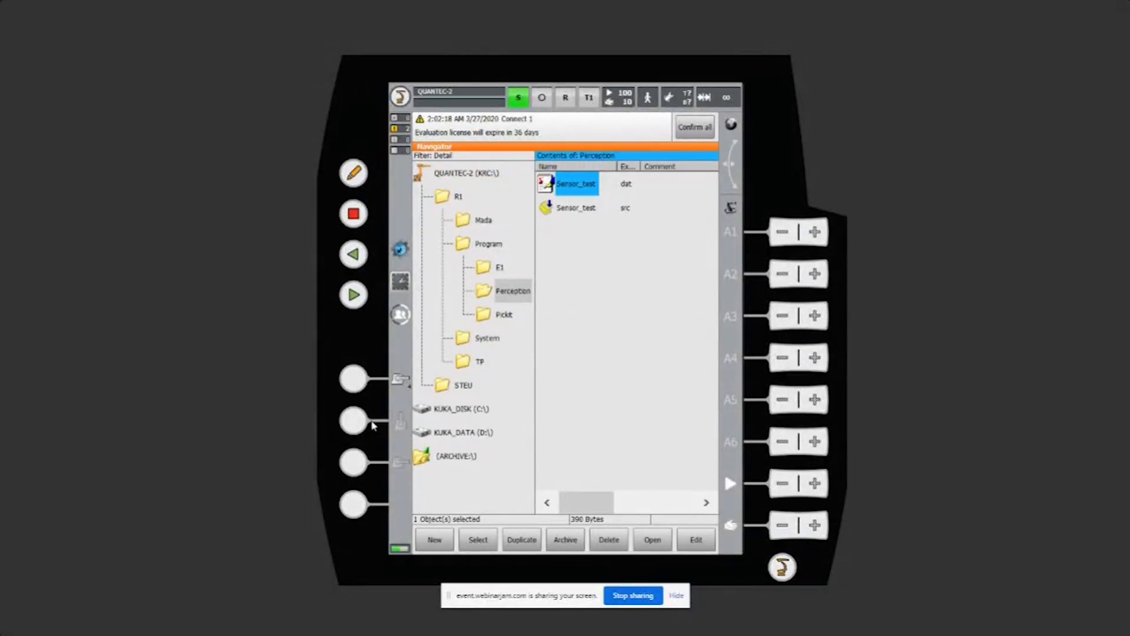
{"action": "mouse_move", "coordinate": [465, 445]}
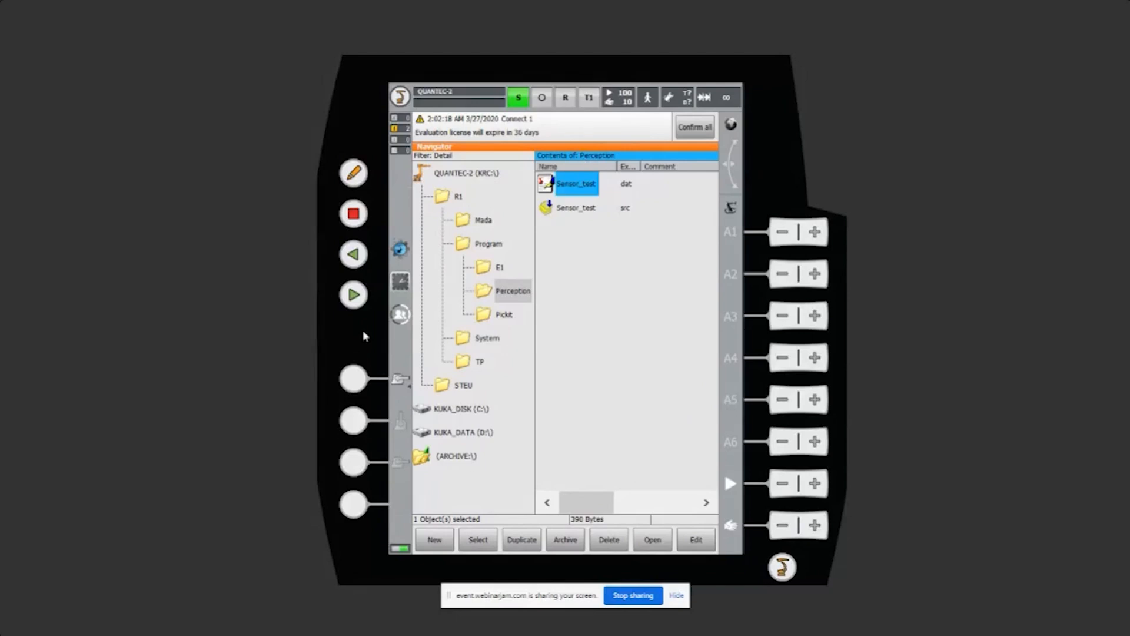
{"action": "mouse_move", "coordinate": [570, 431]}
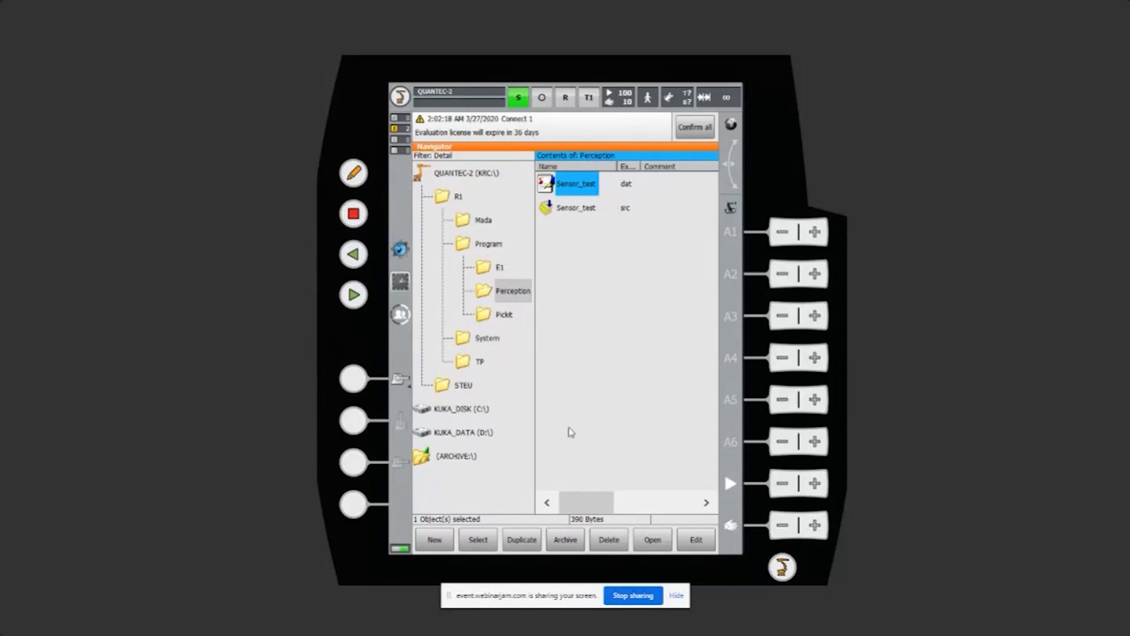
{"action": "mouse_move", "coordinate": [612, 225]}
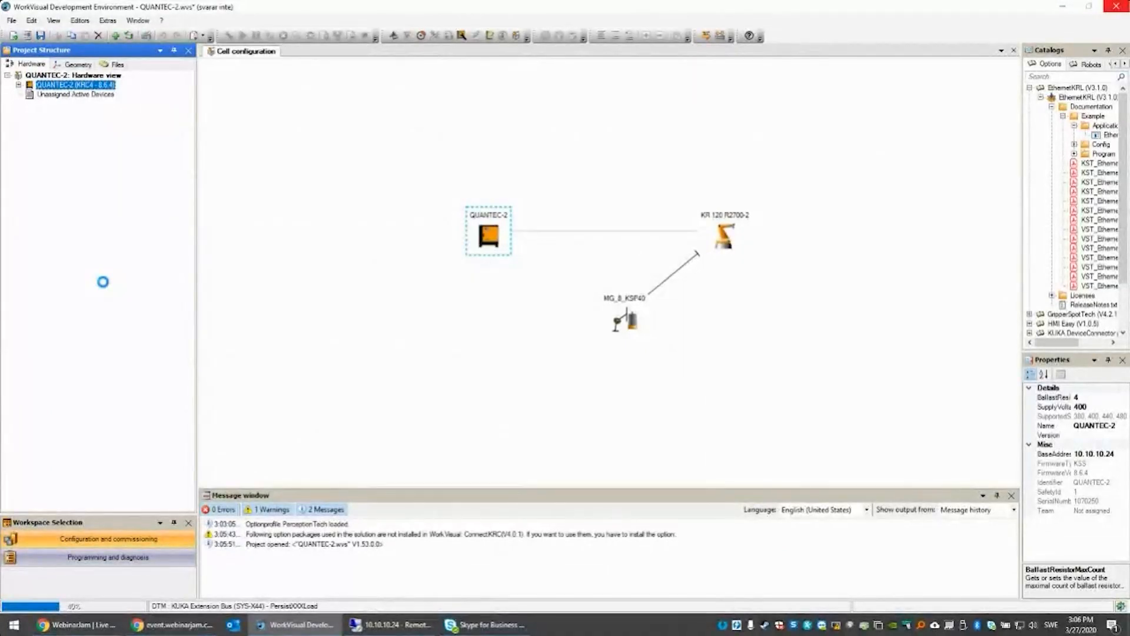
{"action": "left_click", "coordinate": [313, 51]}
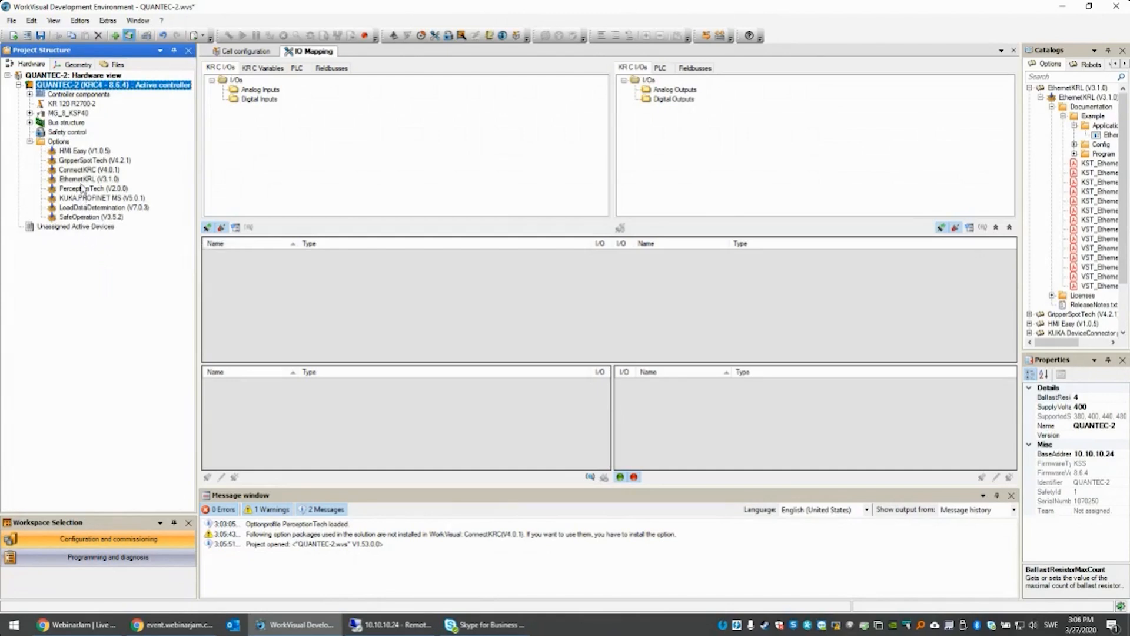
{"action": "left_click", "coordinate": [94, 160]}
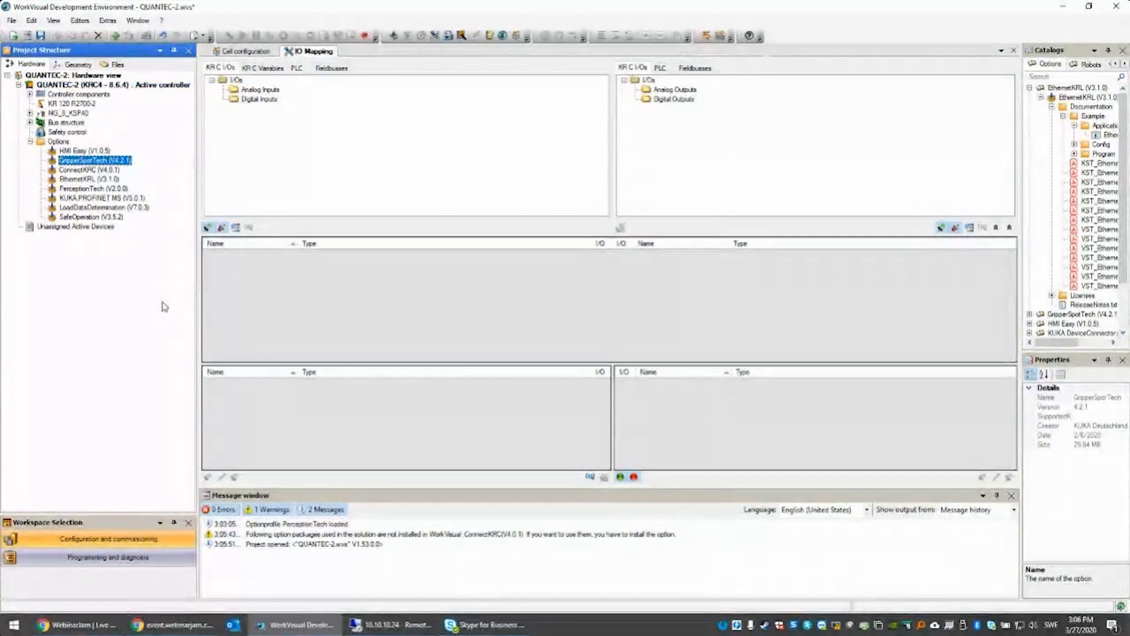
{"action": "double_click", "coordinate": [95, 160]}
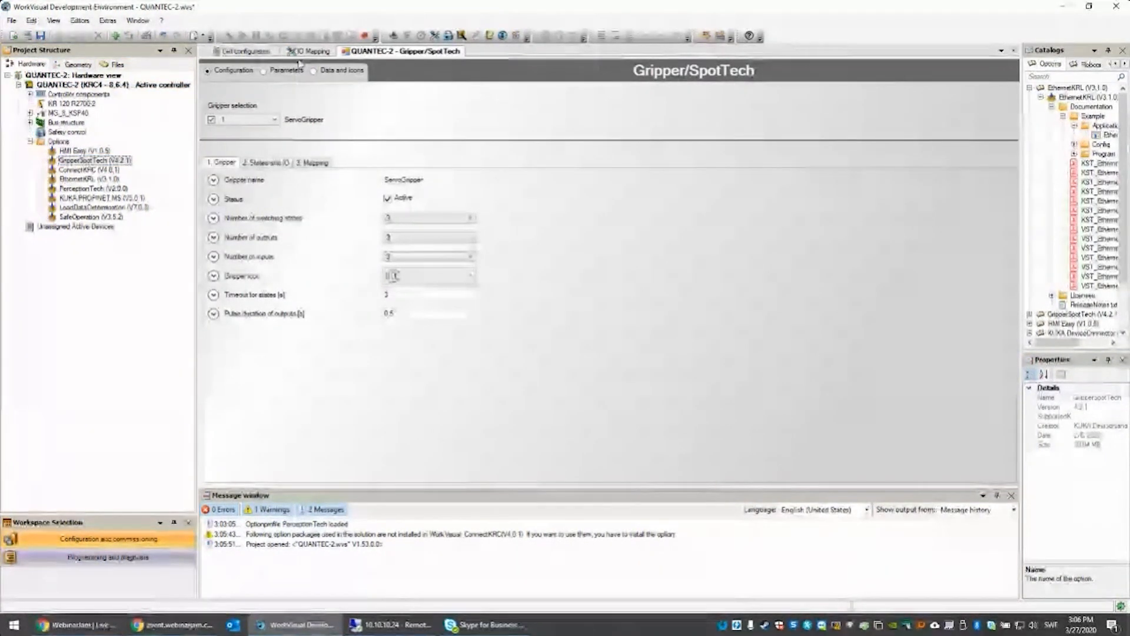
{"action": "left_click", "coordinate": [274, 120]}
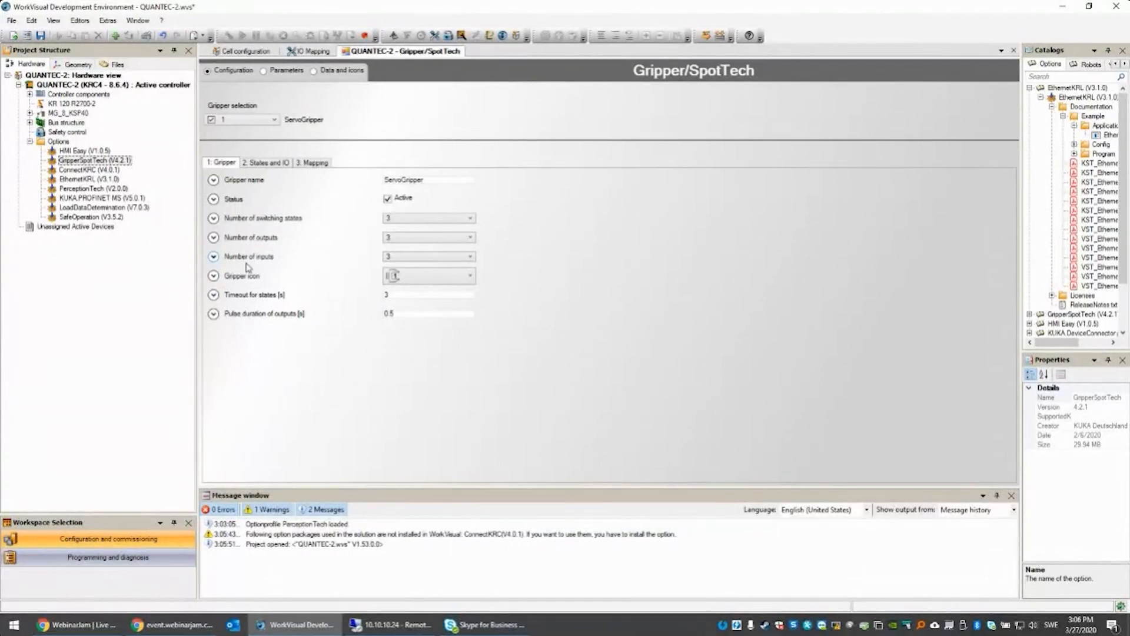
{"action": "mouse_move", "coordinate": [414, 196]}
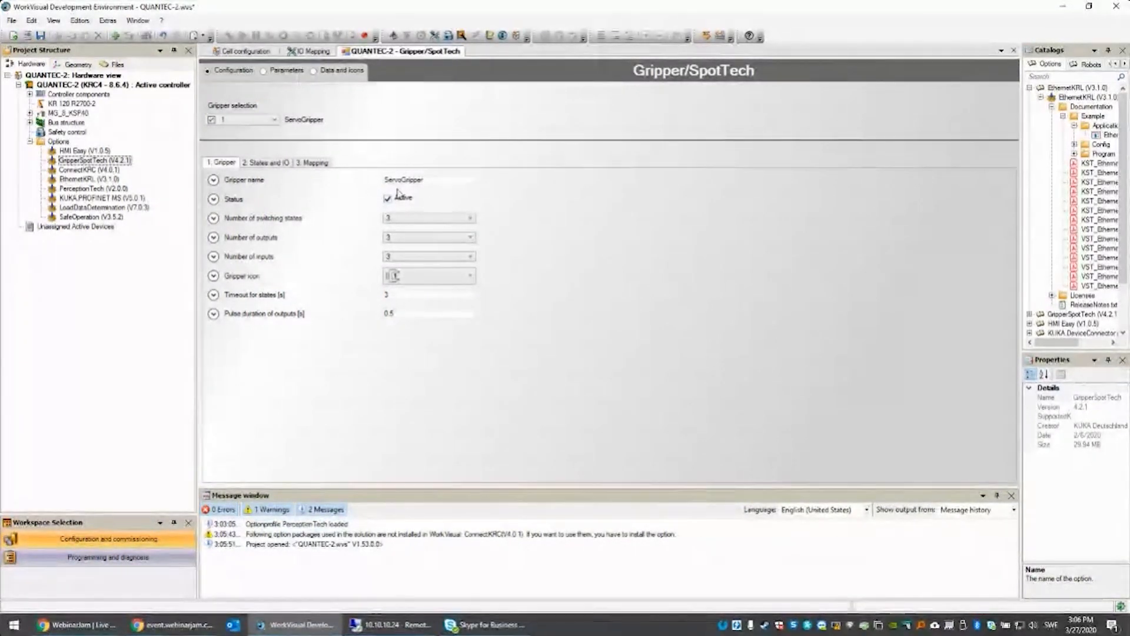
{"action": "left_click", "coordinate": [389, 196]}
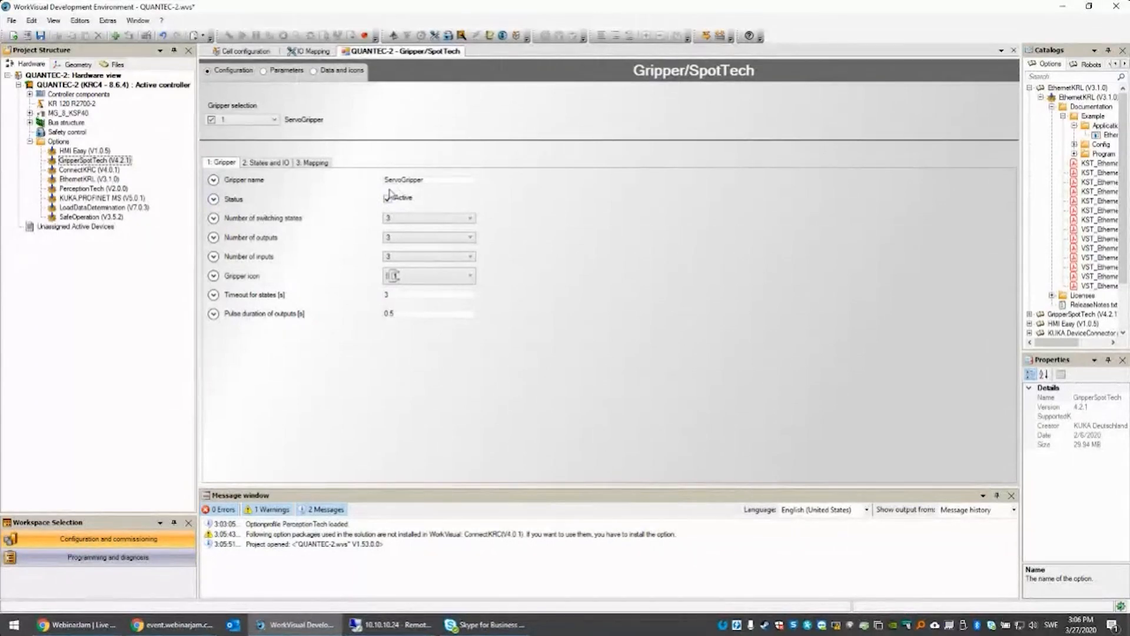
{"action": "left_click", "coordinate": [388, 198]}
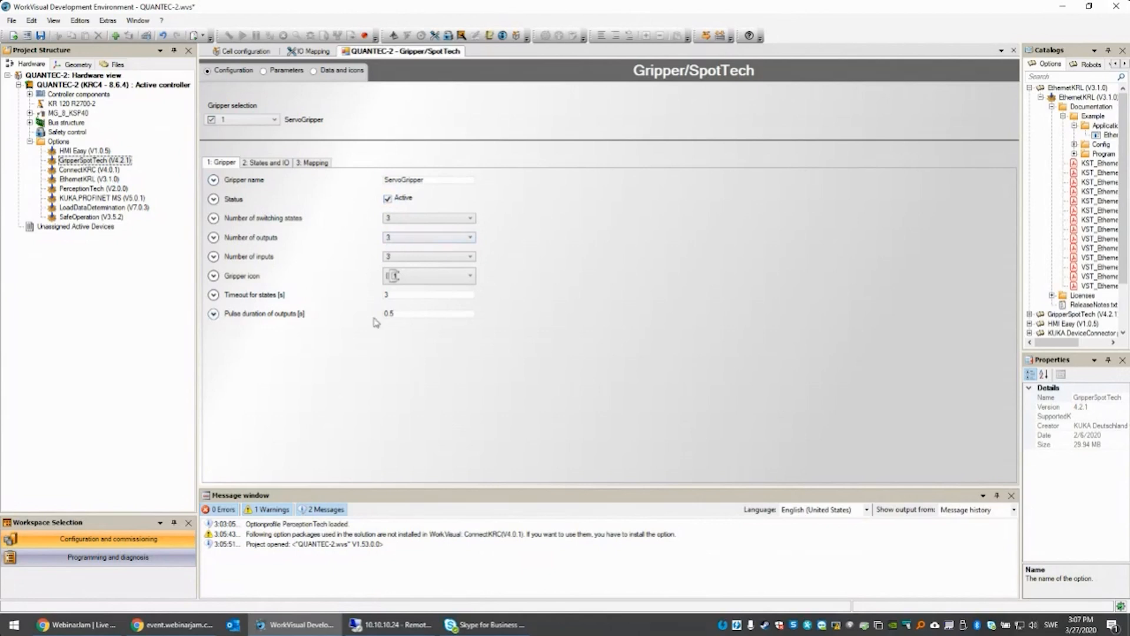
{"action": "mouse_move", "coordinate": [257, 202]}
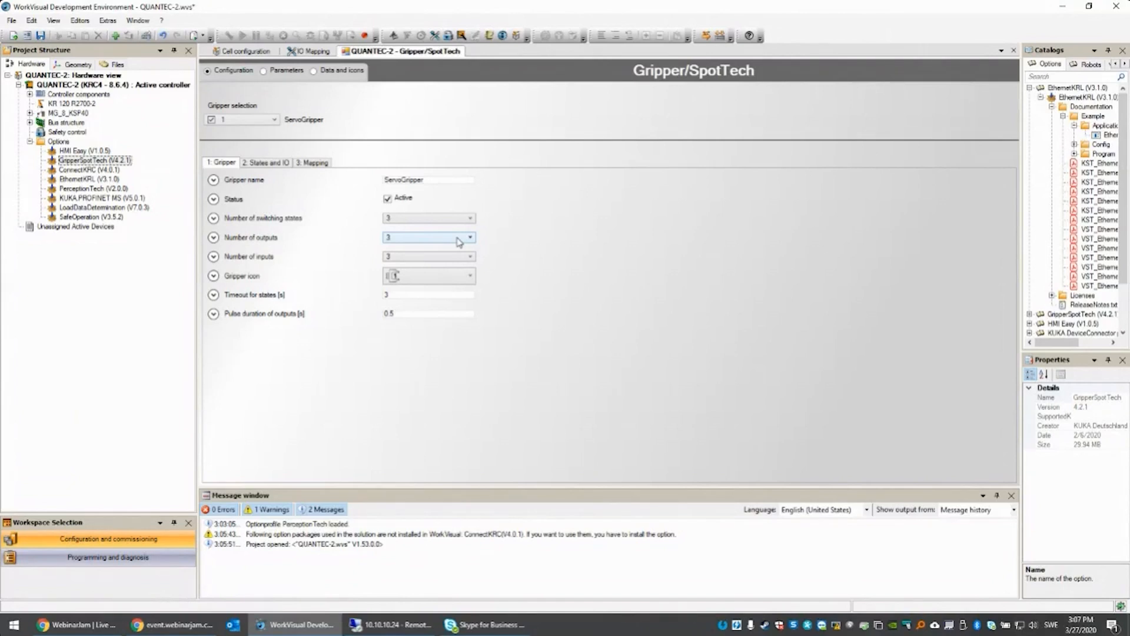
{"action": "left_click", "coordinate": [470, 218]}
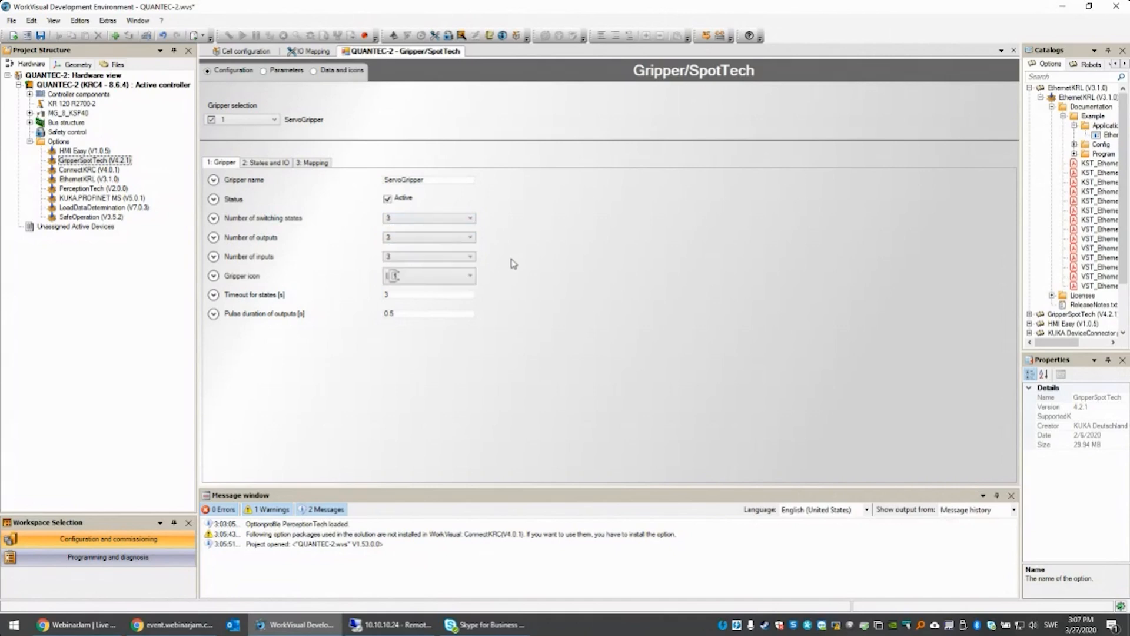
{"action": "left_click", "coordinate": [469, 237]}
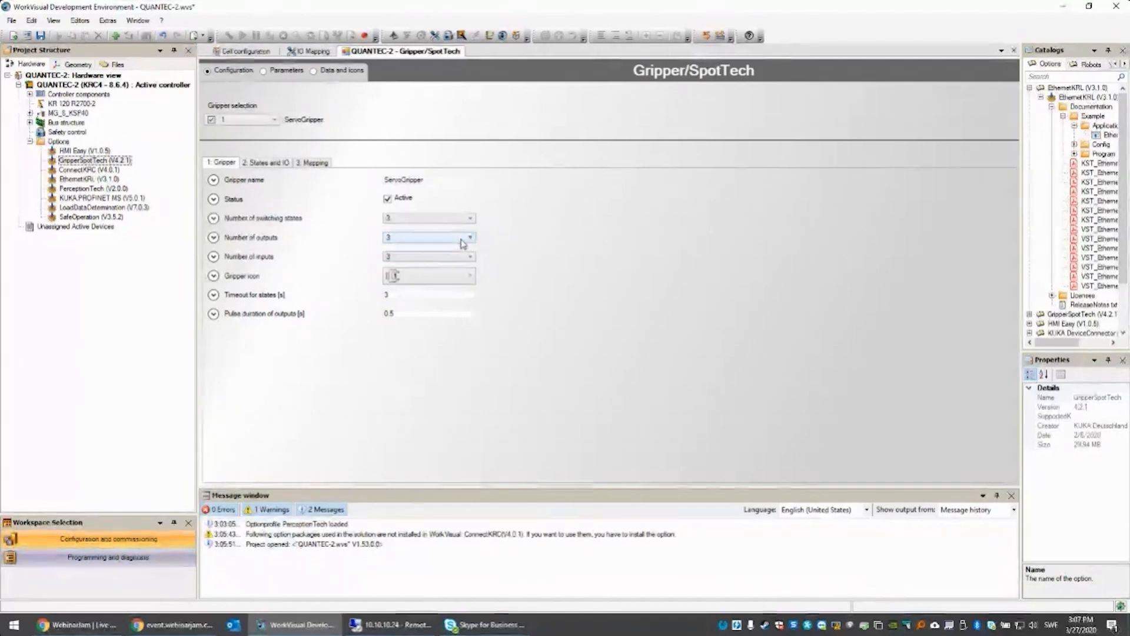
{"action": "left_click", "coordinate": [469, 257]}
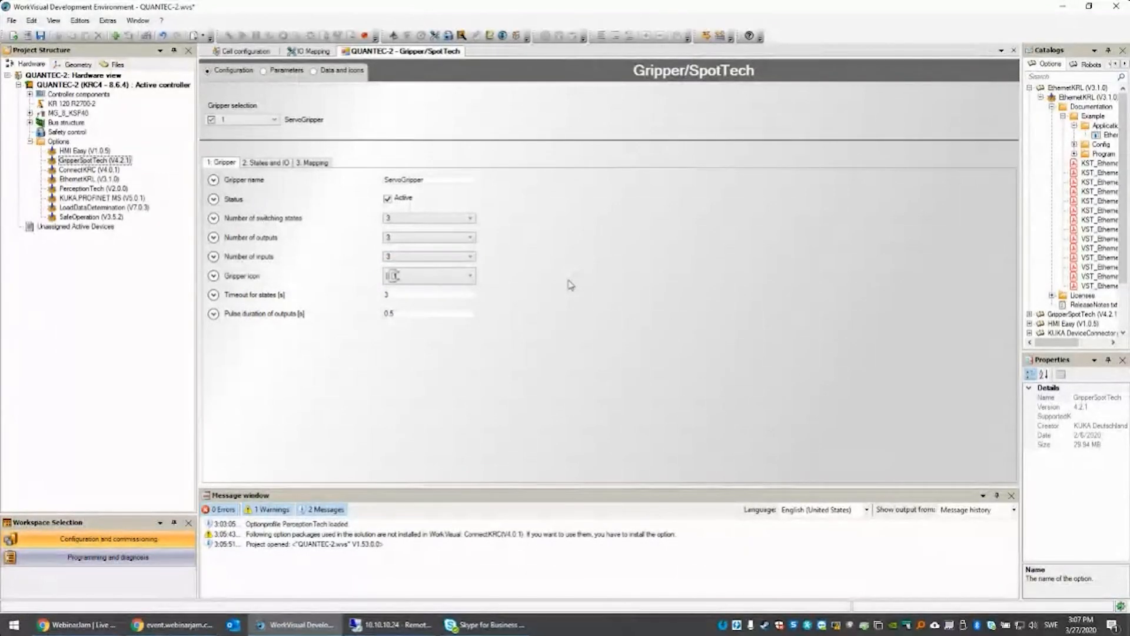
{"action": "mouse_move", "coordinate": [492, 343]}
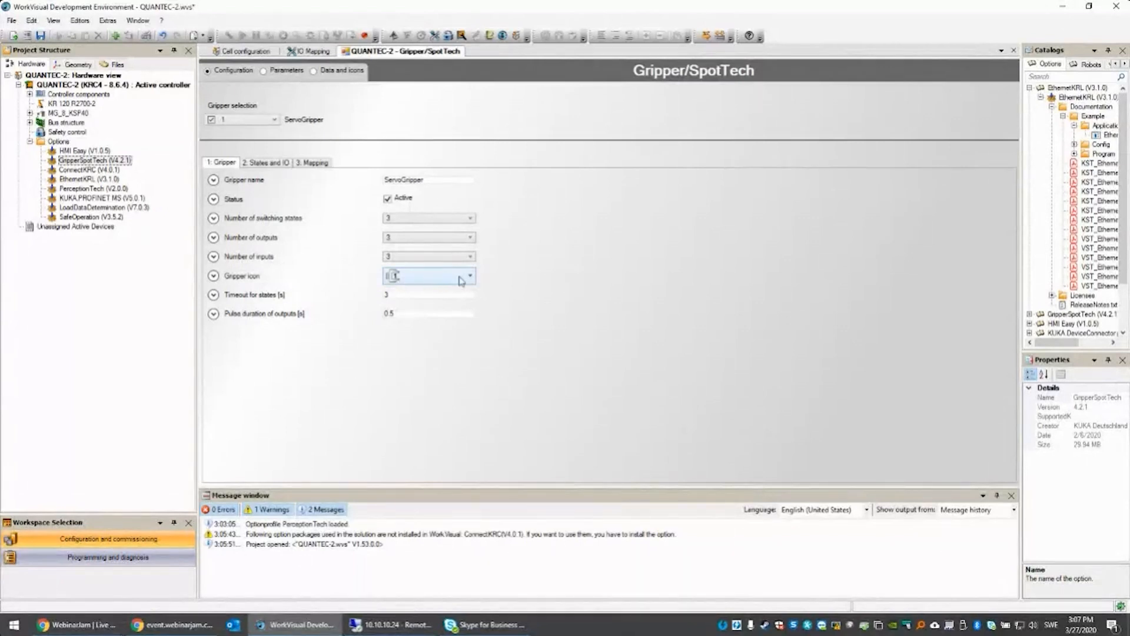
{"action": "left_click", "coordinate": [471, 275]}
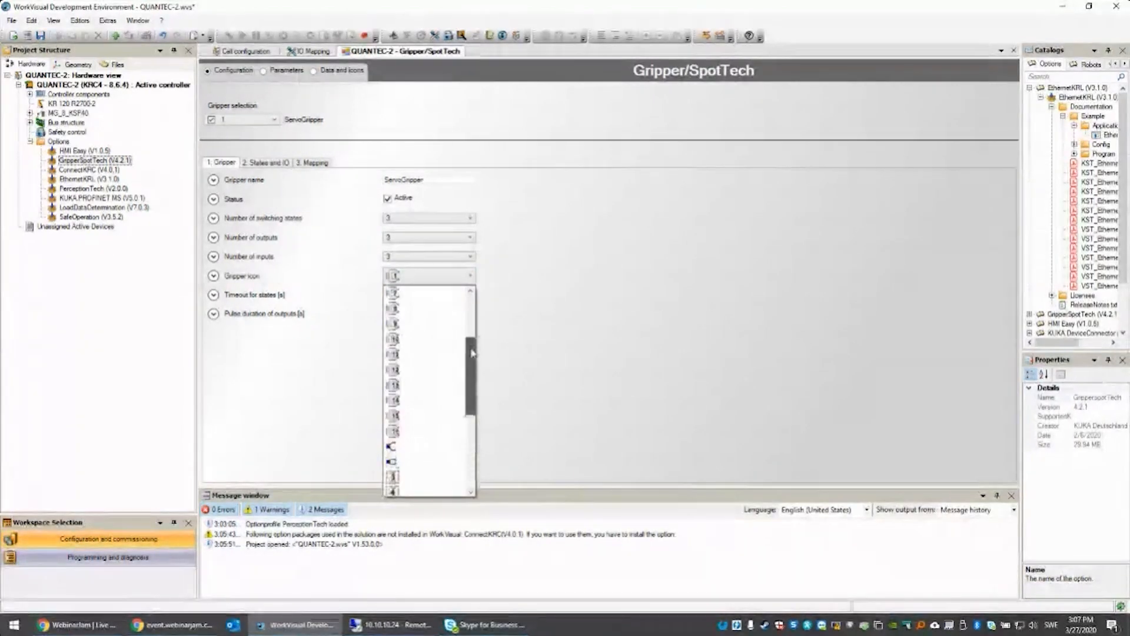
{"action": "left_click", "coordinate": [501, 279]}
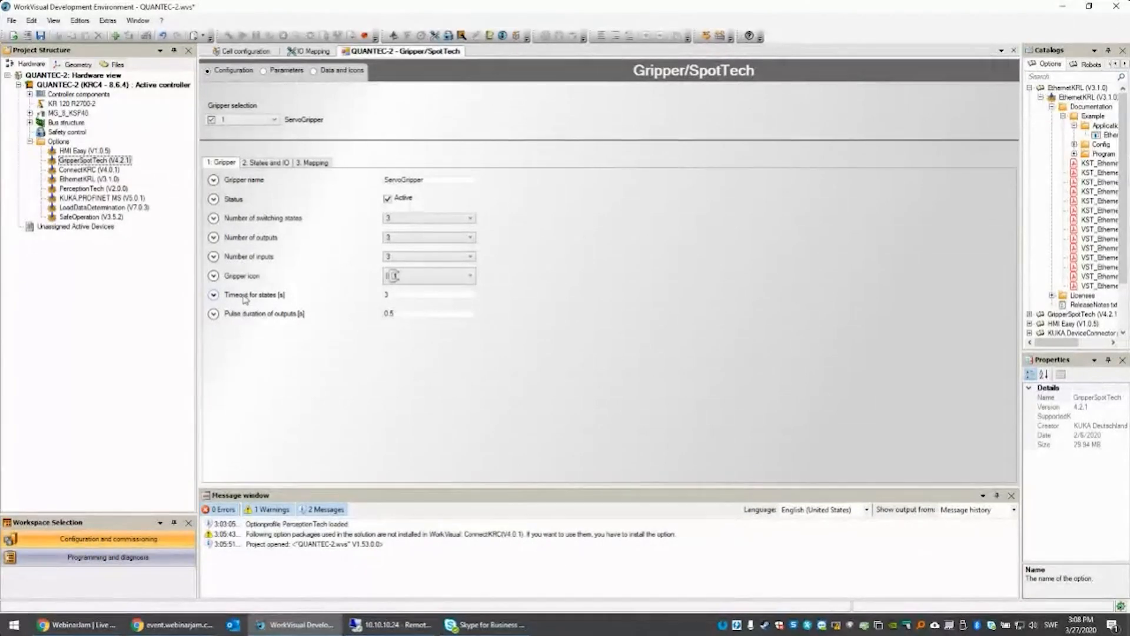
{"action": "left_click", "coordinate": [213, 294]}
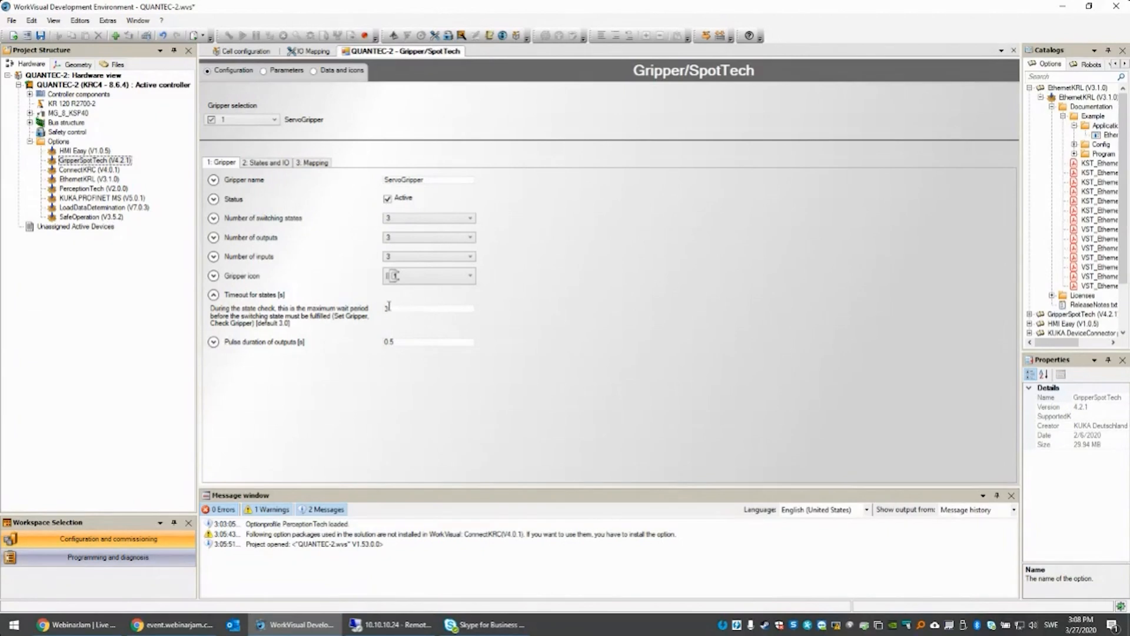
{"action": "mouse_move", "coordinate": [405, 324]}
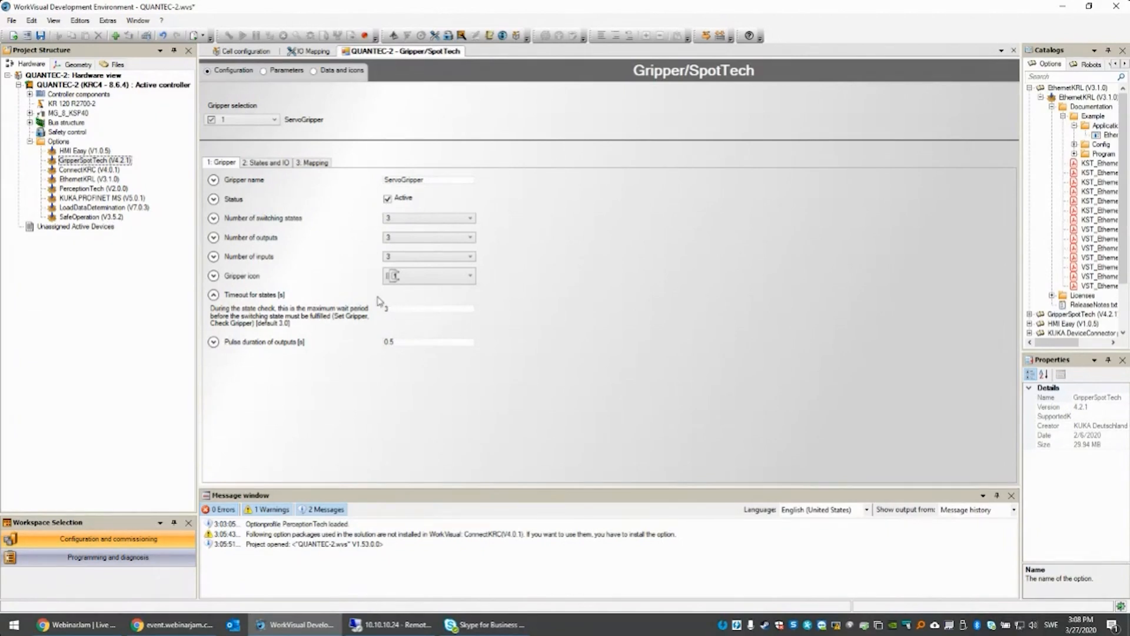
{"action": "left_click", "coordinate": [213, 294]}
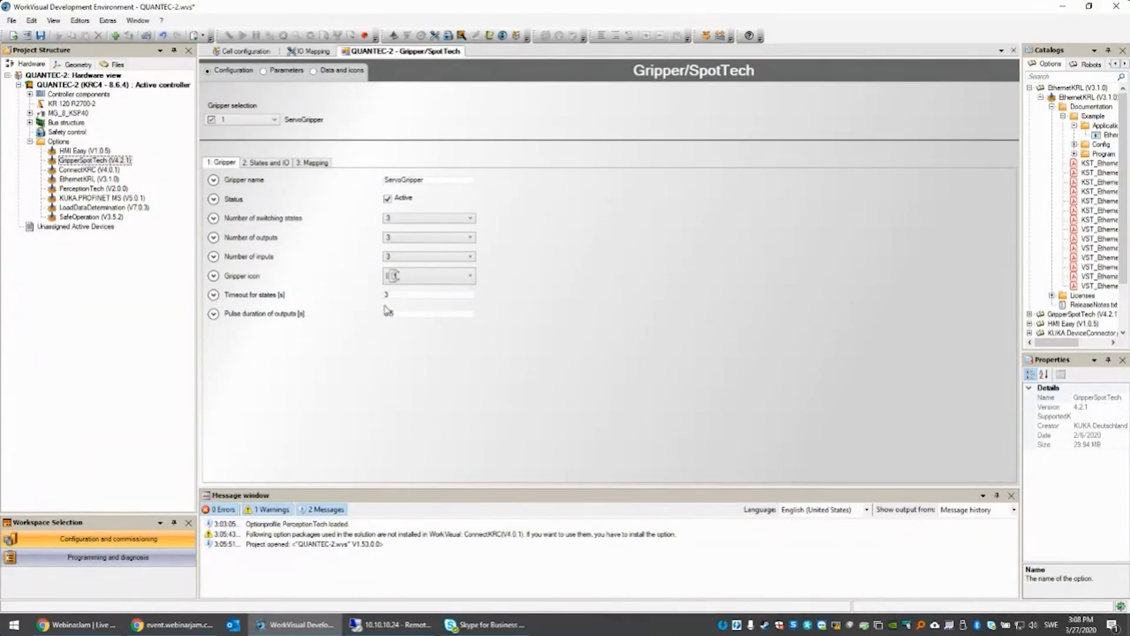
{"action": "type", "text": "0.5"}
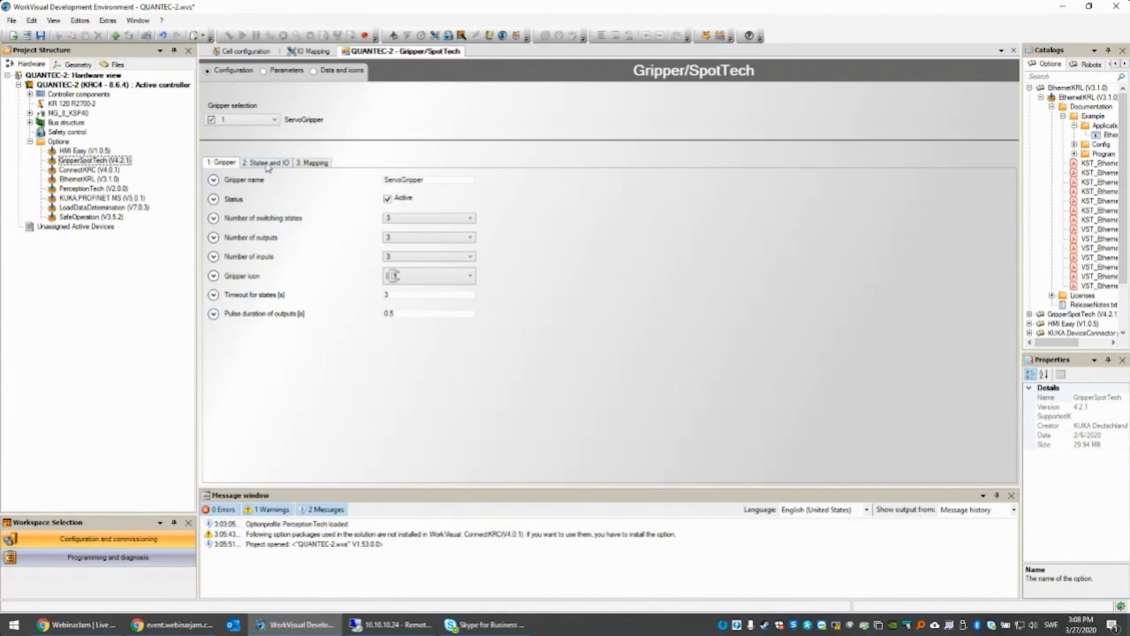
{"action": "left_click", "coordinate": [265, 163]}
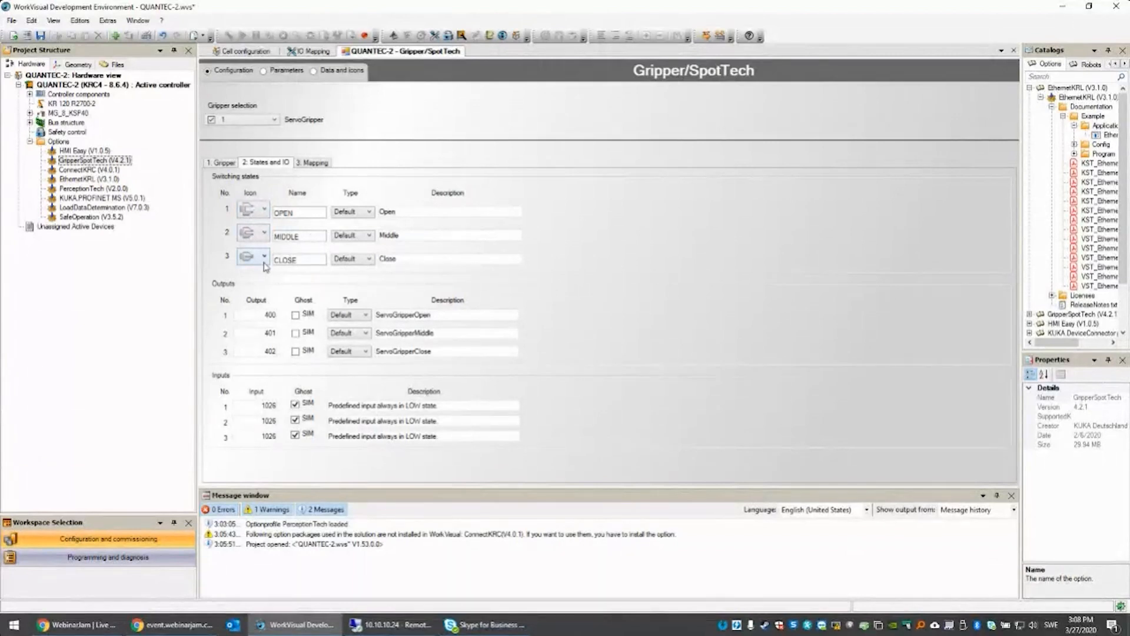
{"action": "mouse_move", "coordinate": [413, 210]}
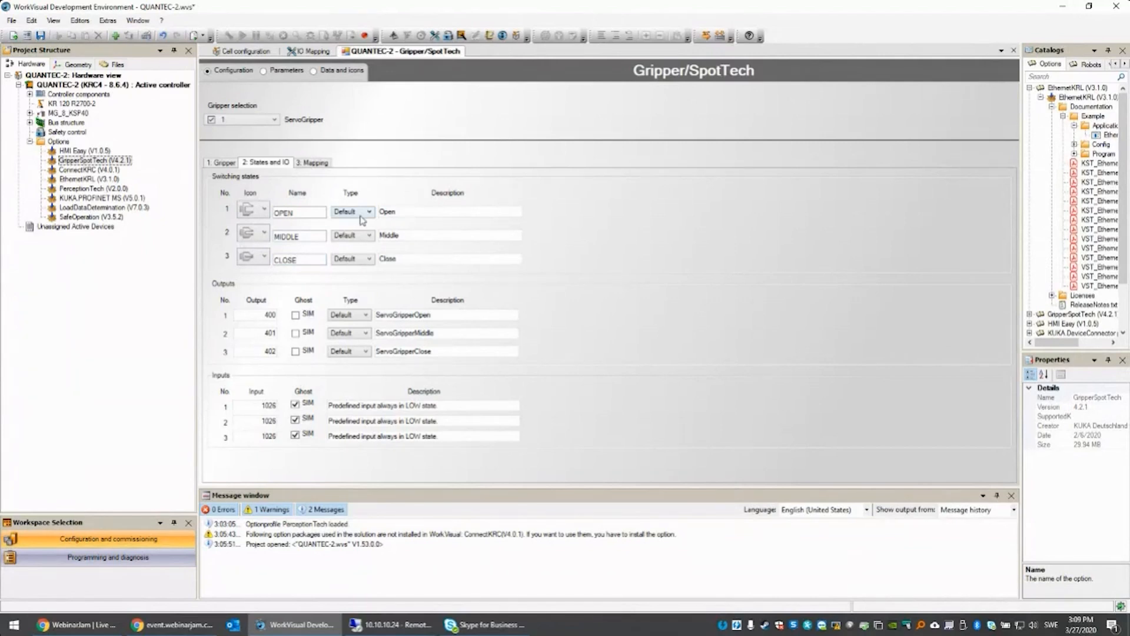
{"action": "left_click", "coordinate": [369, 211]}
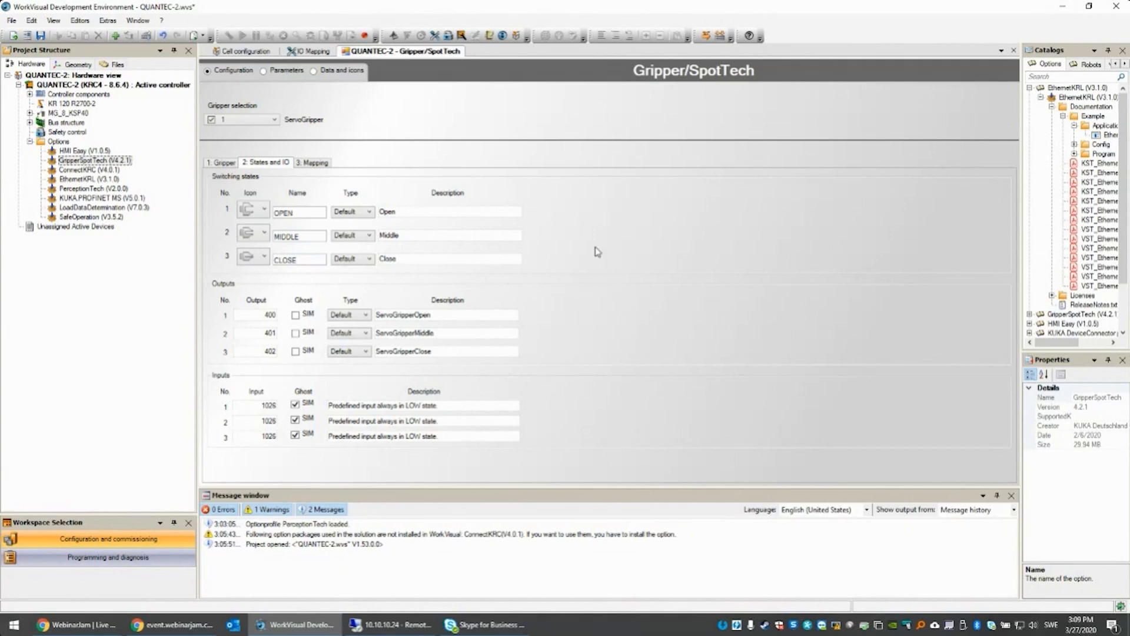
{"action": "mouse_move", "coordinate": [587, 253]}
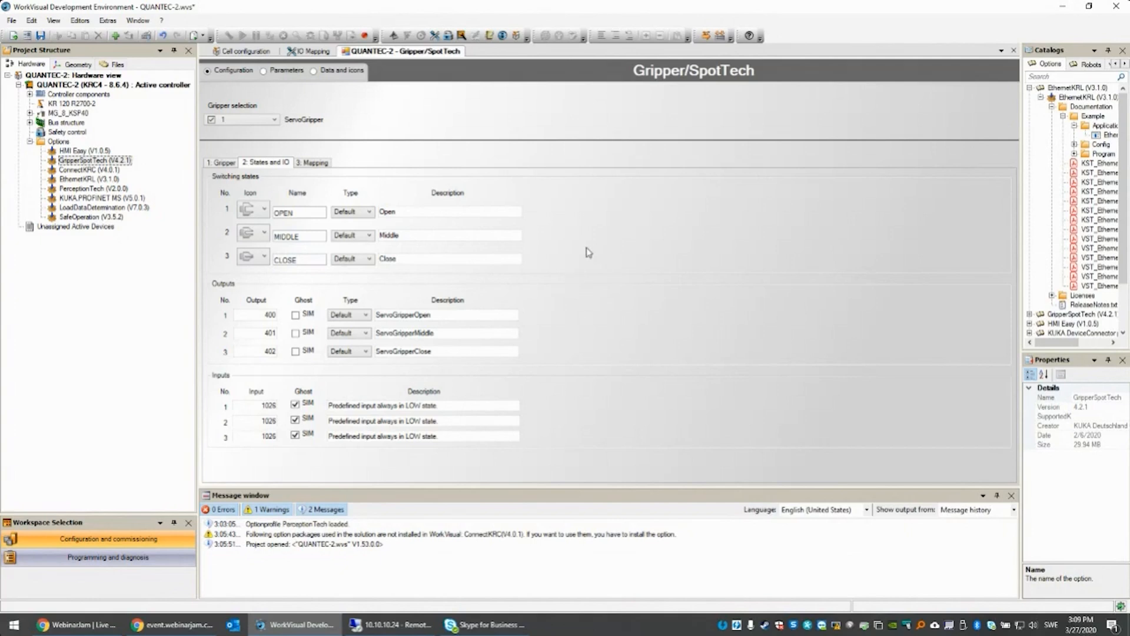
{"action": "mouse_move", "coordinate": [579, 287]}
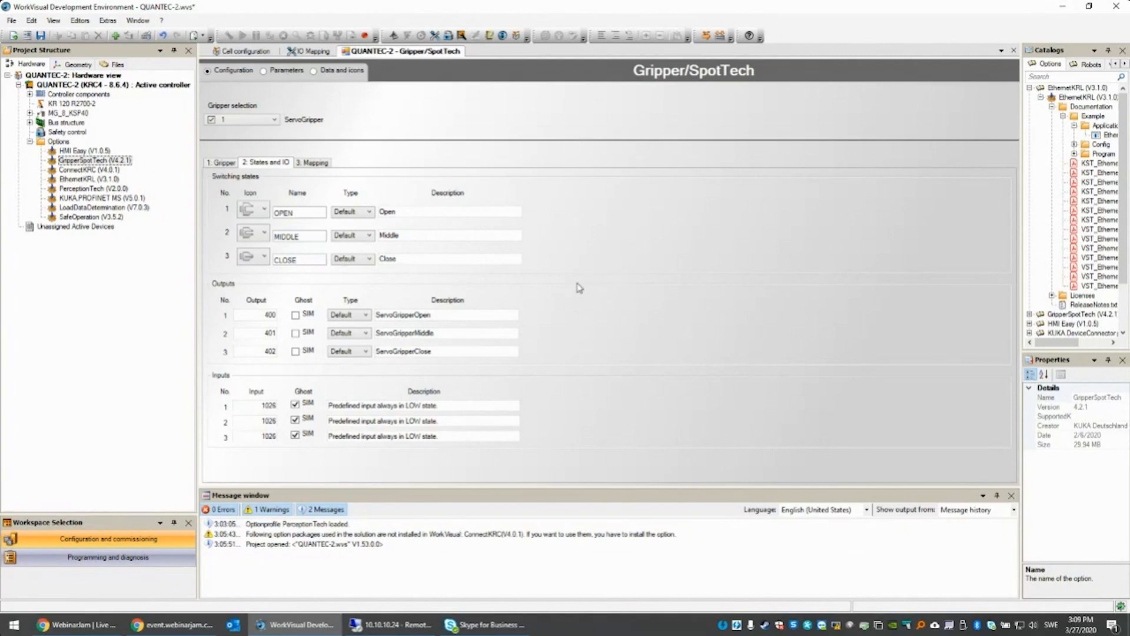
{"action": "mouse_move", "coordinate": [545, 294]}
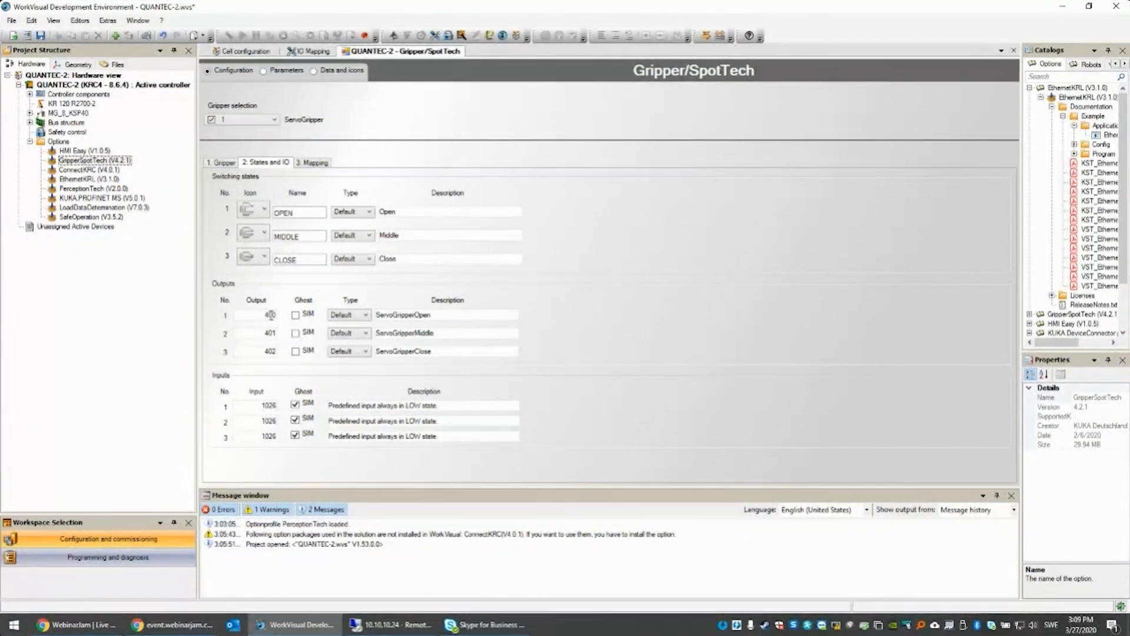
{"action": "mouse_move", "coordinate": [281, 339]}
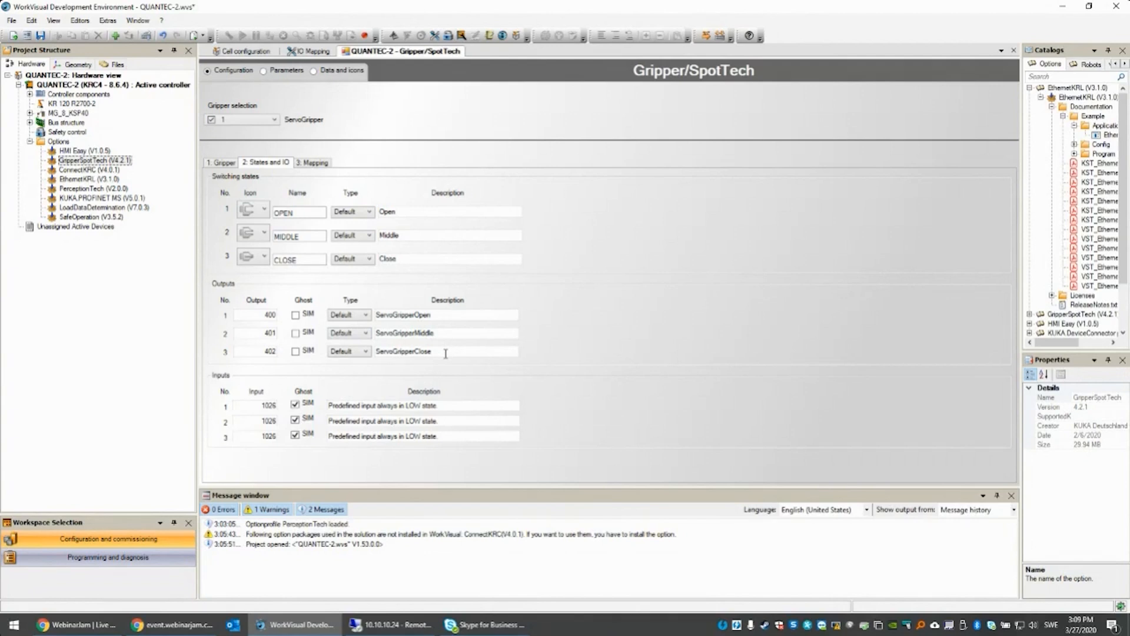
{"action": "left_click", "coordinate": [364, 314]}
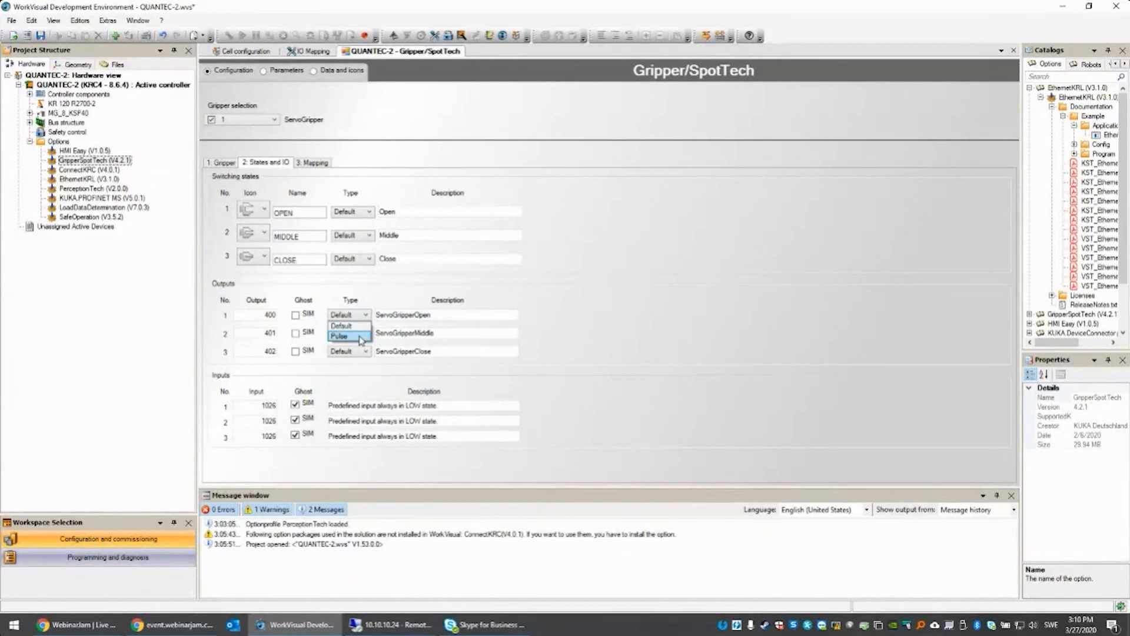
{"action": "left_click", "coordinate": [347, 332]}
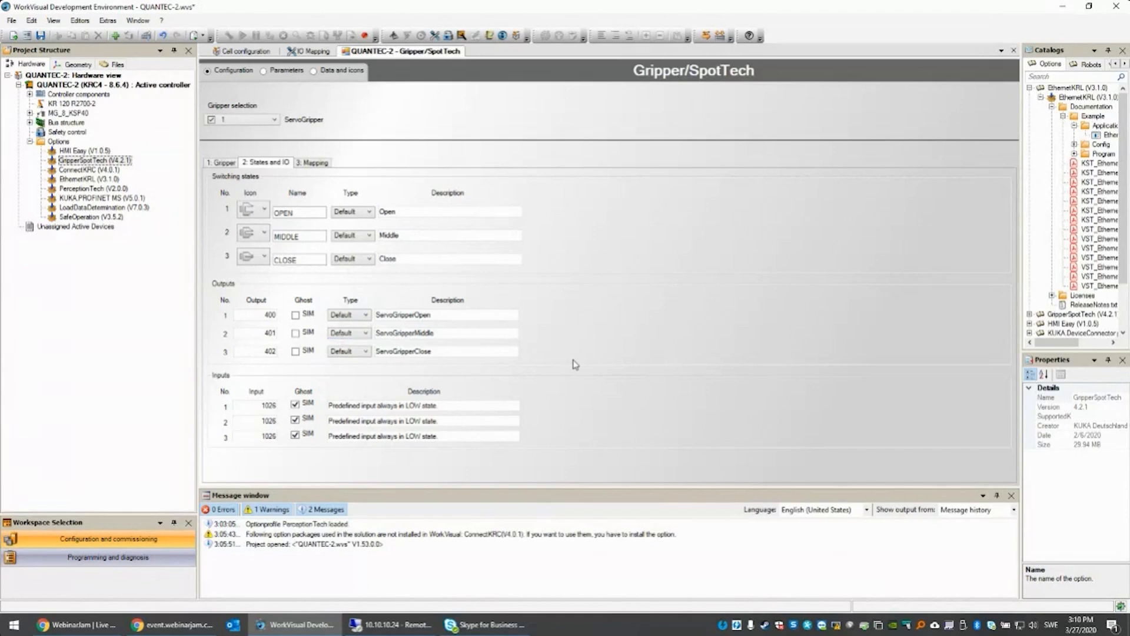
{"action": "mouse_move", "coordinate": [269, 381]}
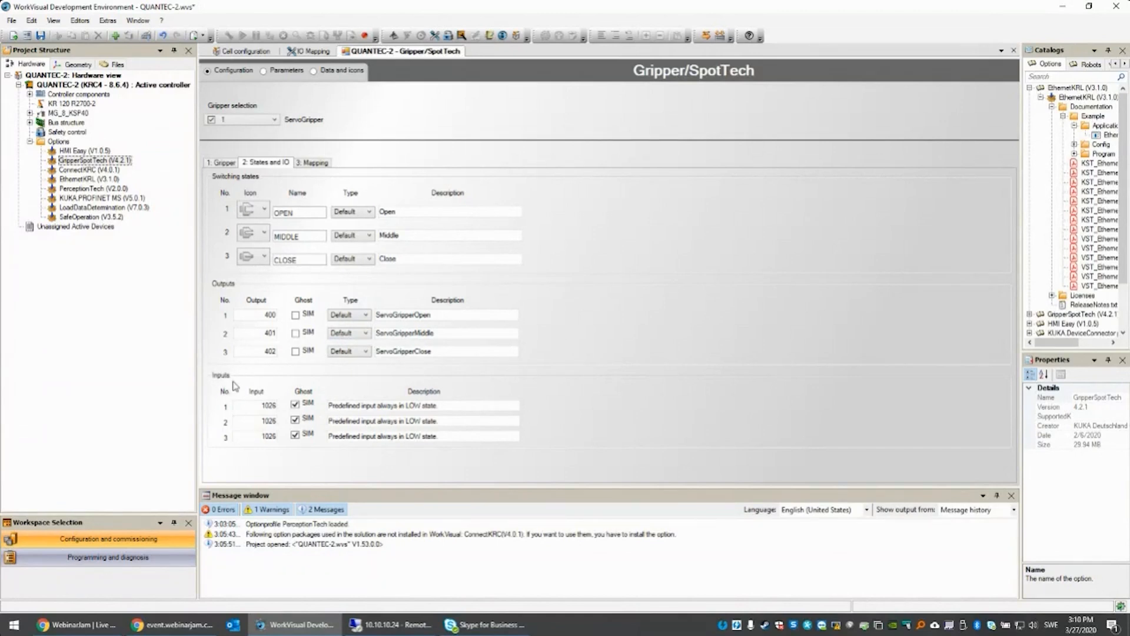
{"action": "mouse_move", "coordinate": [274, 468]}
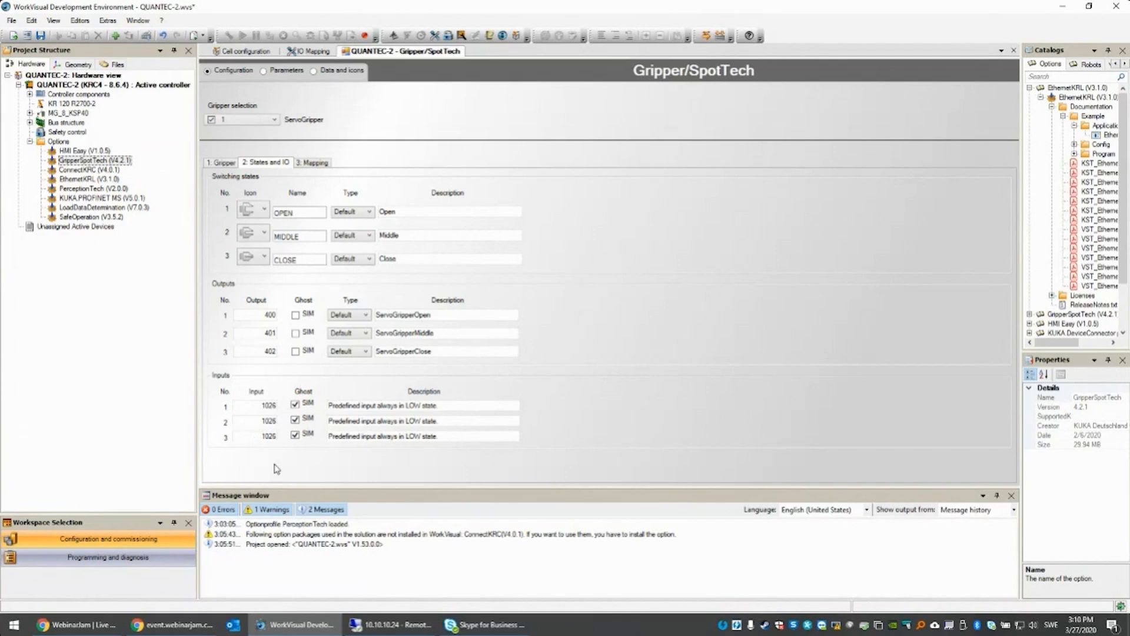
{"action": "mouse_move", "coordinate": [322, 476]}
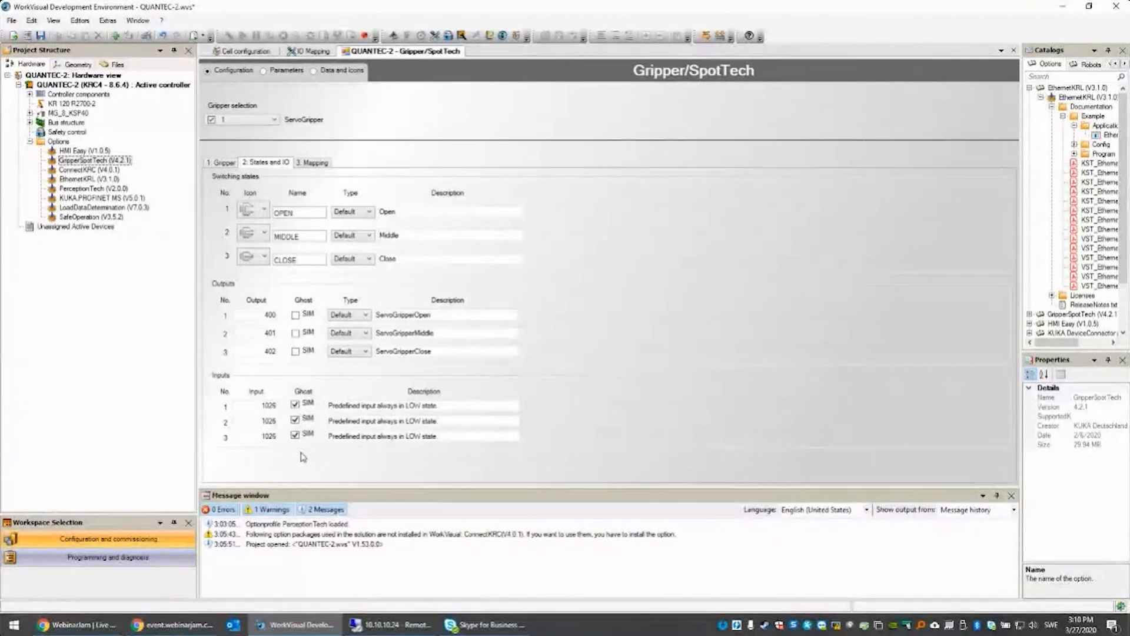
{"action": "mouse_move", "coordinate": [296, 448]}
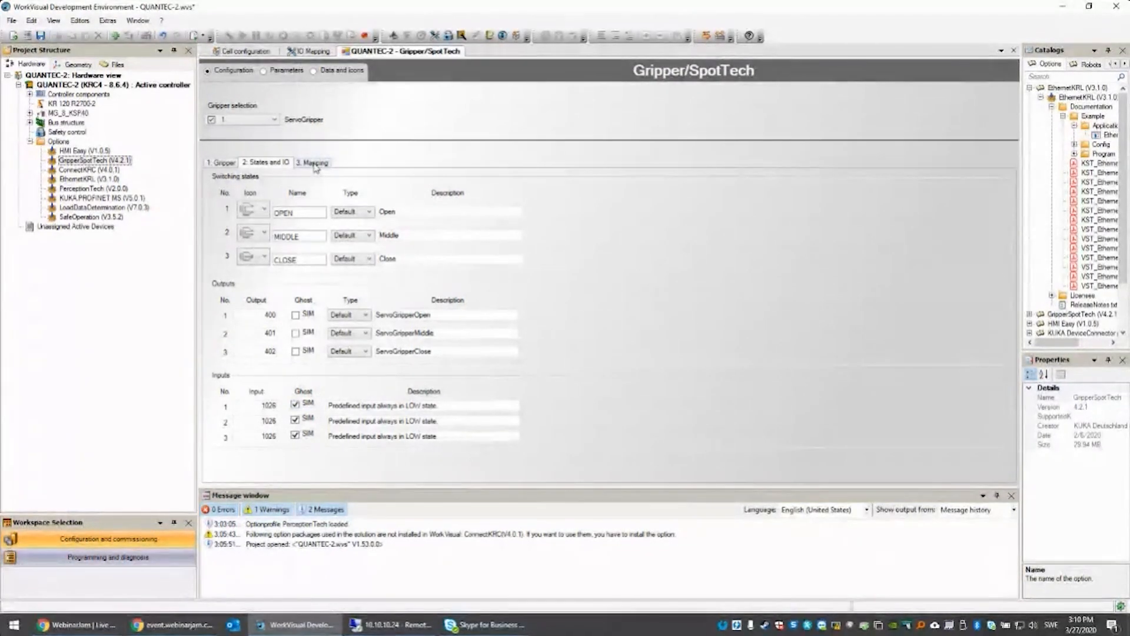
Show the ServoGripper Mapping with outputs 400–402 TRUE for OPEN, MIDDLE and CLOSE.
{"action": "left_click", "coordinate": [312, 162]}
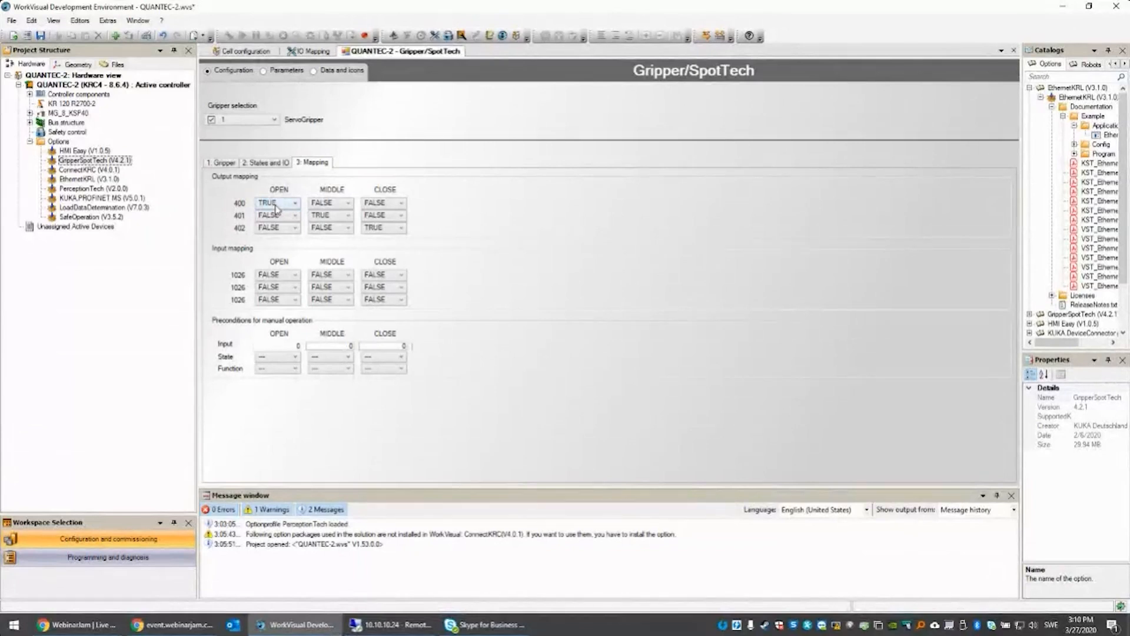
{"action": "mouse_move", "coordinate": [248, 222]}
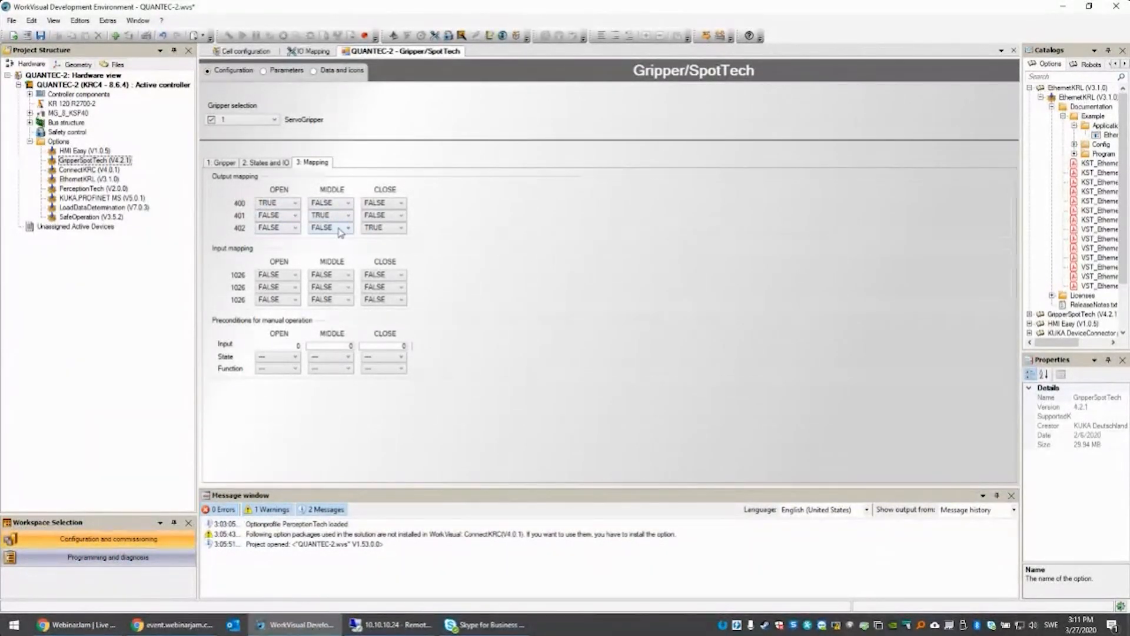
{"action": "mouse_move", "coordinate": [352, 216]}
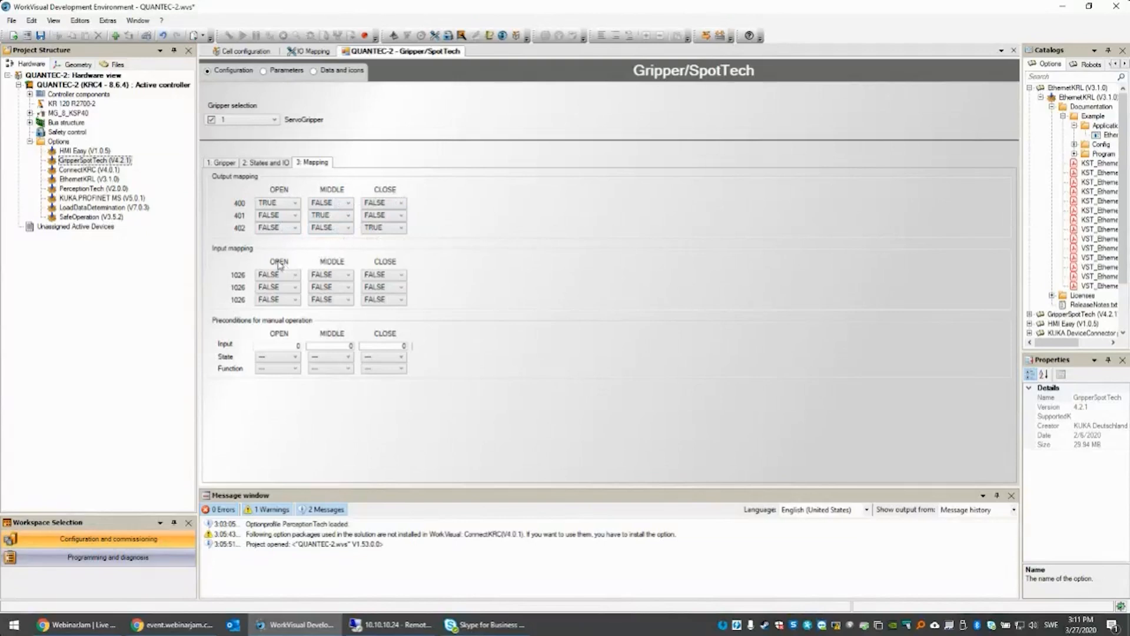
{"action": "mouse_move", "coordinate": [232, 259]}
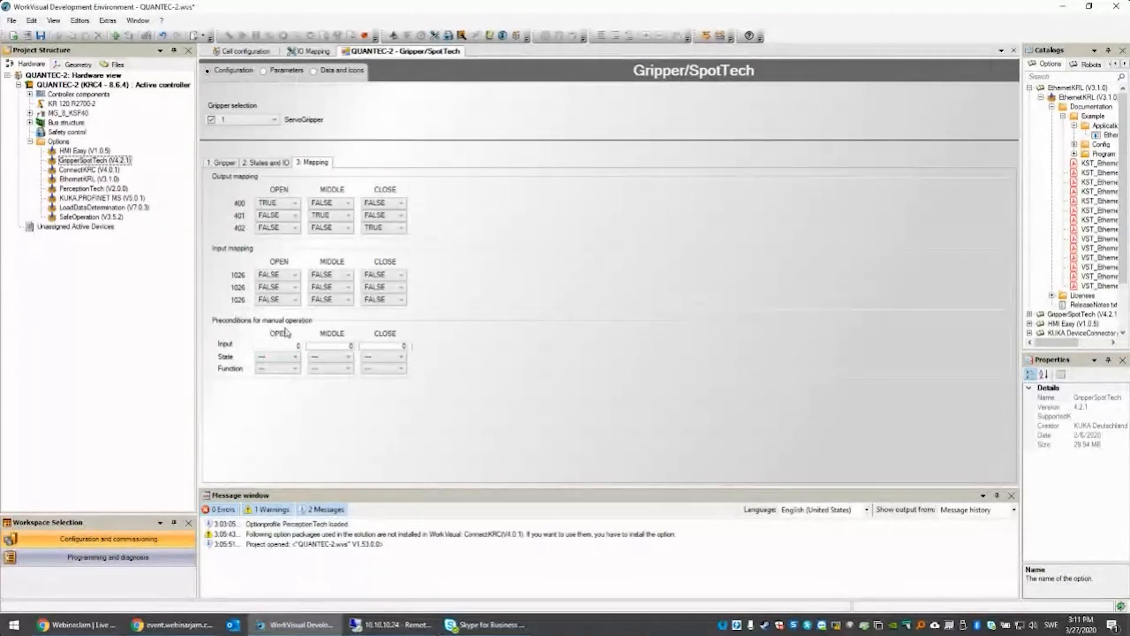
{"action": "mouse_move", "coordinate": [302, 330]}
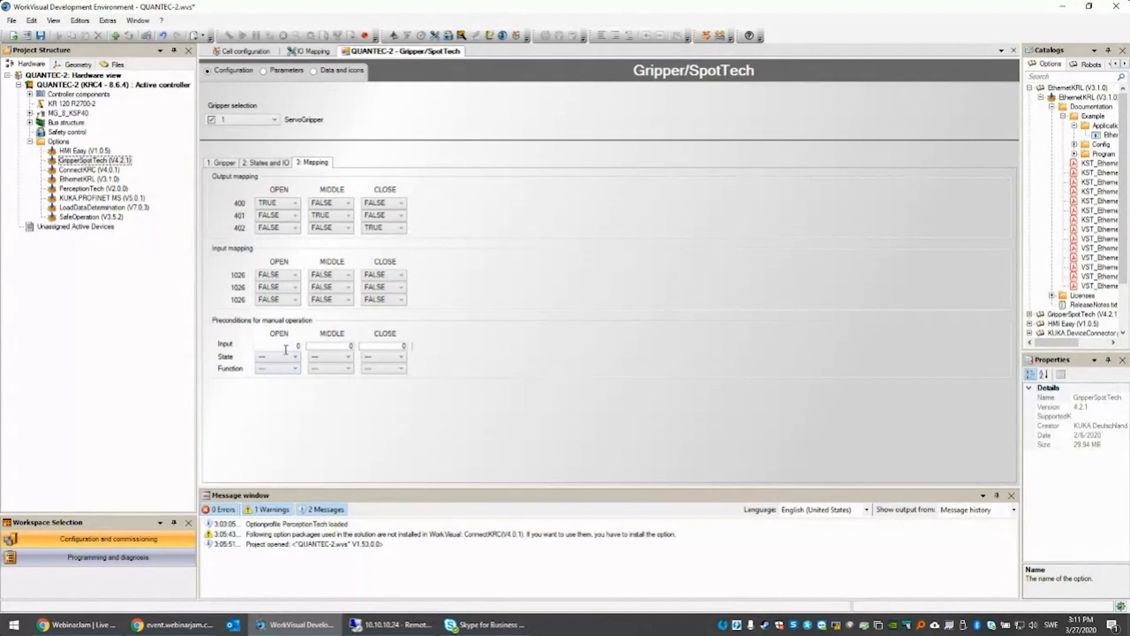
{"action": "mouse_move", "coordinate": [356, 343]}
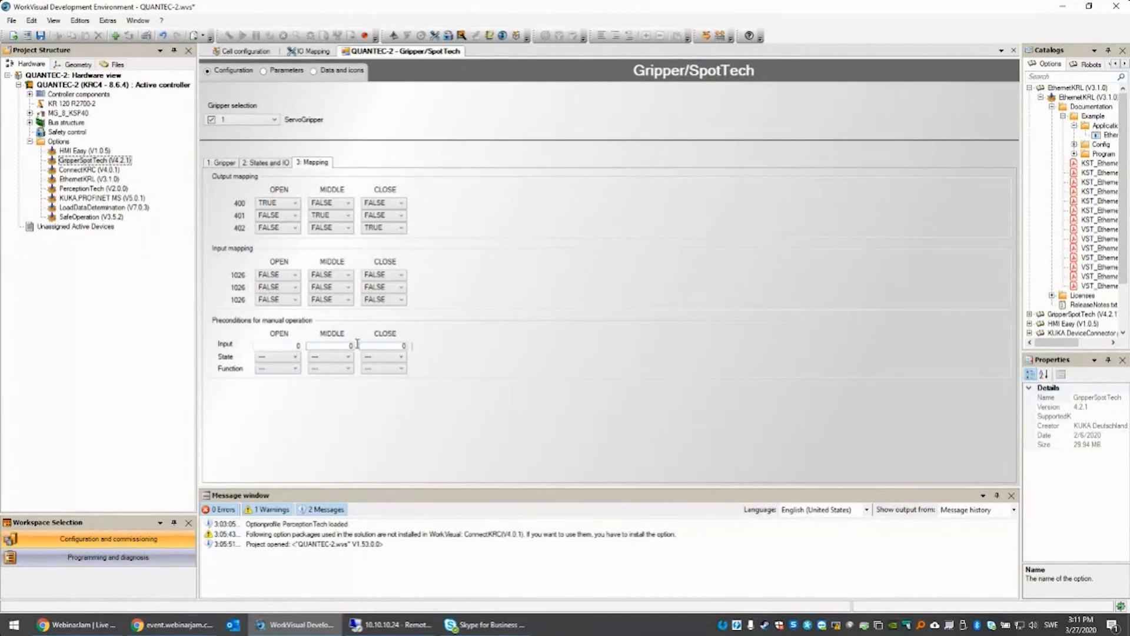
{"action": "mouse_move", "coordinate": [286, 346]}
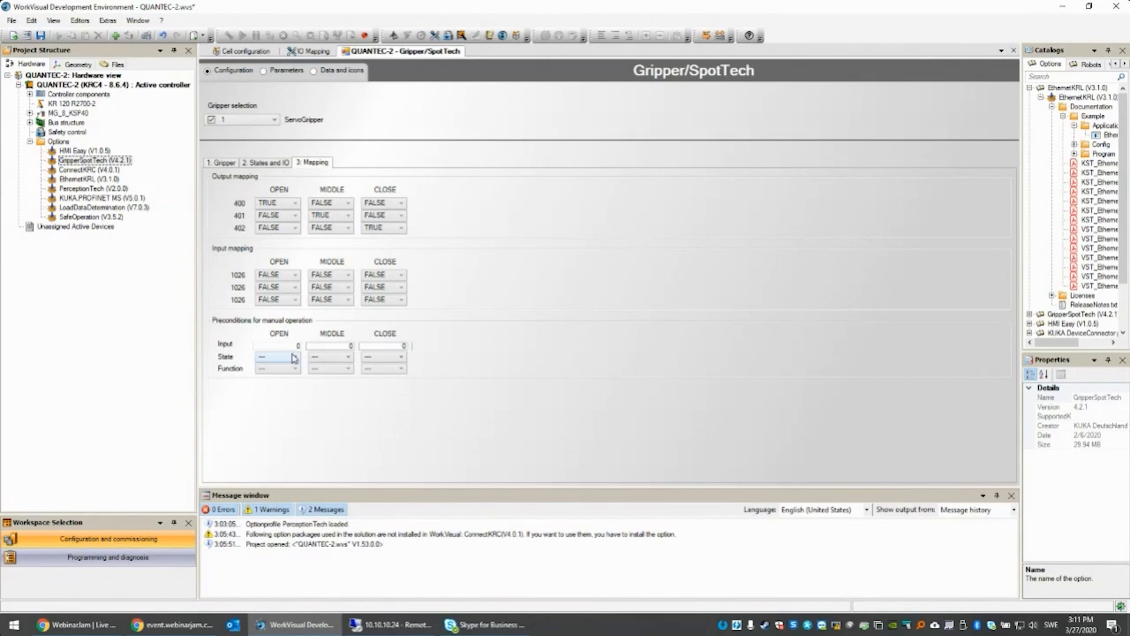
{"action": "left_click", "coordinate": [294, 369]}
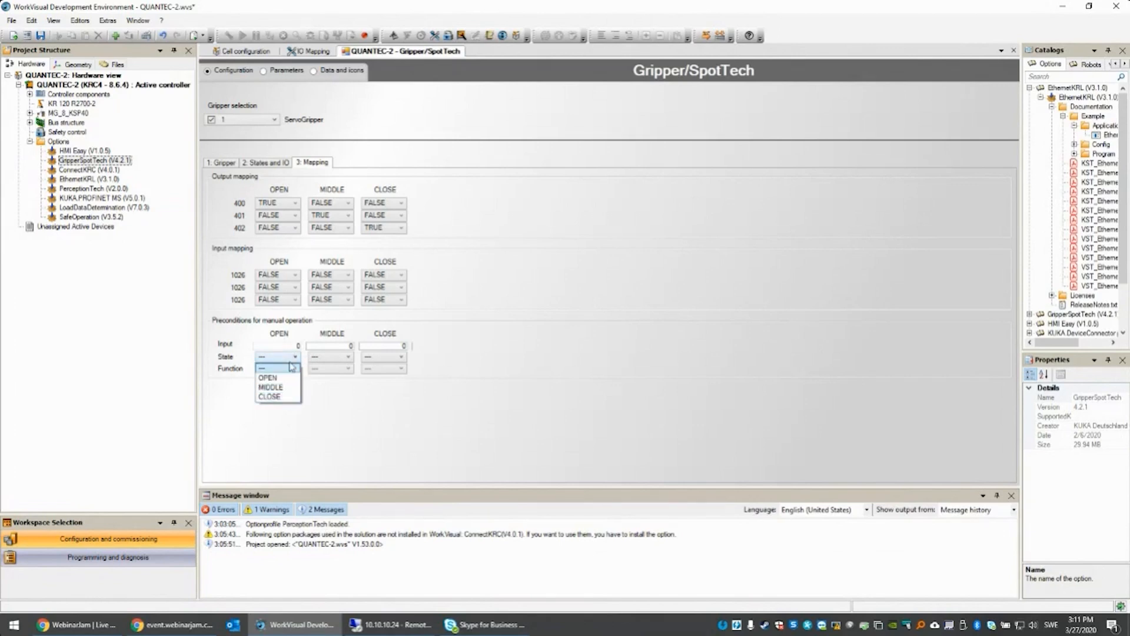
{"action": "left_click", "coordinate": [294, 369]}
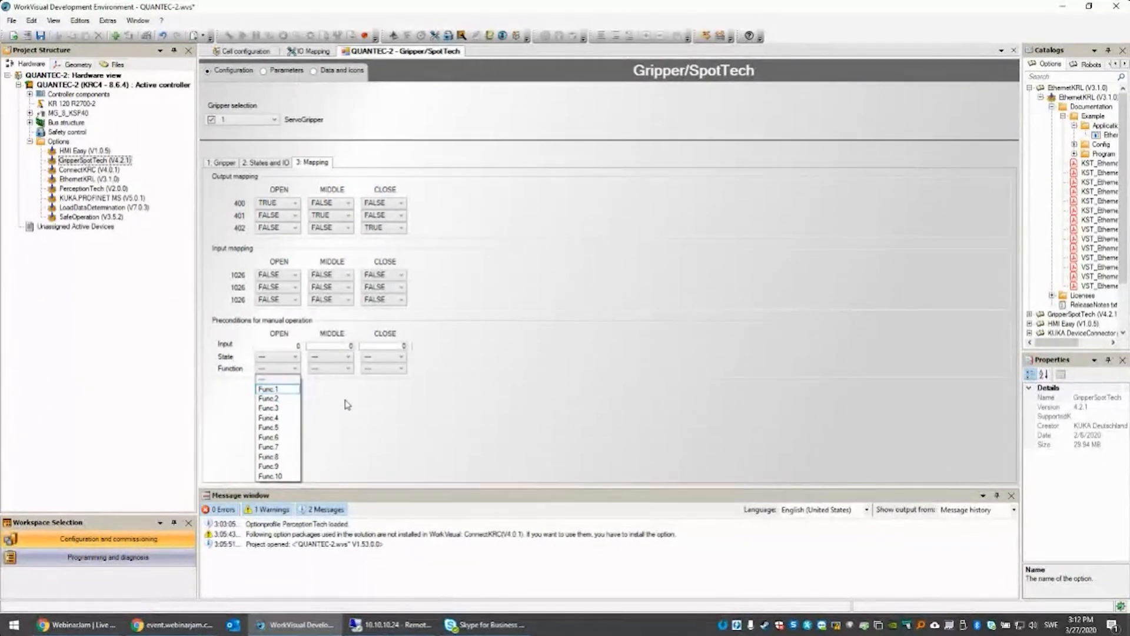
{"action": "mouse_move", "coordinate": [371, 410]}
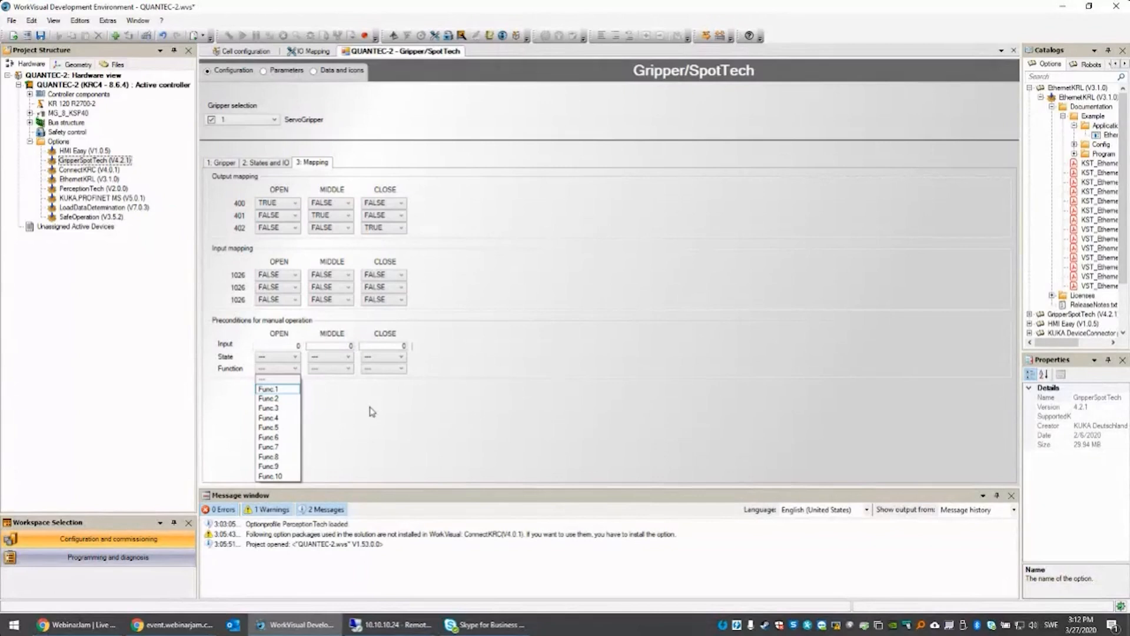
{"action": "left_click", "coordinate": [372, 411]}
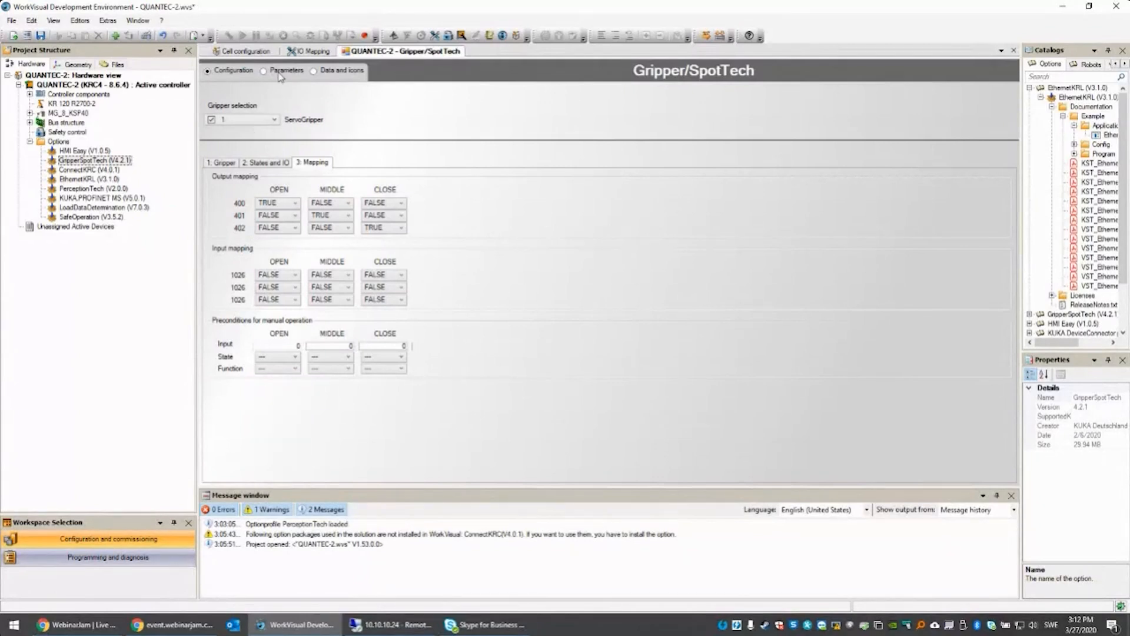
Review the Parameters page: ghost mode explanation and Error strategy 1 choices, keeping Dialog in T1/T2.
{"action": "left_click", "coordinate": [264, 70]}
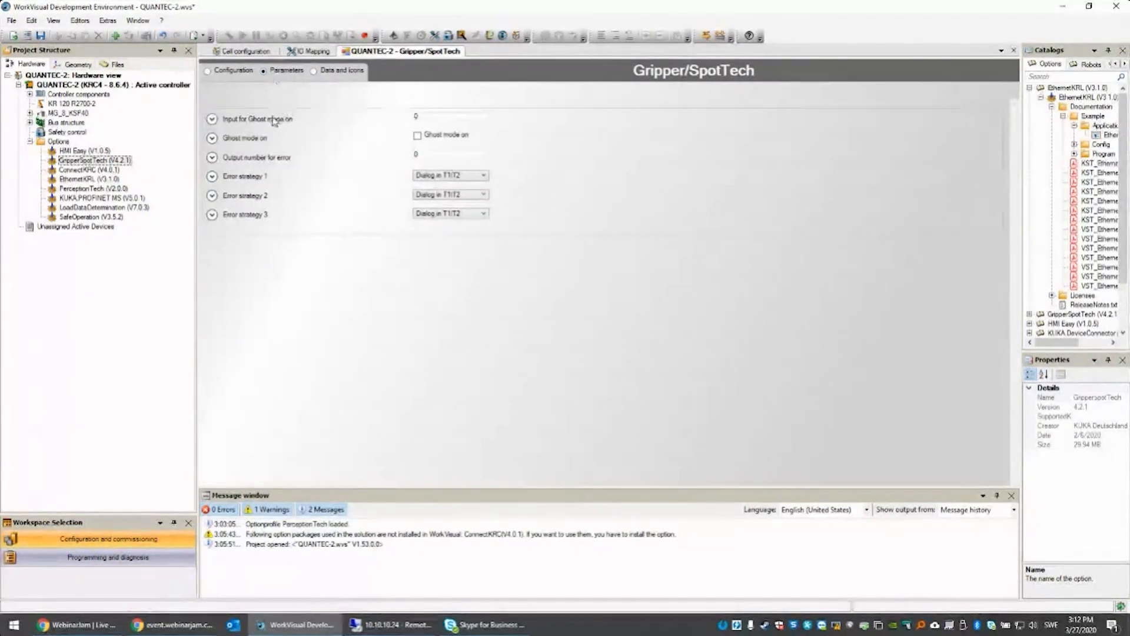
{"action": "left_click", "coordinate": [212, 118]}
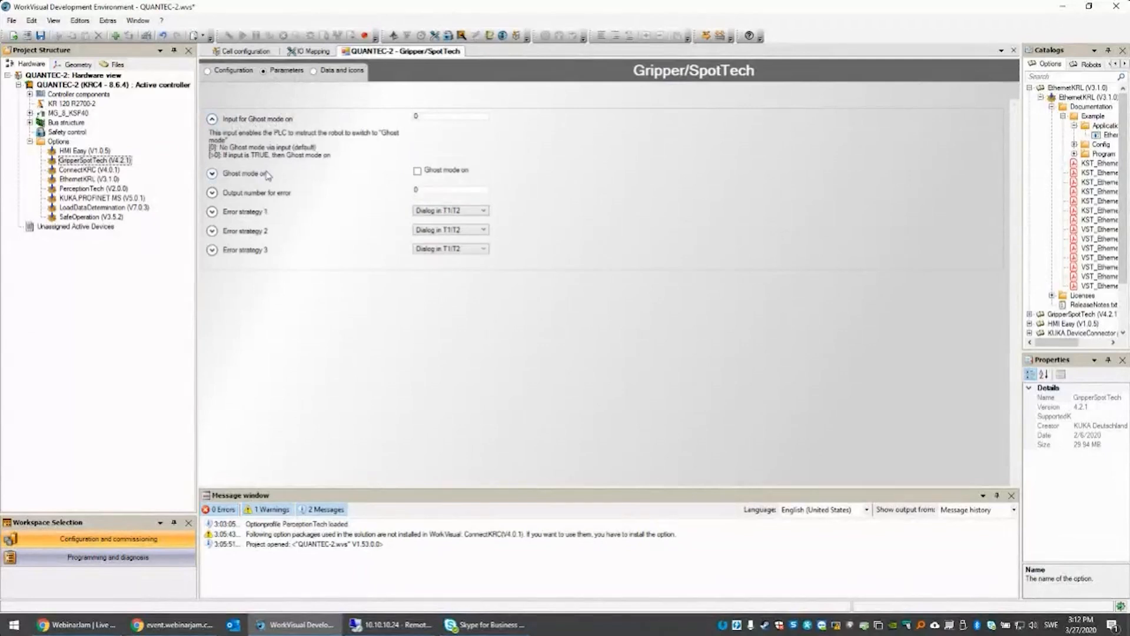
{"action": "mouse_move", "coordinate": [333, 150]}
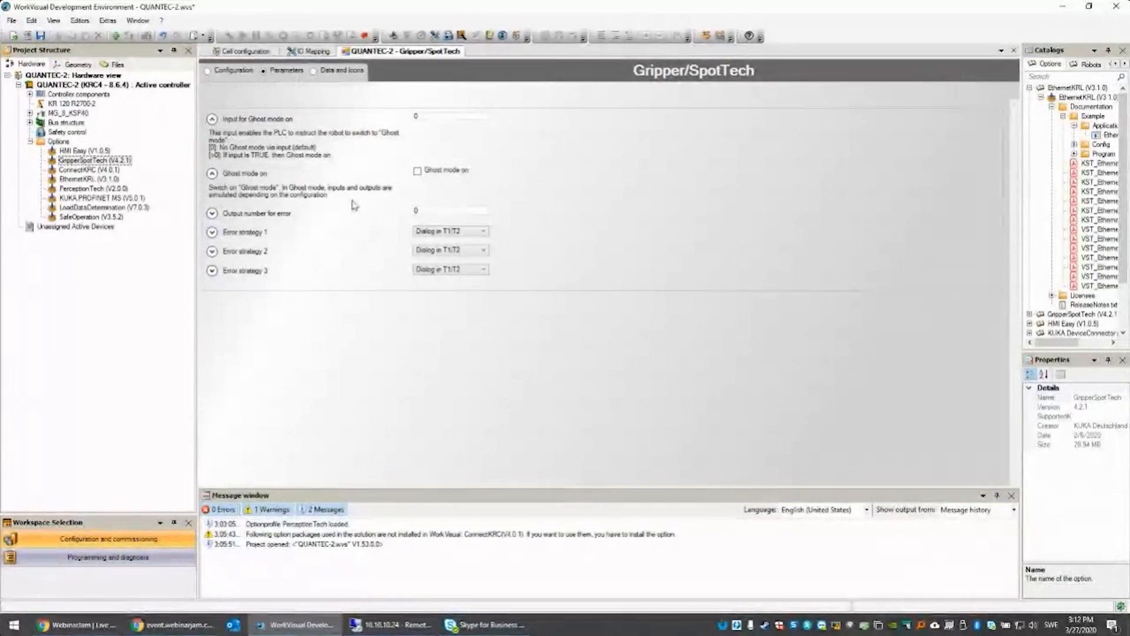
{"action": "mouse_move", "coordinate": [292, 218]}
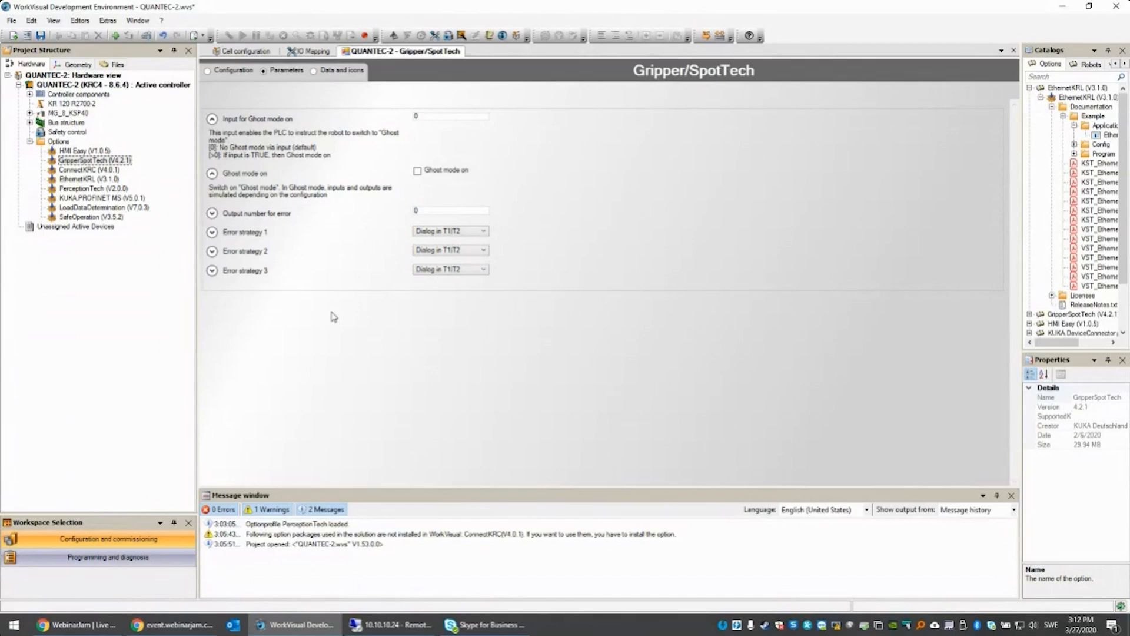
{"action": "mouse_move", "coordinate": [263, 313]}
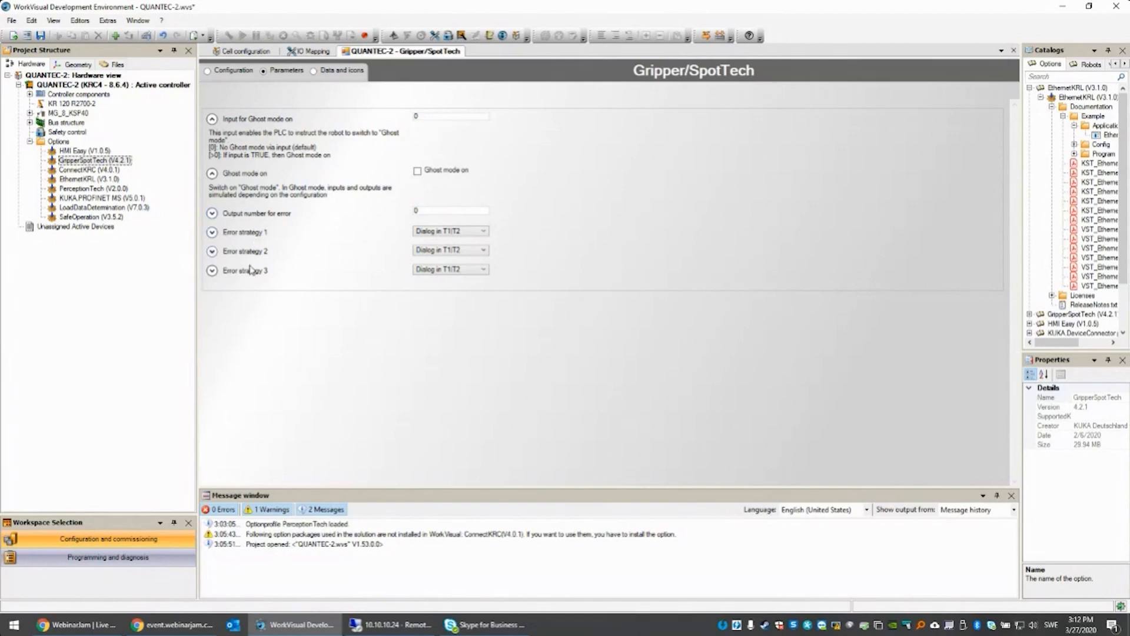
{"action": "mouse_move", "coordinate": [465, 279]}
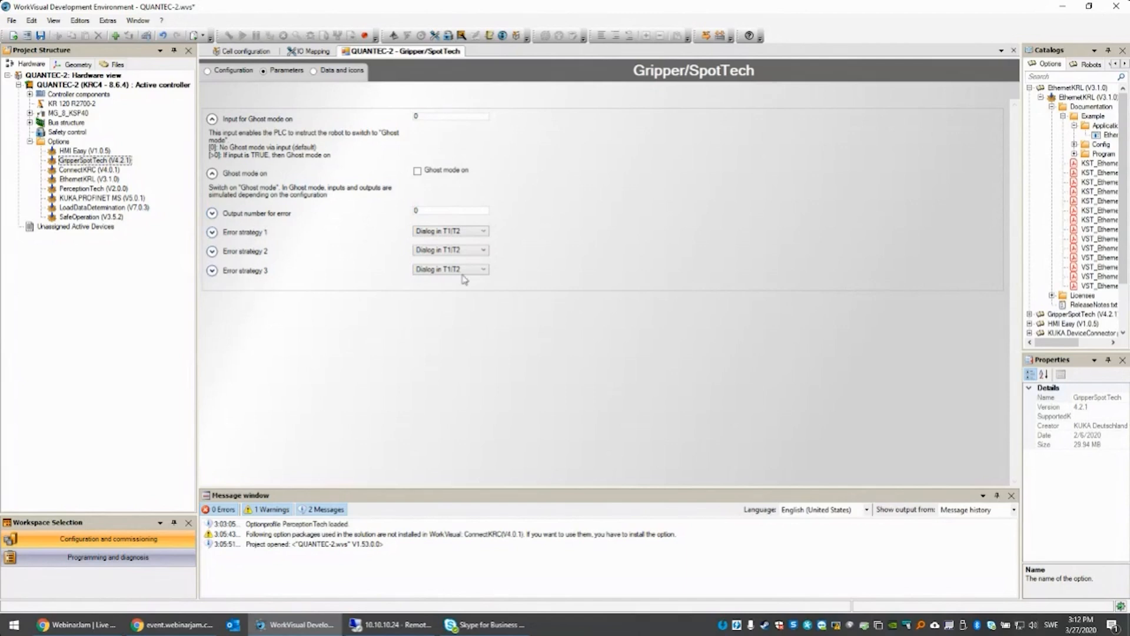
{"action": "left_click", "coordinate": [482, 231]}
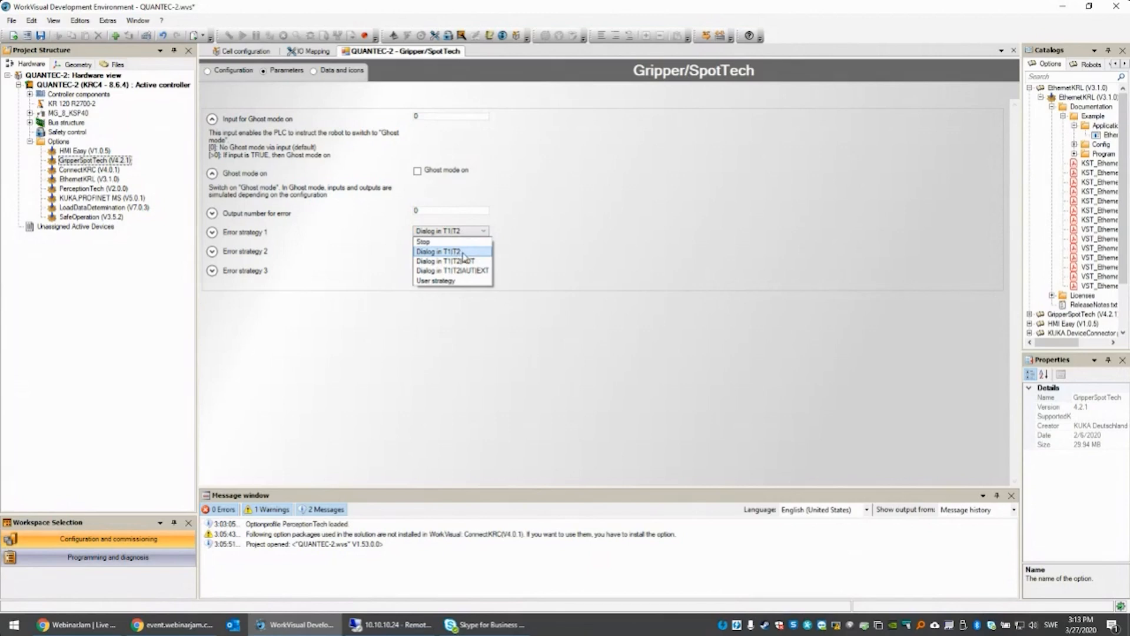
{"action": "mouse_move", "coordinate": [452, 261]}
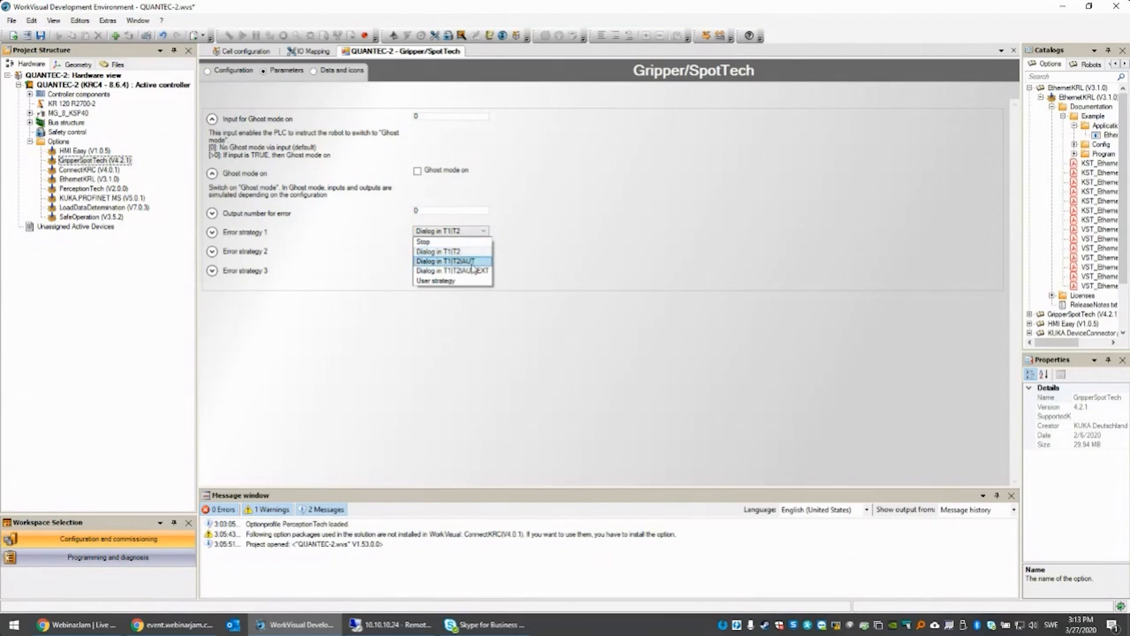
{"action": "mouse_move", "coordinate": [451, 271]}
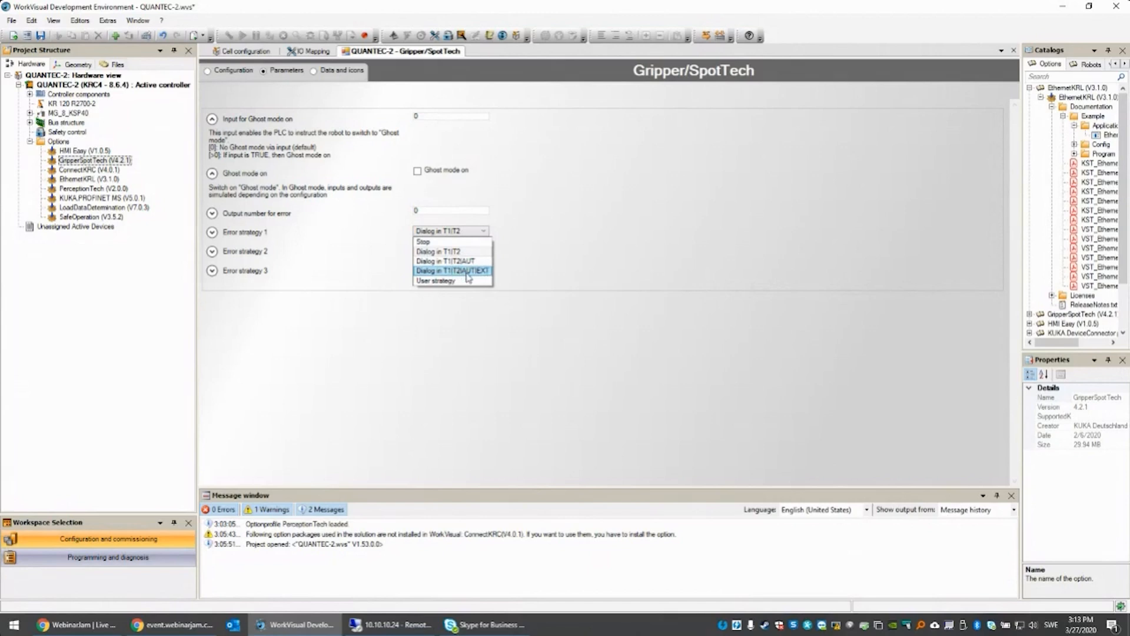
{"action": "mouse_move", "coordinate": [487, 278]}
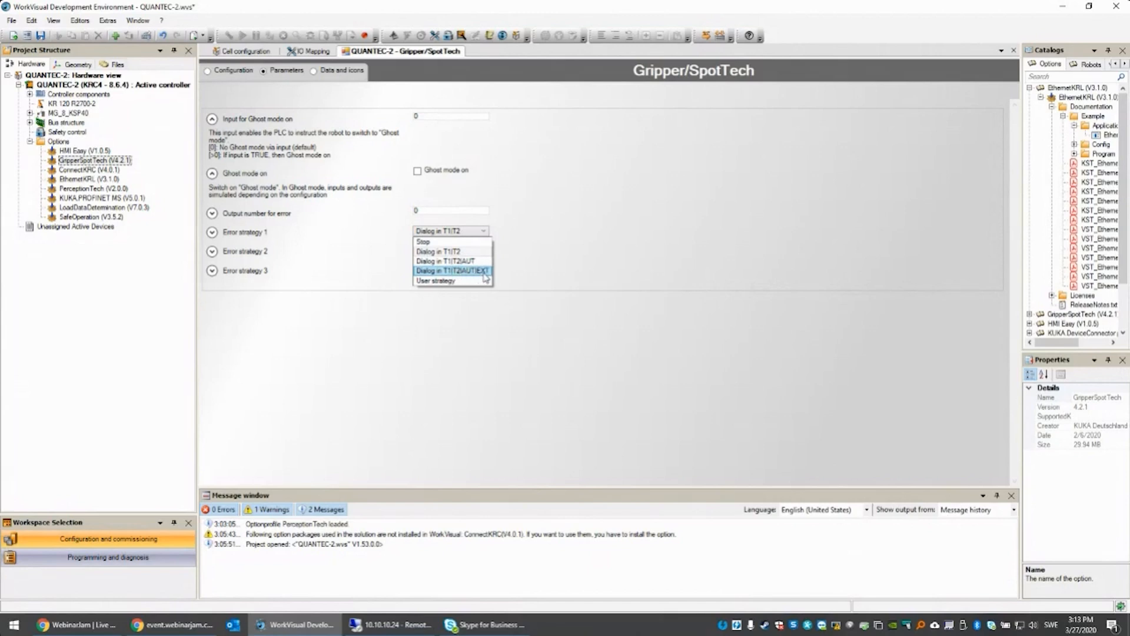
{"action": "mouse_move", "coordinate": [446, 280]}
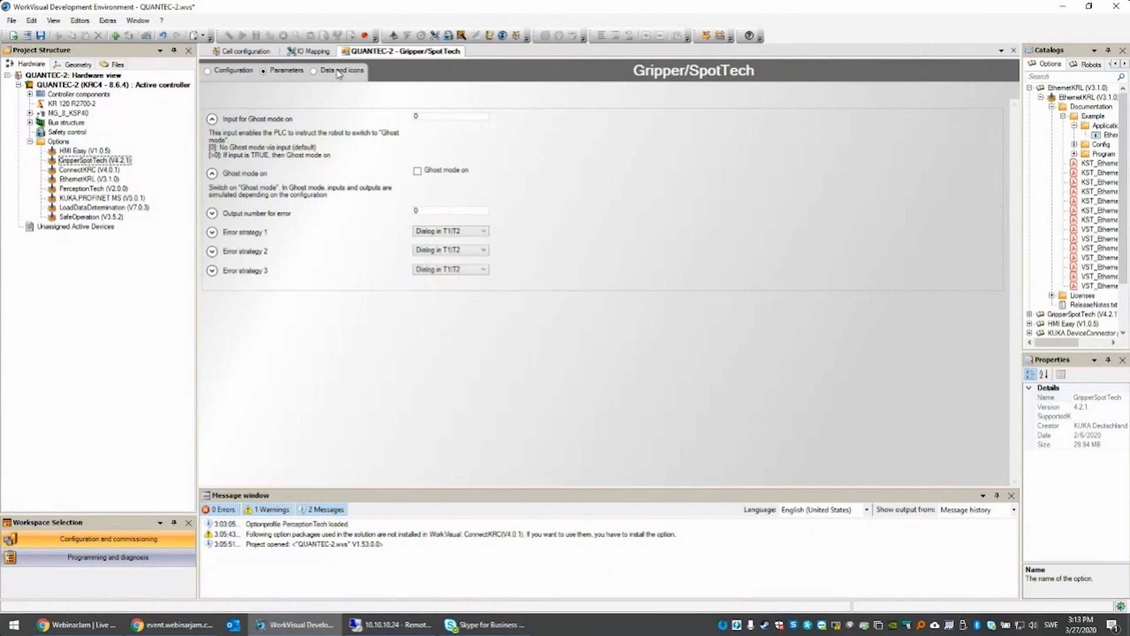
View the Data and icons page, checking the gripper and icon organizers and cancelling without changes.
{"action": "left_click", "coordinate": [342, 70]}
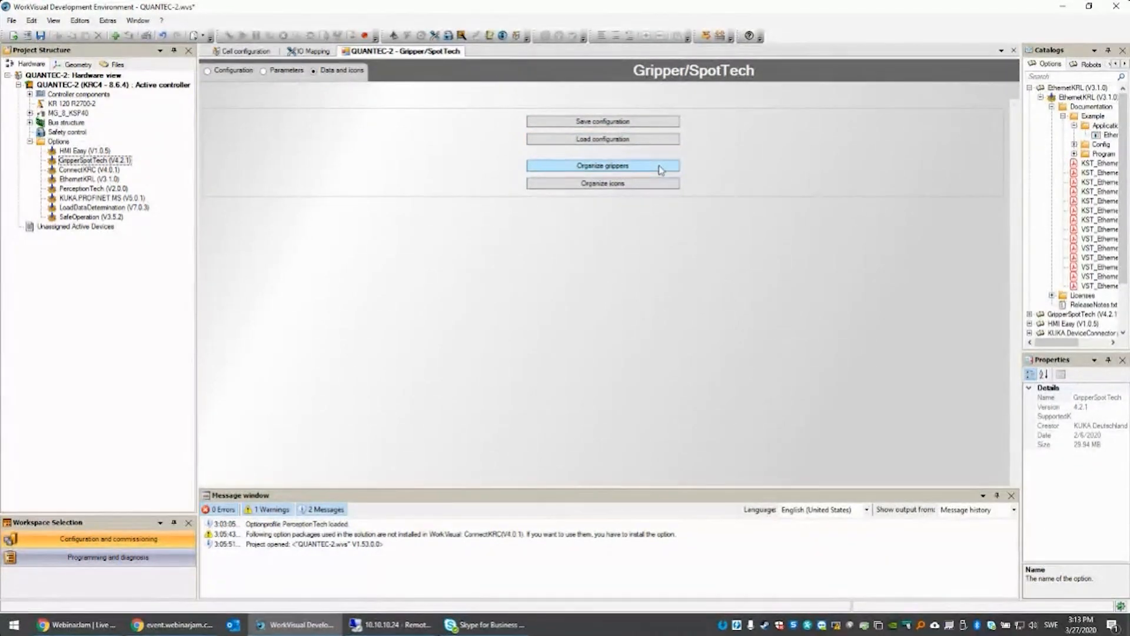
{"action": "left_click", "coordinate": [602, 165]}
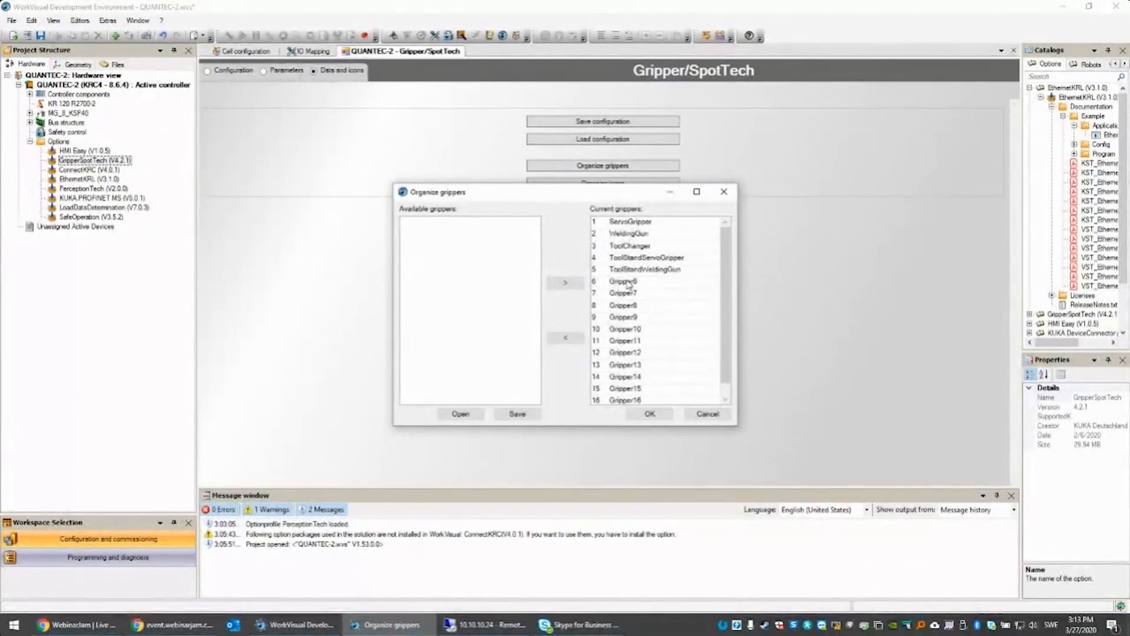
{"action": "left_click", "coordinate": [707, 413]}
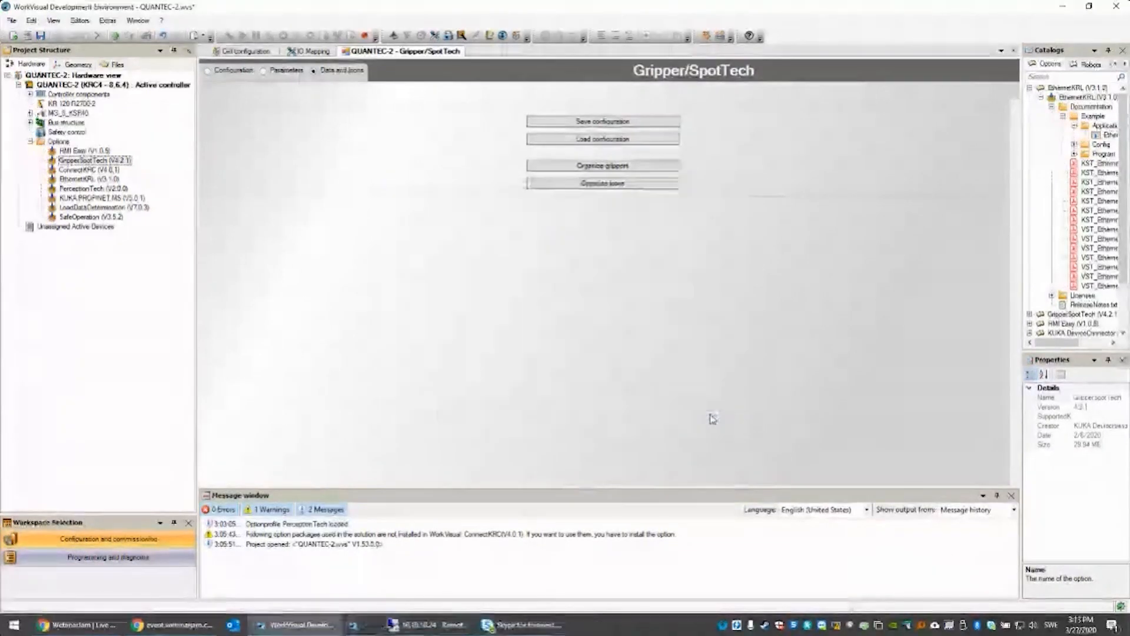
{"action": "left_click", "coordinate": [602, 183]}
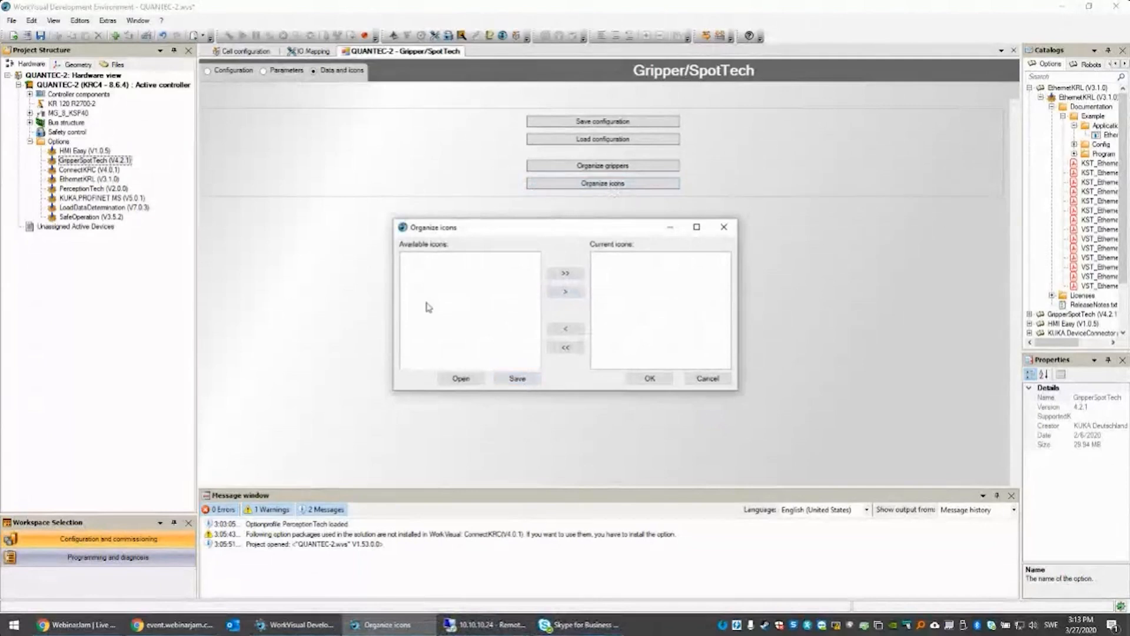
{"action": "mouse_move", "coordinate": [445, 318]}
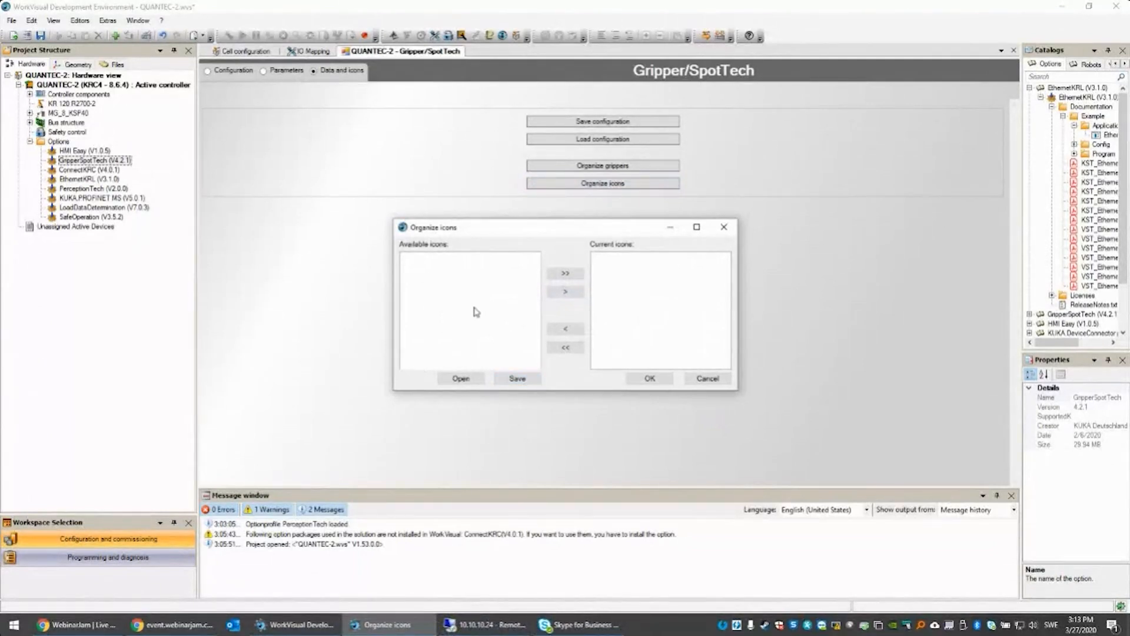
{"action": "mouse_move", "coordinate": [465, 295]}
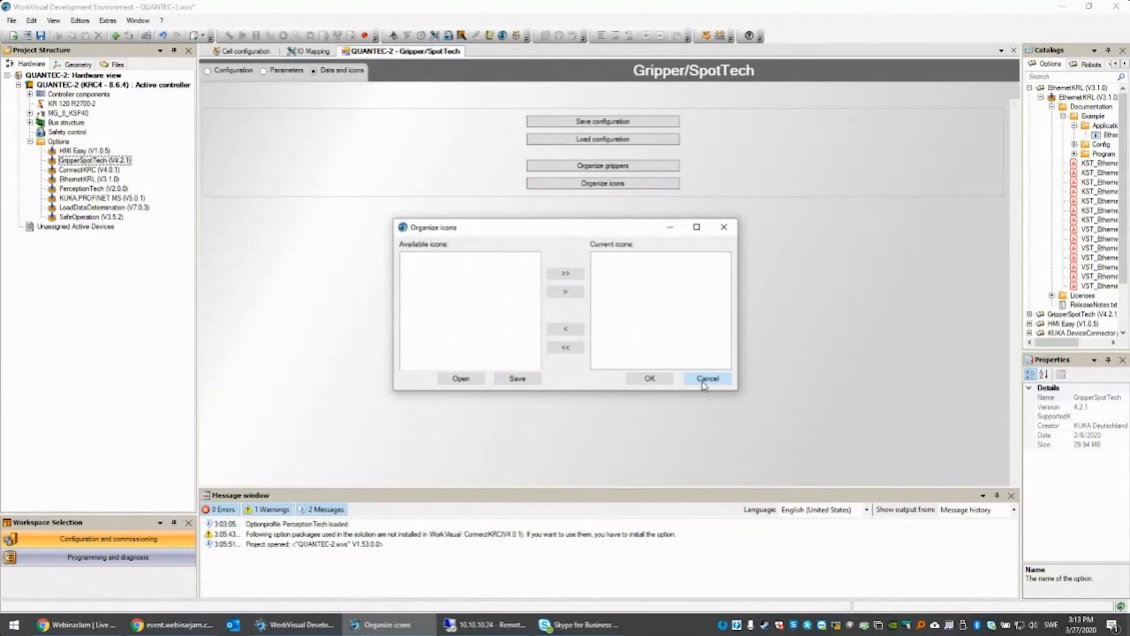
{"action": "left_click", "coordinate": [706, 379]}
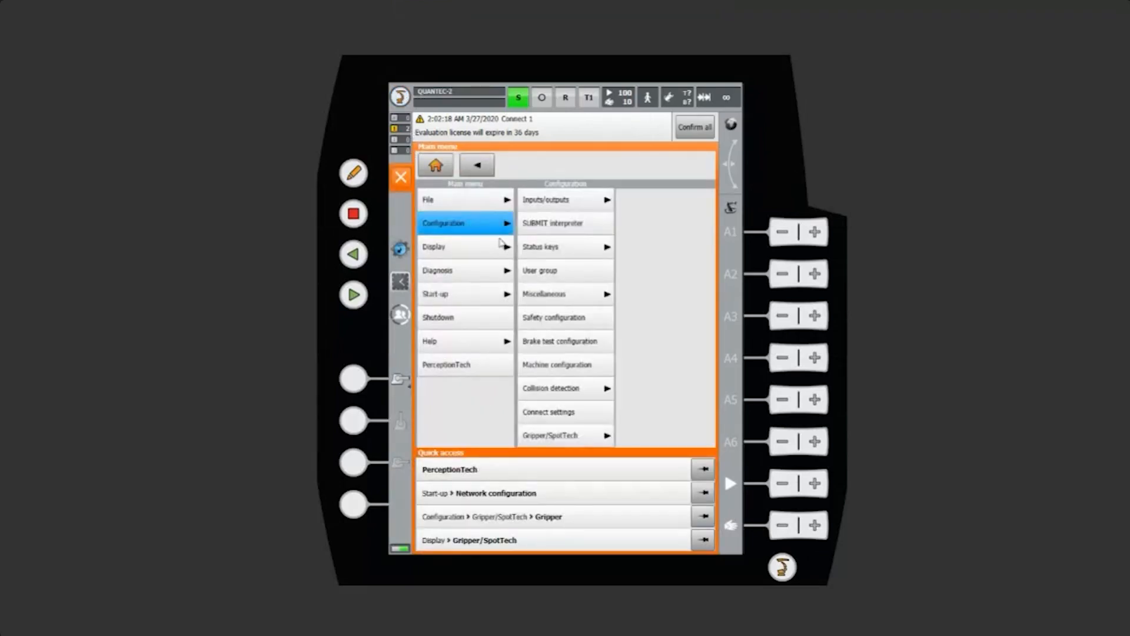
{"action": "mouse_move", "coordinate": [569, 335]}
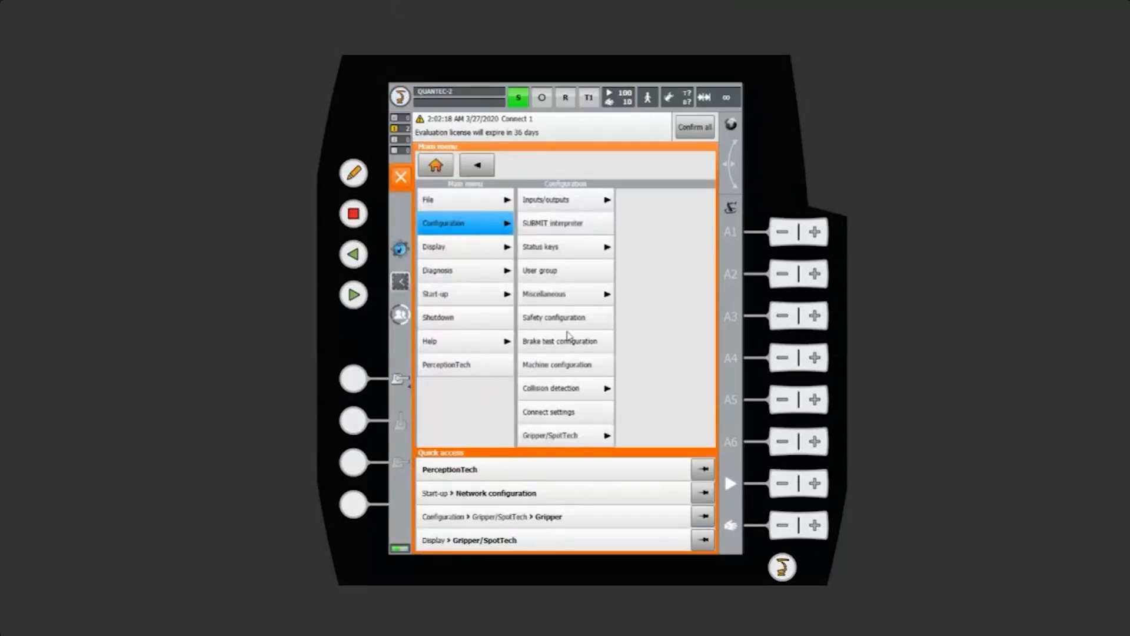
View ServoGripper's gripper settings, its States and IO page, then its Mapping on the pendant.
{"action": "left_click", "coordinate": [564, 436]}
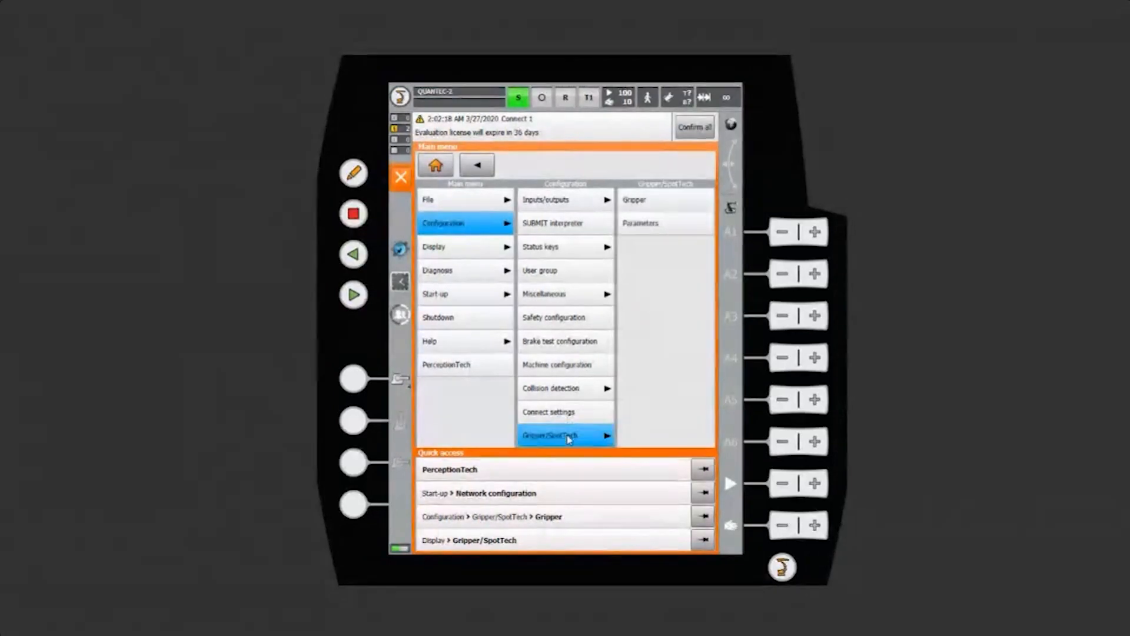
{"action": "left_click", "coordinate": [564, 434]}
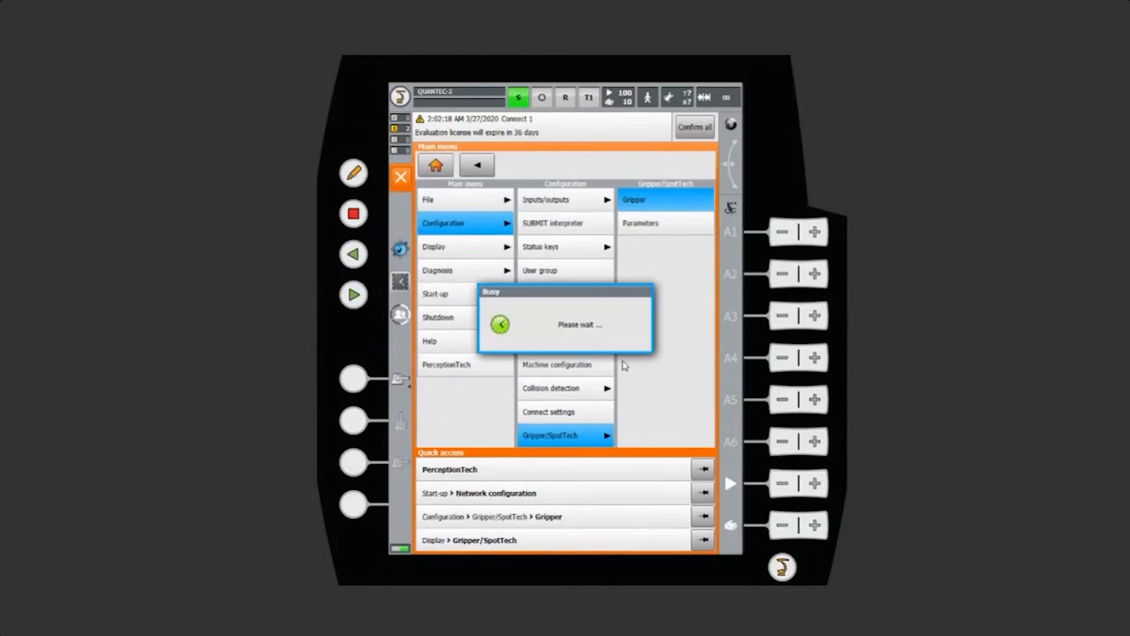
{"action": "left_click", "coordinate": [664, 199]}
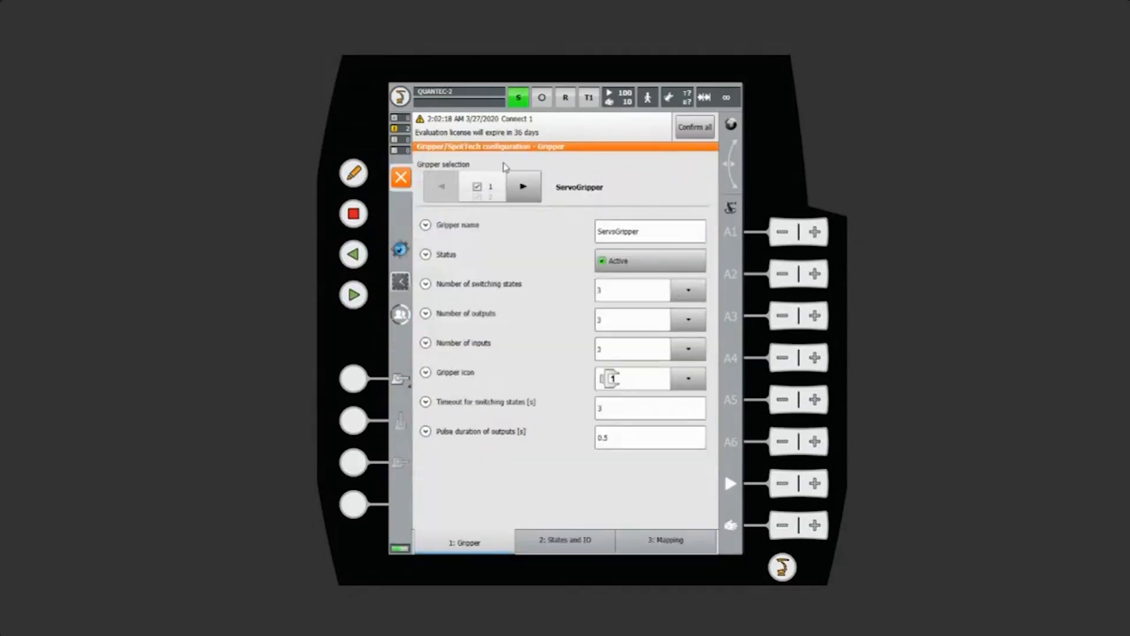
{"action": "mouse_move", "coordinate": [520, 502]}
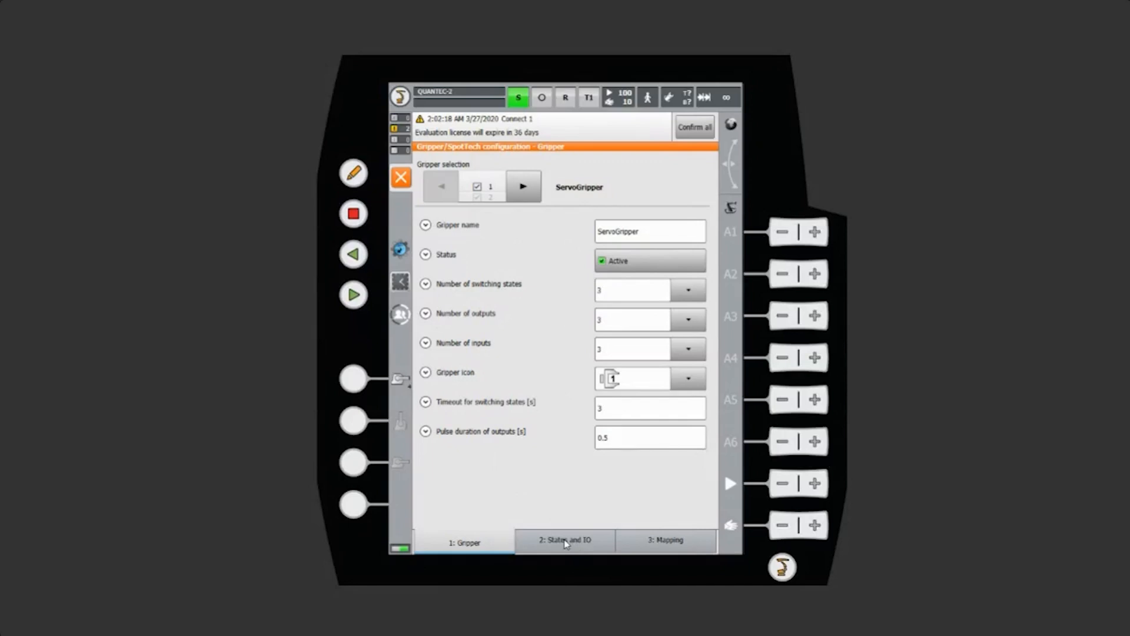
{"action": "left_click", "coordinate": [564, 540]}
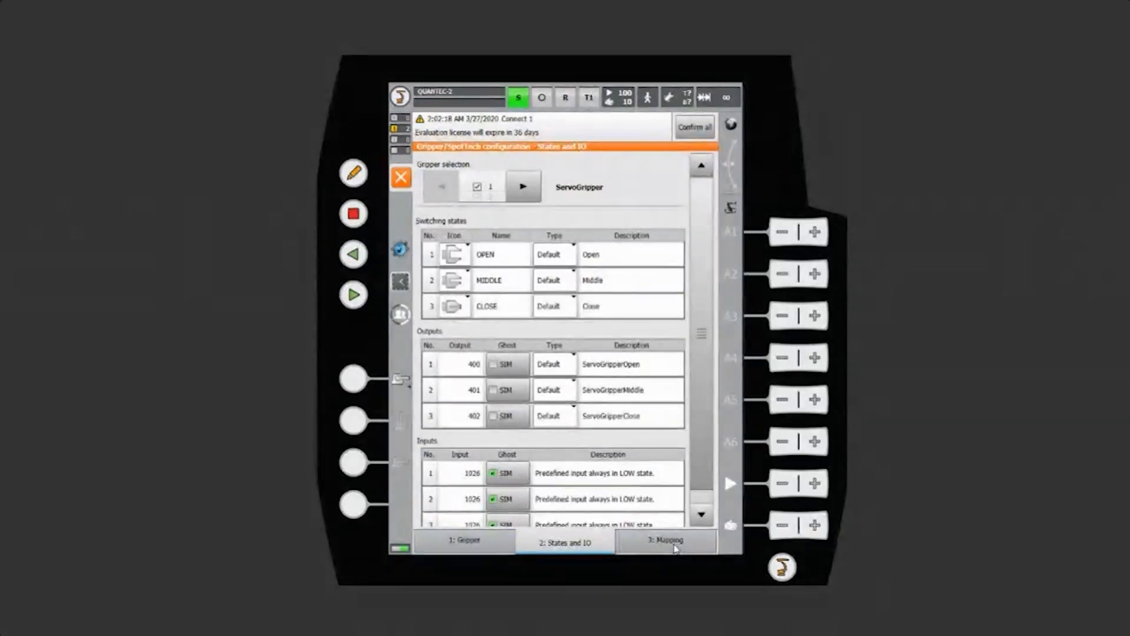
{"action": "left_click", "coordinate": [665, 541]}
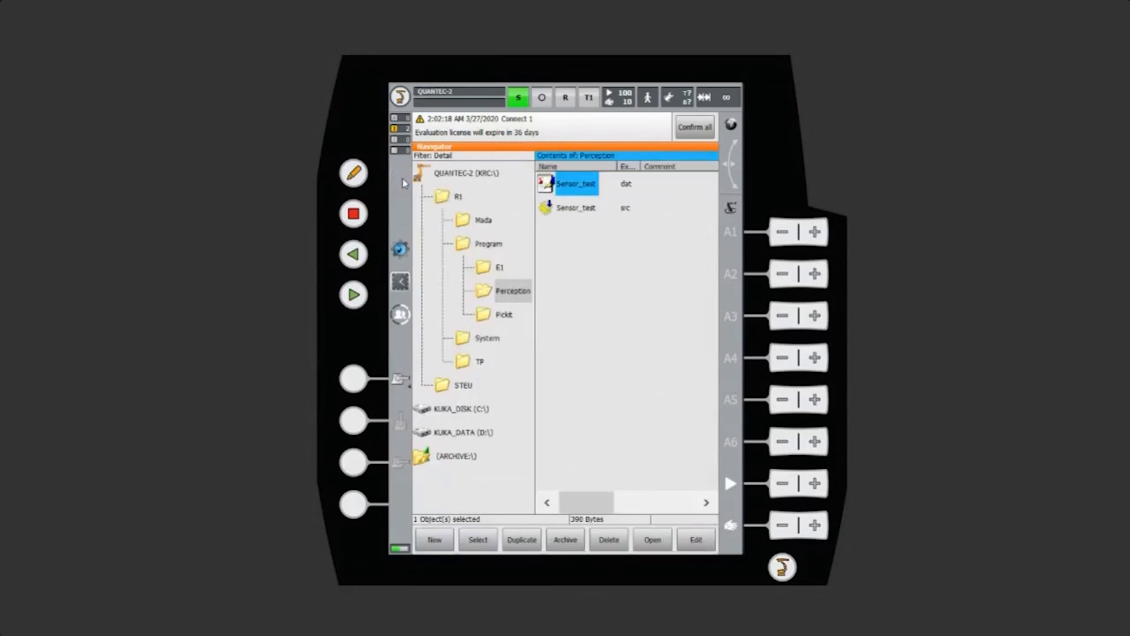
{"action": "mouse_move", "coordinate": [372, 402]}
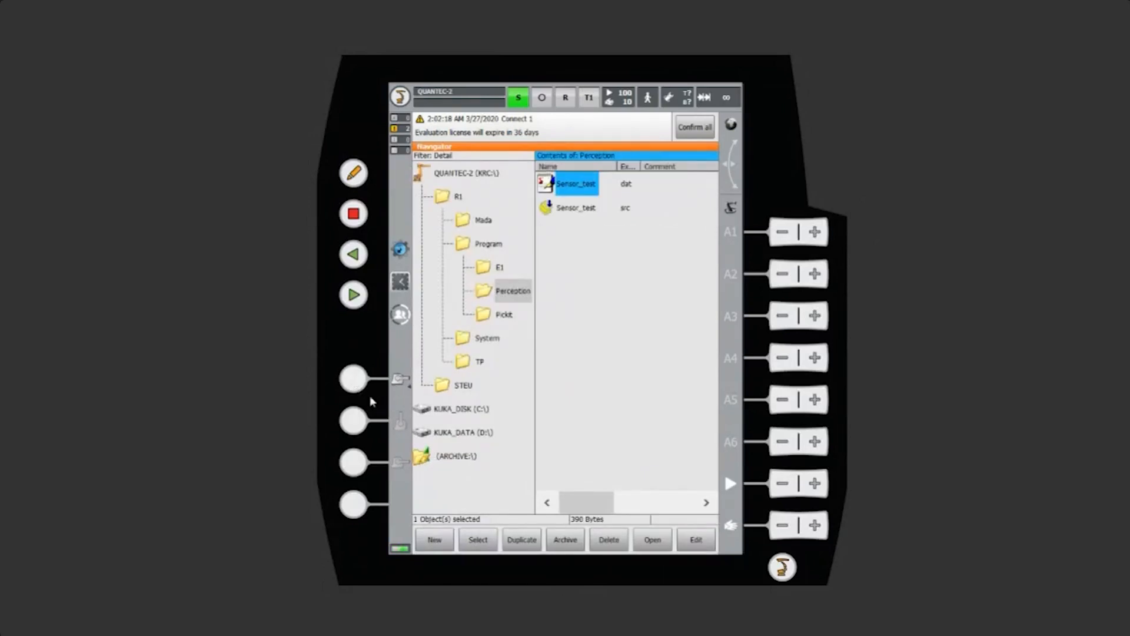
From the main menu's Display entry, choose Gripper/SpotTech among the listed tool displays.
{"action": "left_click", "coordinate": [399, 97]}
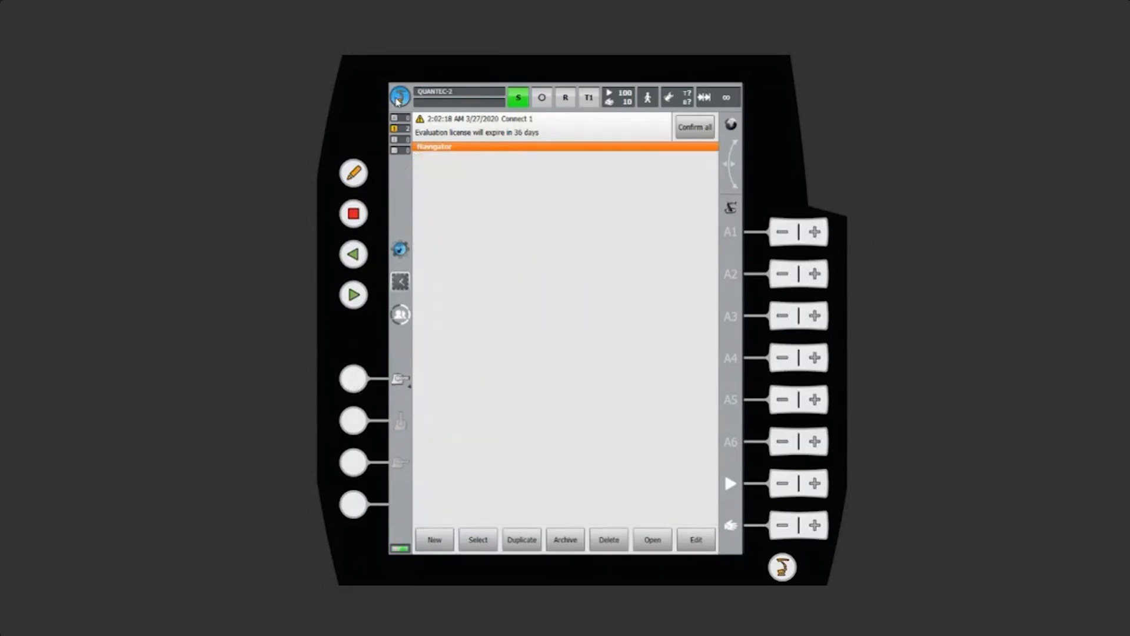
{"action": "left_click", "coordinate": [399, 97]}
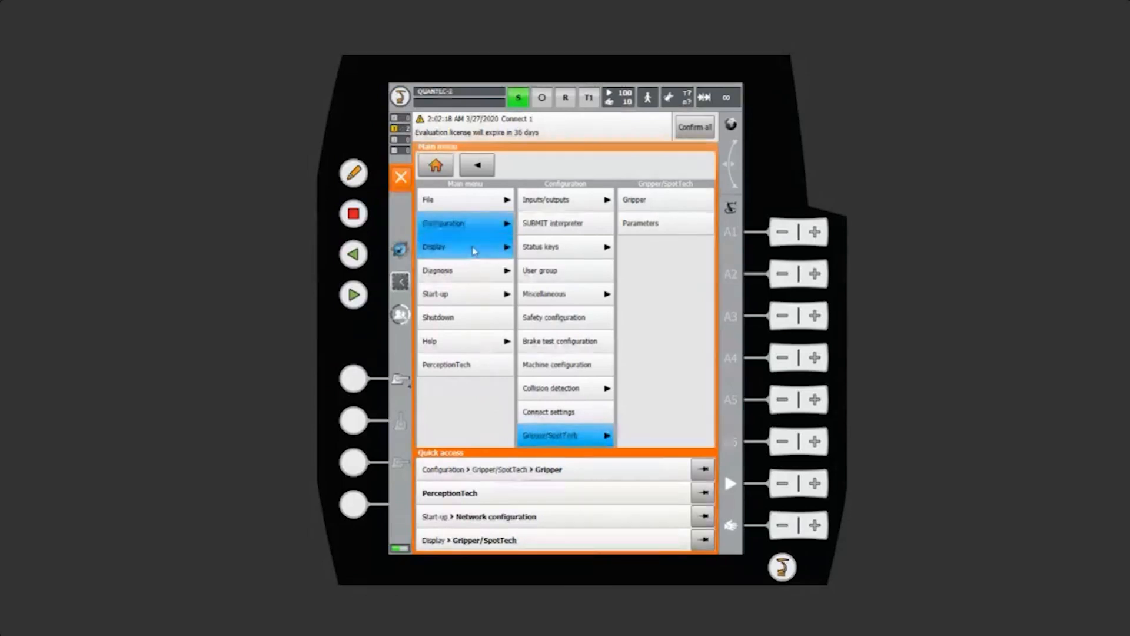
{"action": "left_click", "coordinate": [465, 246]}
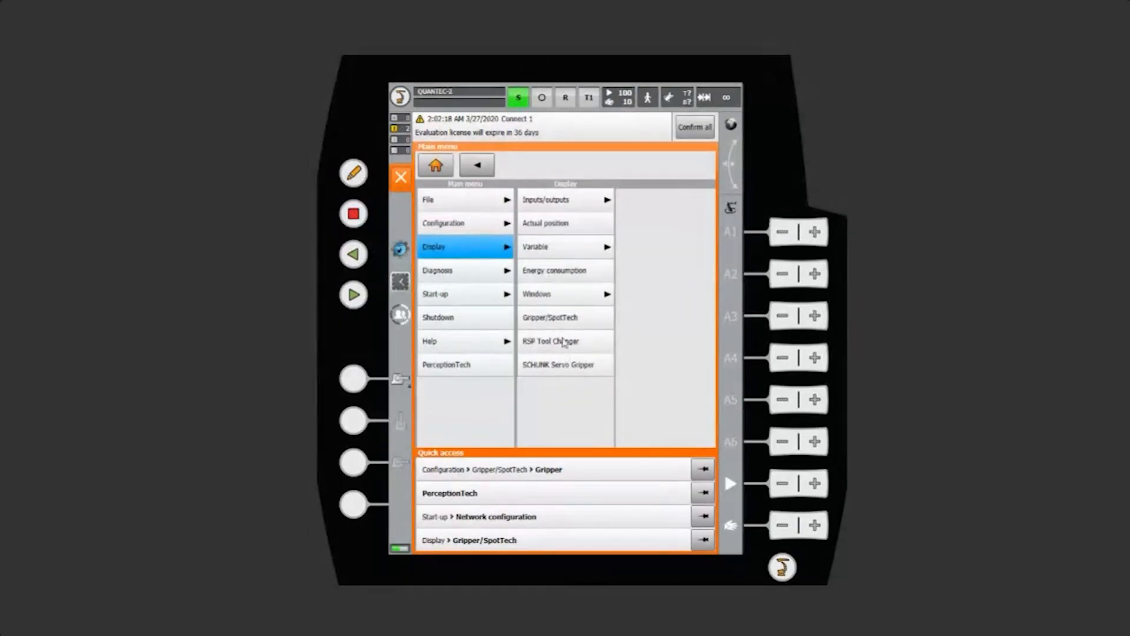
{"action": "left_click", "coordinate": [564, 318]}
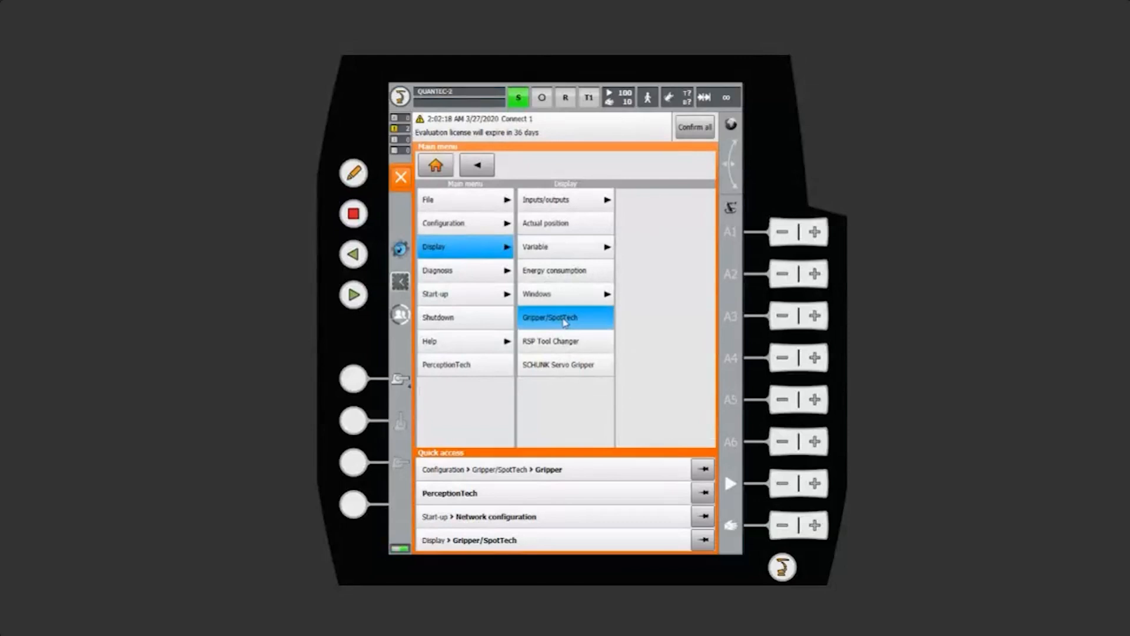
Browse the Gripper/SpotTech display through ToolChanger and gripper 4 ToolStandServoGripper's I/O, then close it.
{"action": "left_click", "coordinate": [565, 318]}
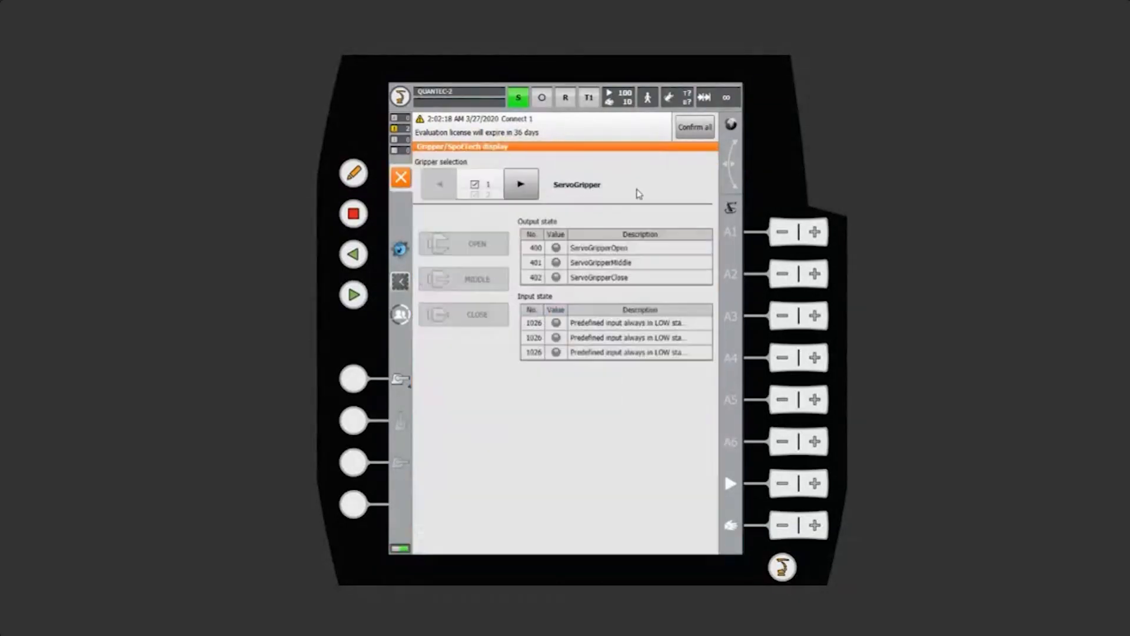
{"action": "left_click", "coordinate": [520, 183]}
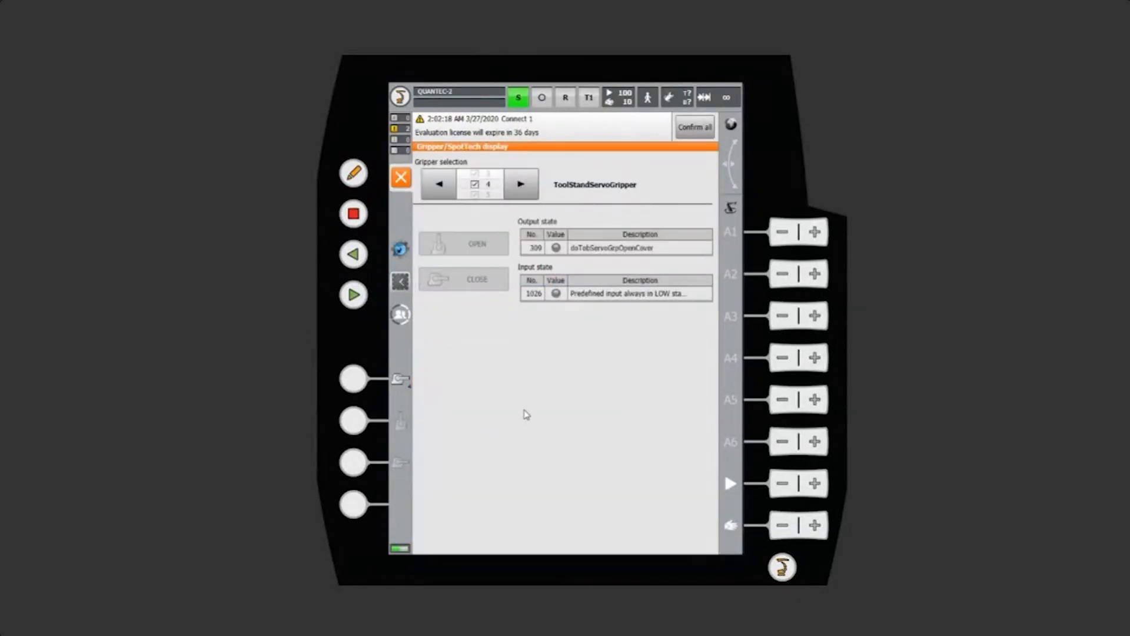
{"action": "left_click", "coordinate": [438, 184]}
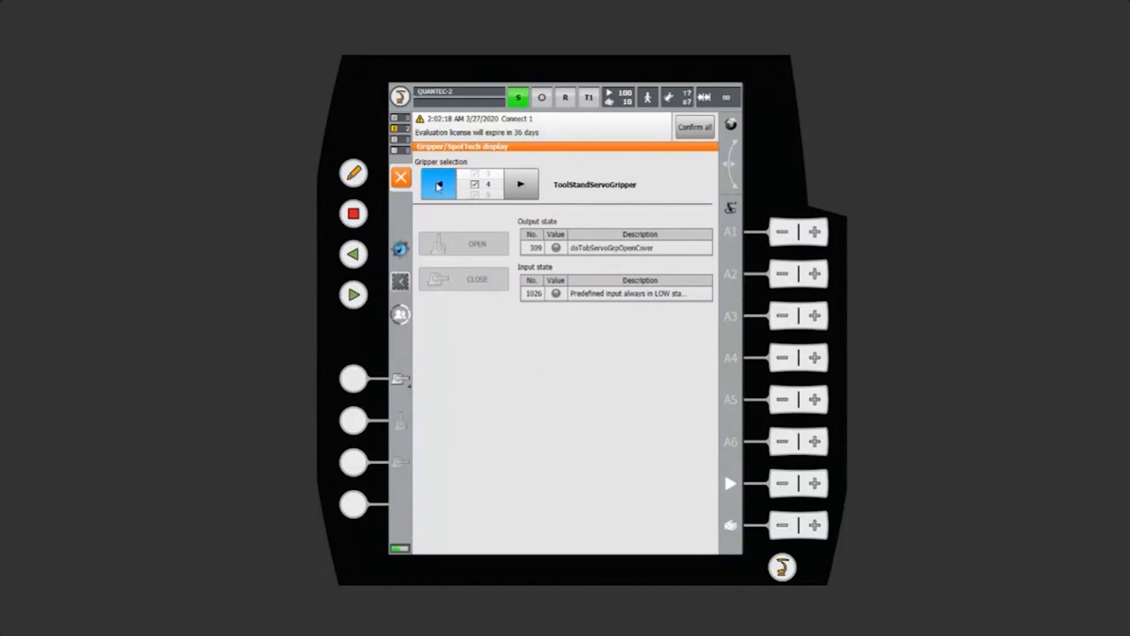
{"action": "left_click", "coordinate": [437, 183]}
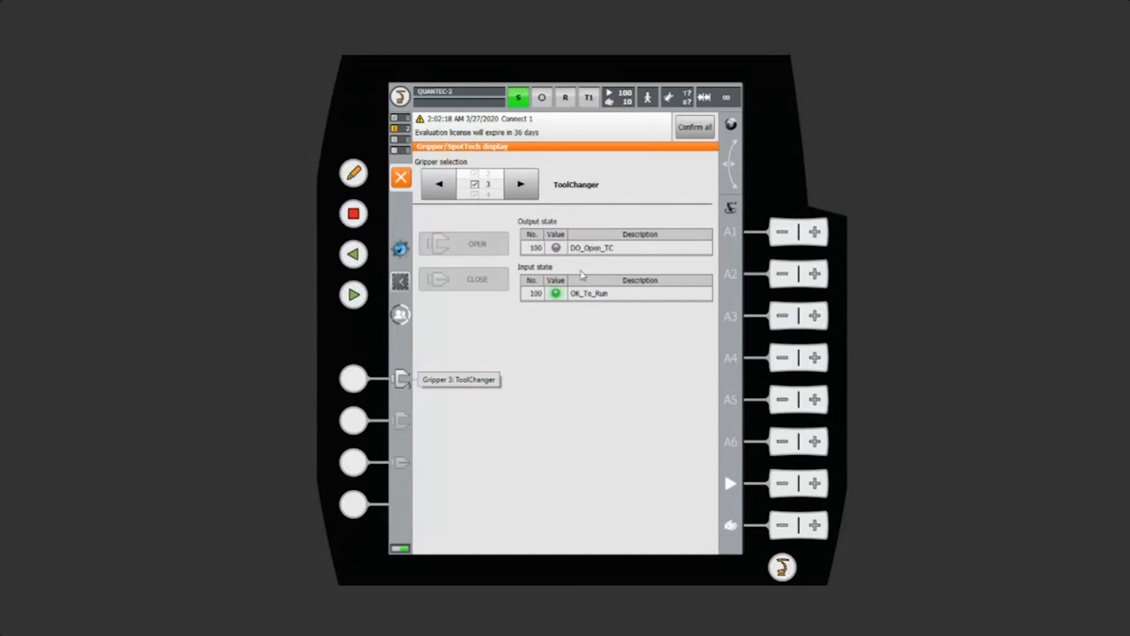
{"action": "mouse_move", "coordinate": [631, 303]}
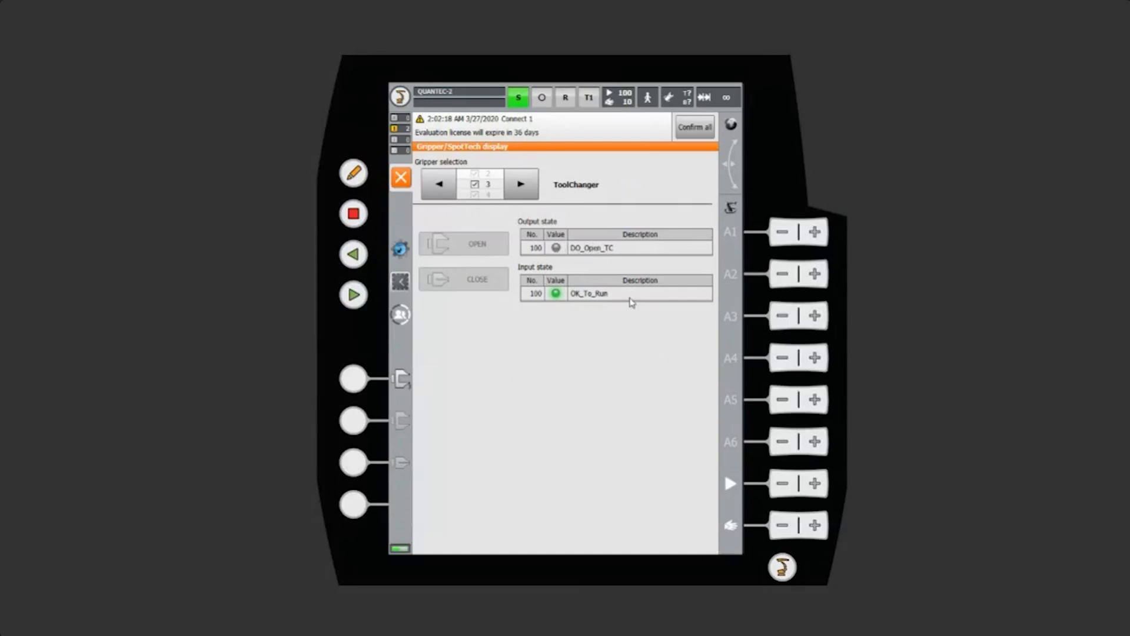
{"action": "mouse_move", "coordinate": [611, 362]}
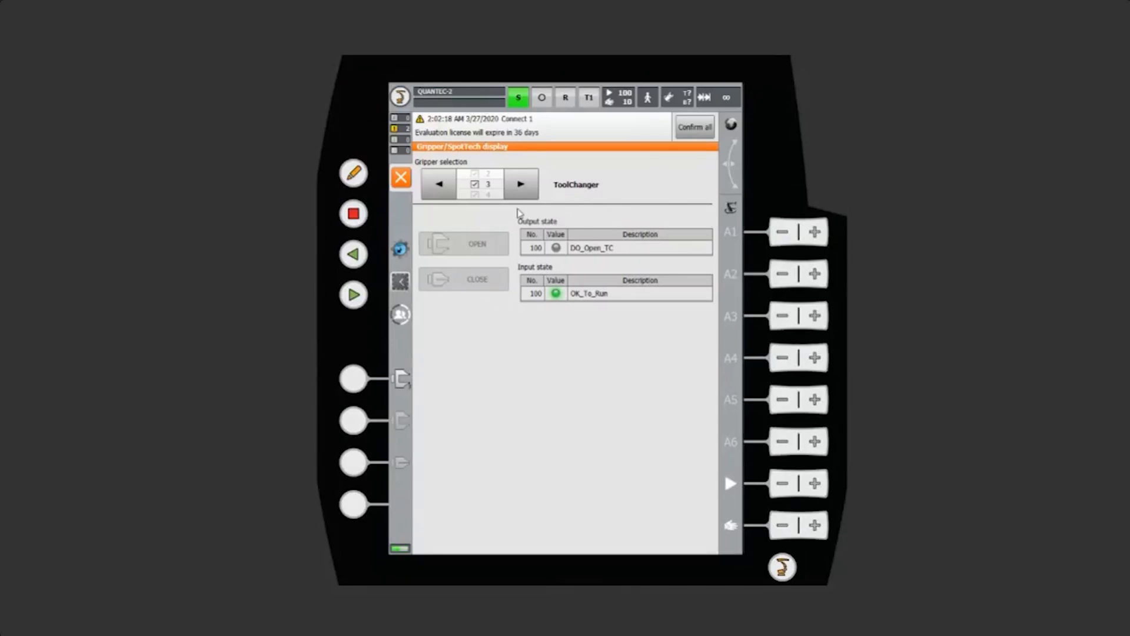
{"action": "left_click", "coordinate": [519, 183]}
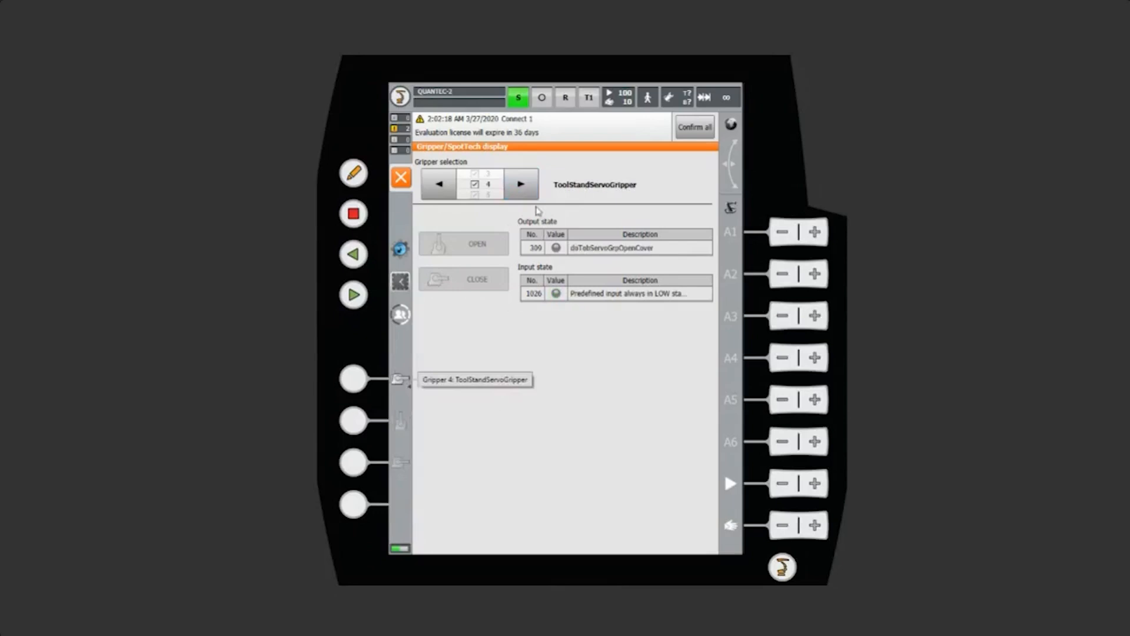
{"action": "left_click", "coordinate": [521, 183]}
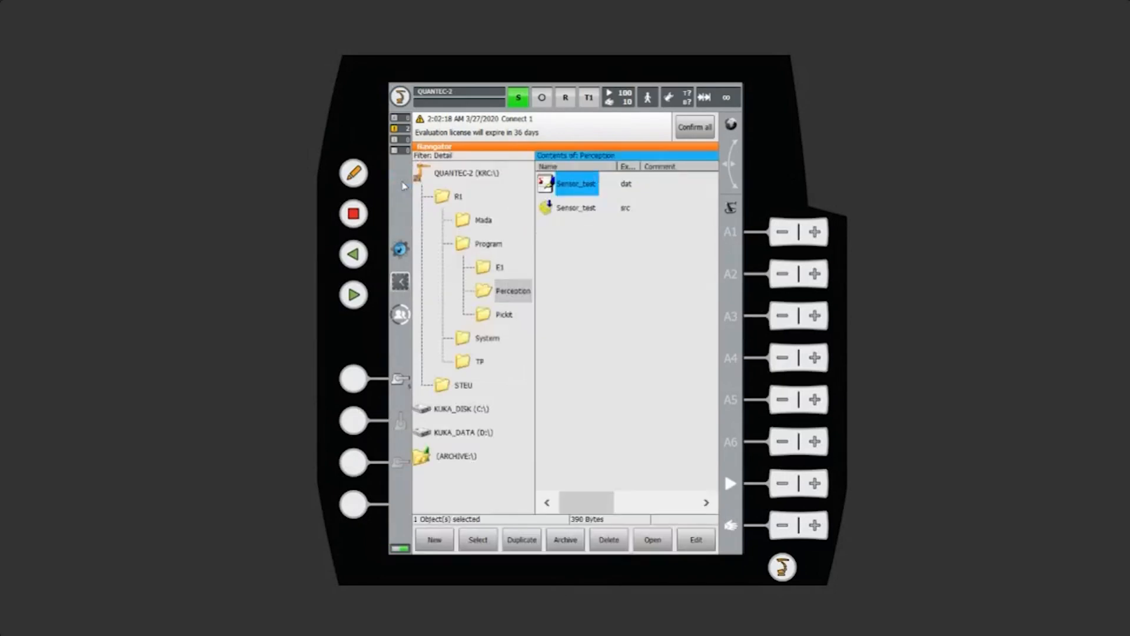
{"action": "mouse_move", "coordinate": [508, 346]}
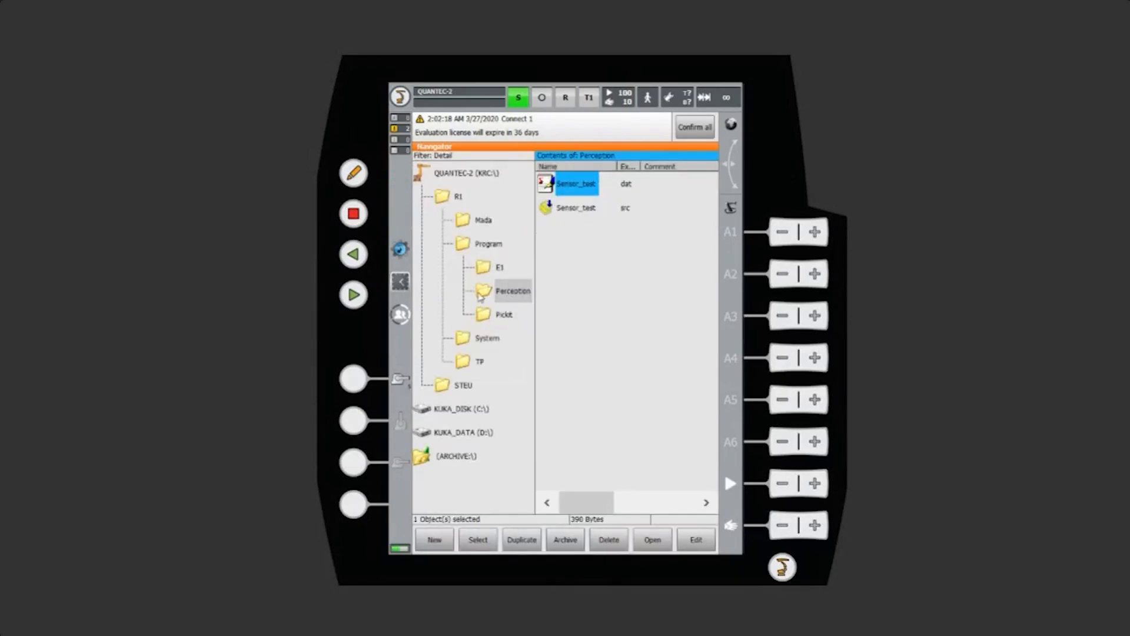
Open DemoGrpSptTech.src from the Program folder in the editor.
{"action": "left_click", "coordinate": [488, 244]}
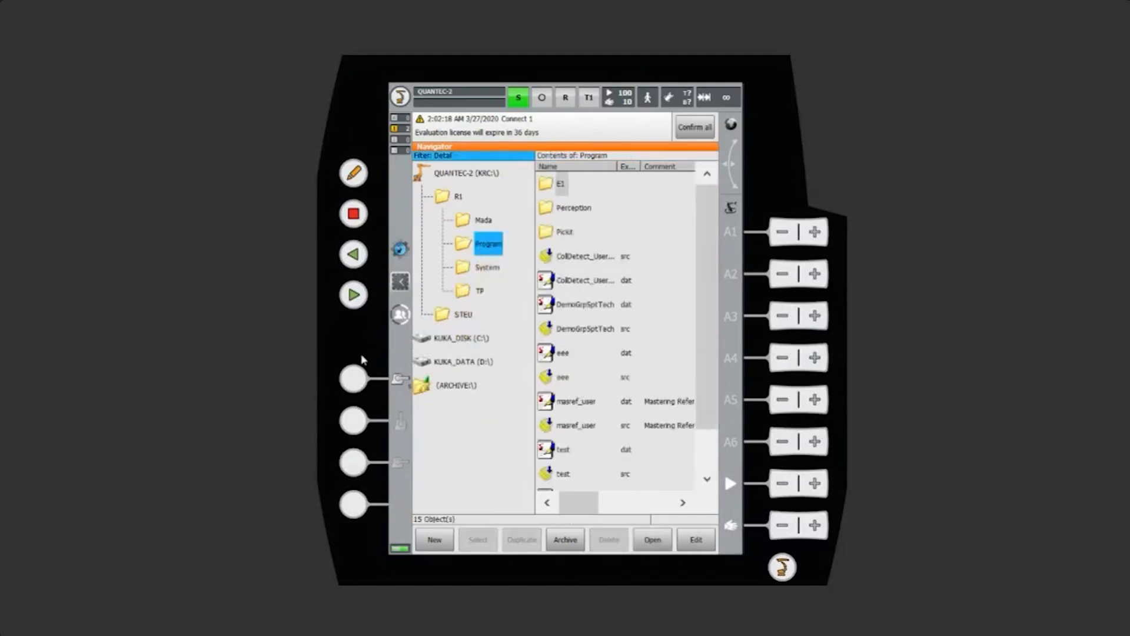
{"action": "left_click", "coordinate": [585, 329]}
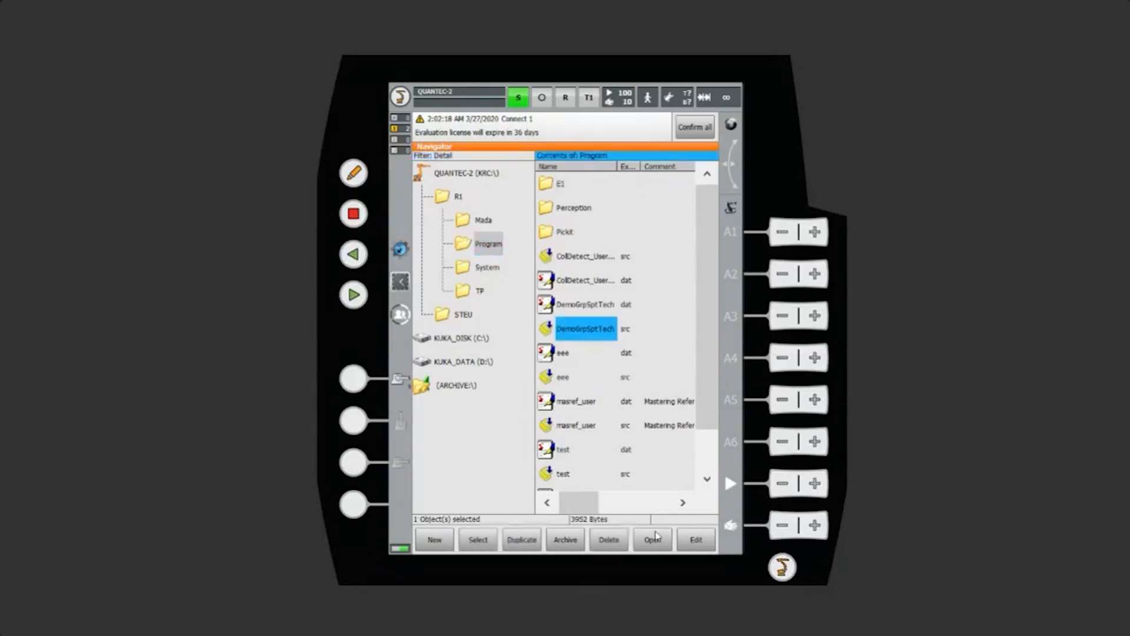
{"action": "left_click", "coordinate": [651, 539]}
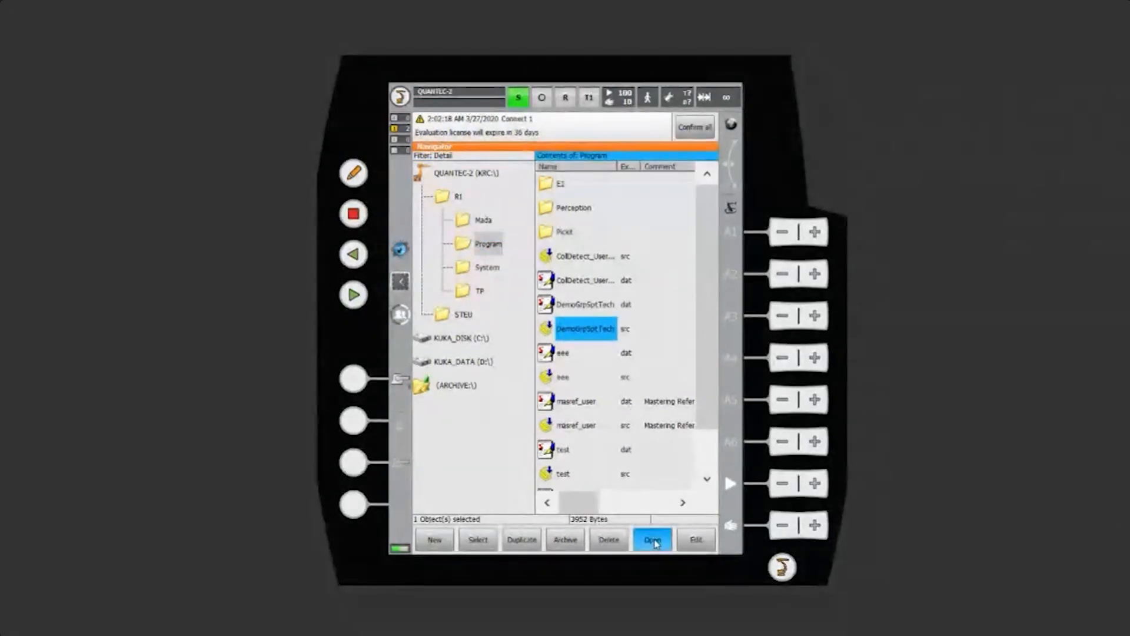
{"action": "left_click", "coordinate": [652, 539]}
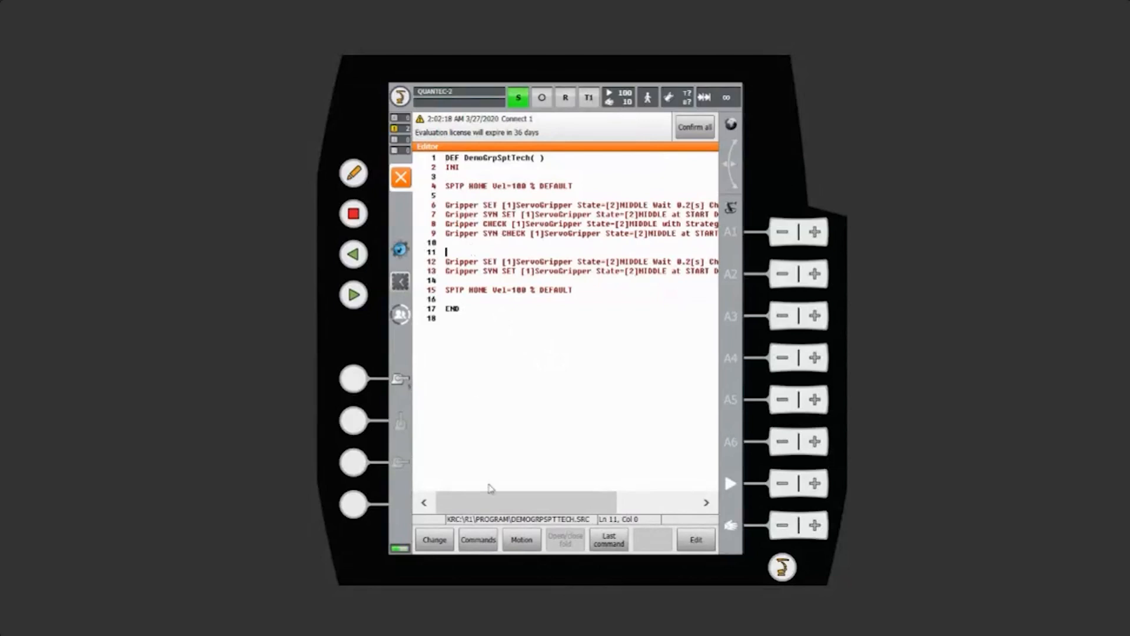
Insert a GripperTech Gripper SET form with gripper [1] ServoGripper and State [1] OPEN.
{"action": "left_click", "coordinate": [478, 539]}
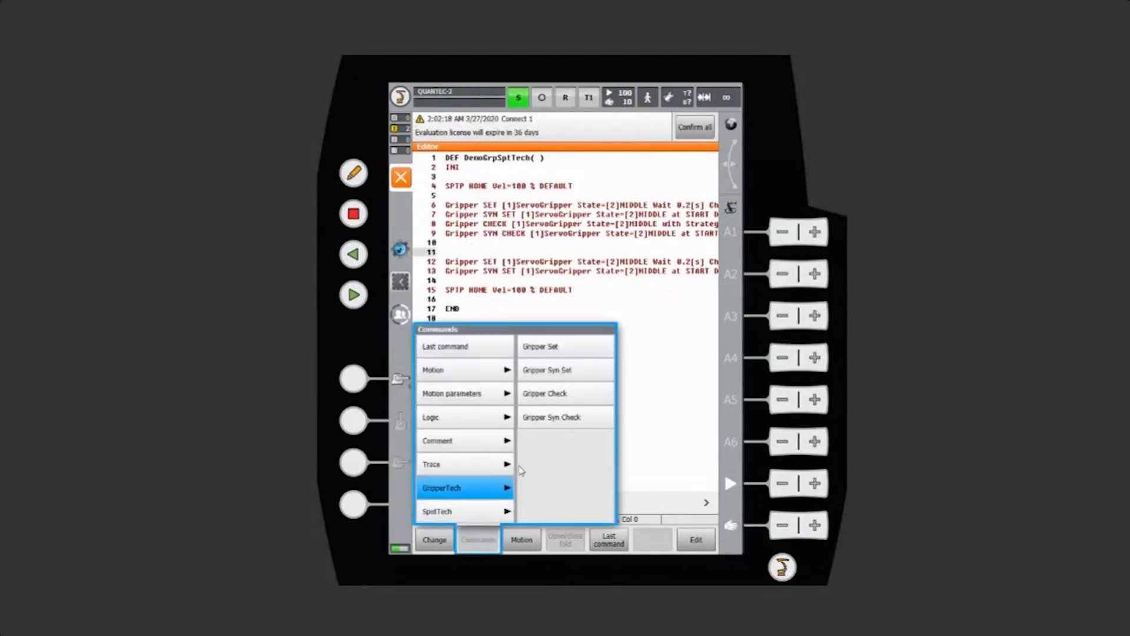
{"action": "mouse_move", "coordinate": [544, 353]}
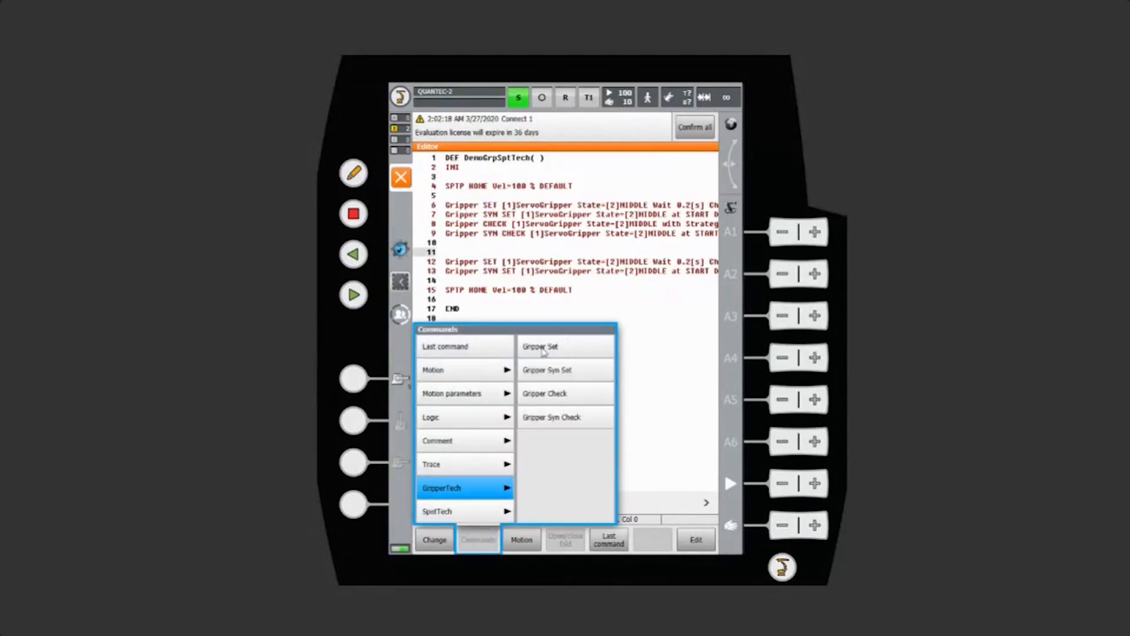
{"action": "left_click", "coordinate": [546, 347]}
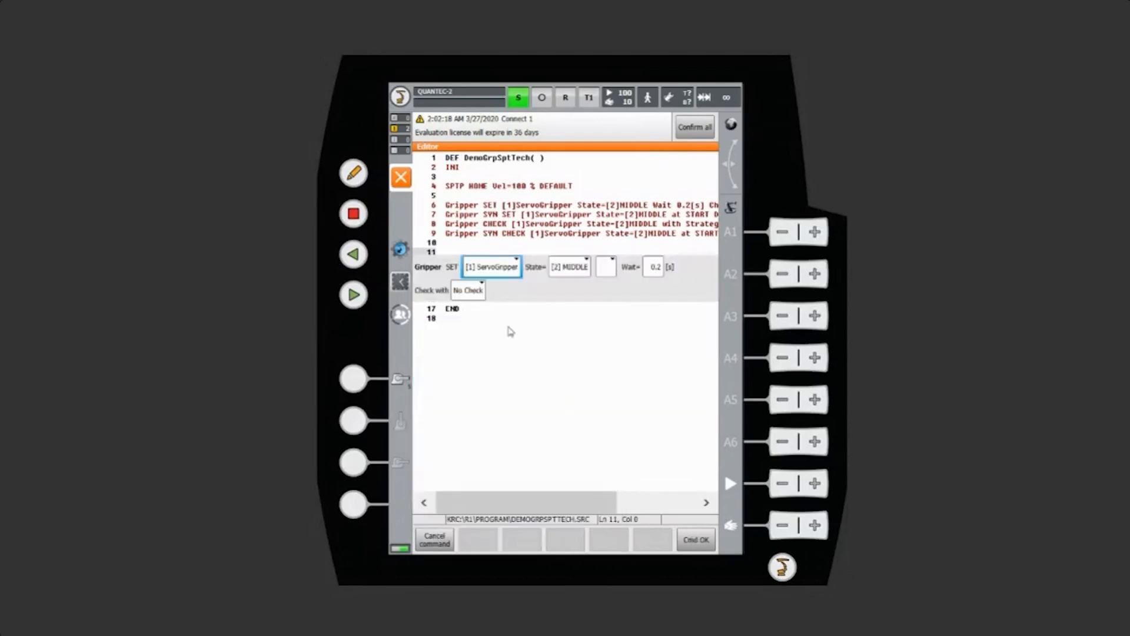
{"action": "left_click", "coordinate": [514, 266]}
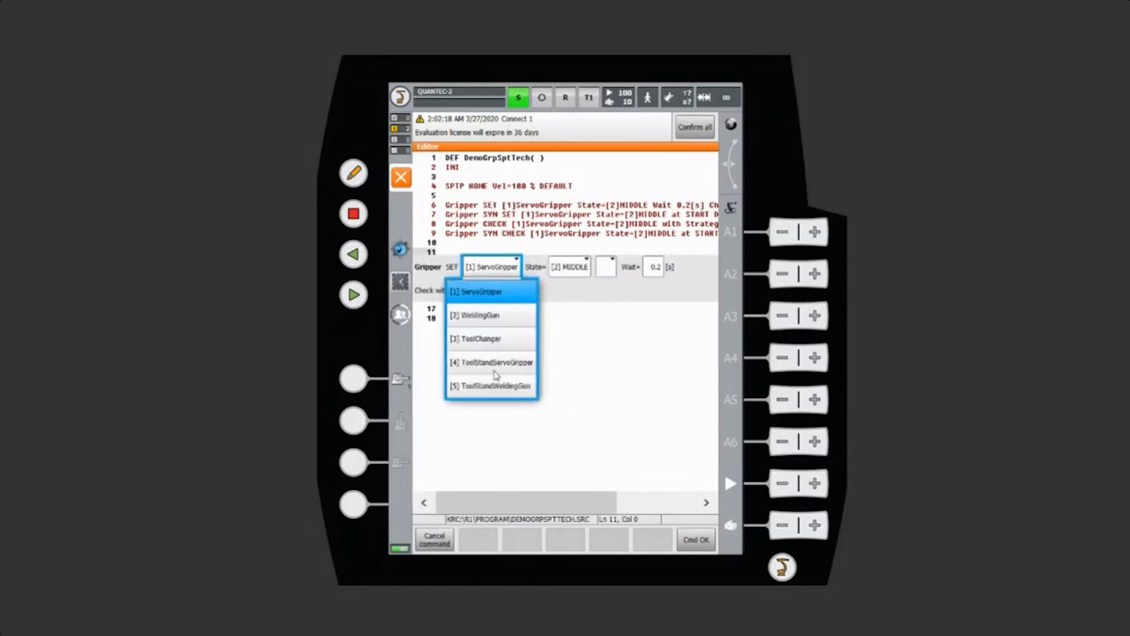
{"action": "left_click", "coordinate": [479, 291]}
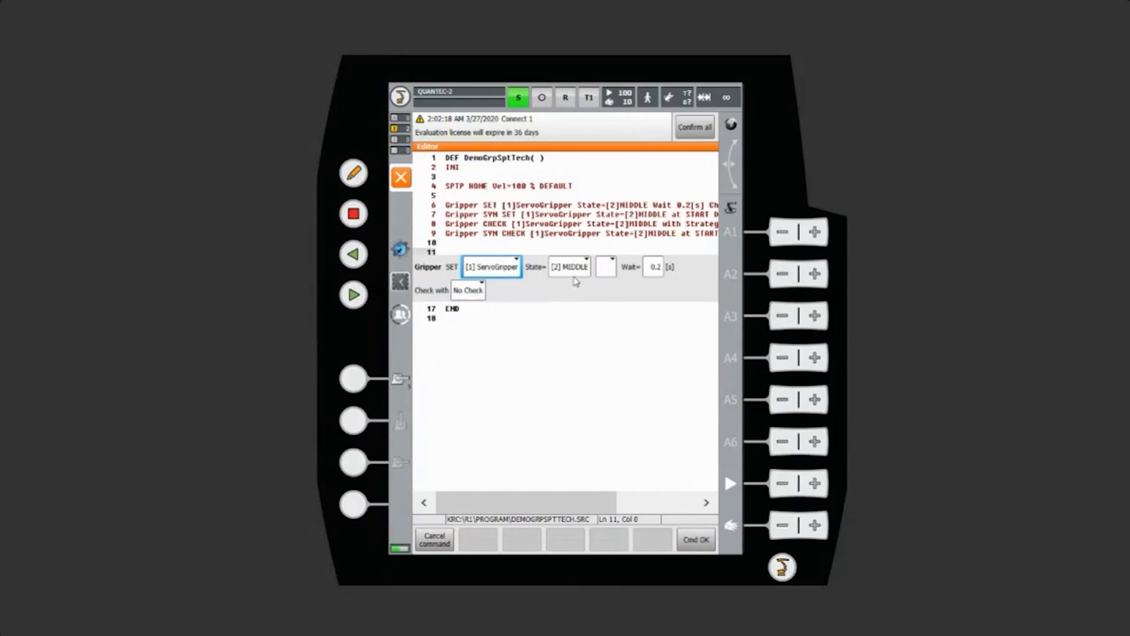
{"action": "left_click", "coordinate": [568, 266]}
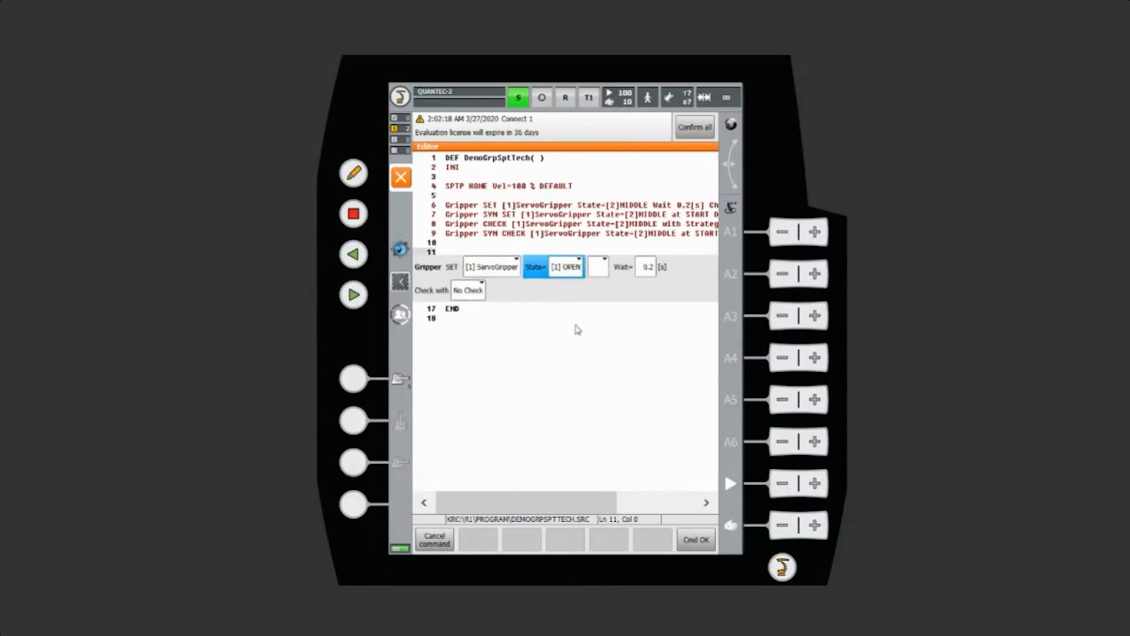
{"action": "left_click", "coordinate": [599, 266]}
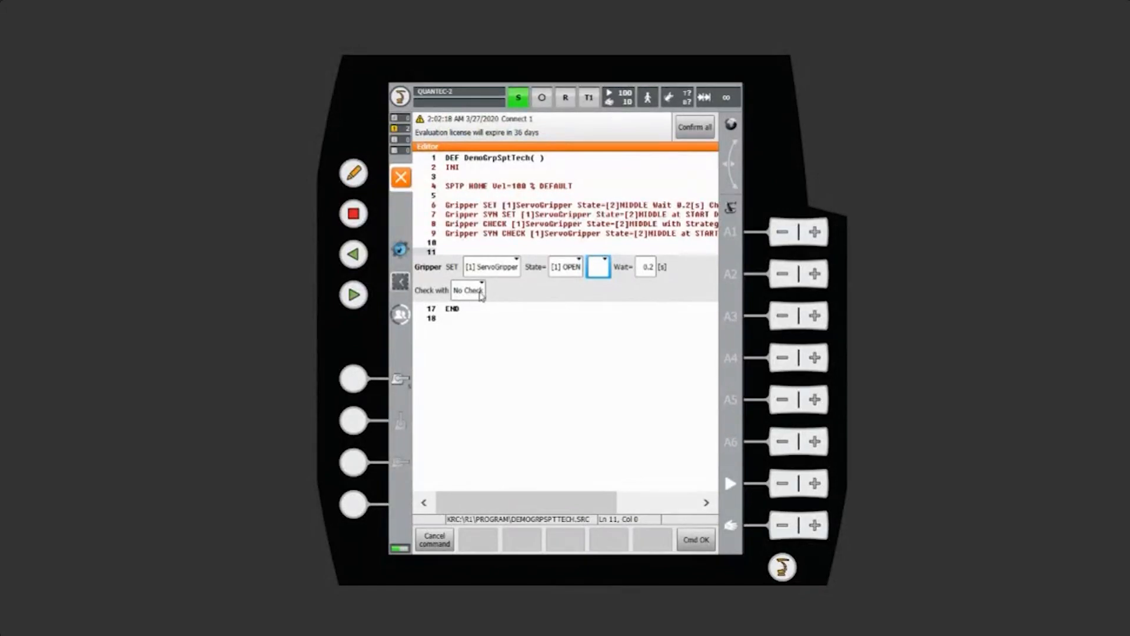
Choose the check strategy for the Gripper SET command on line 12.
{"action": "left_click", "coordinate": [467, 289]}
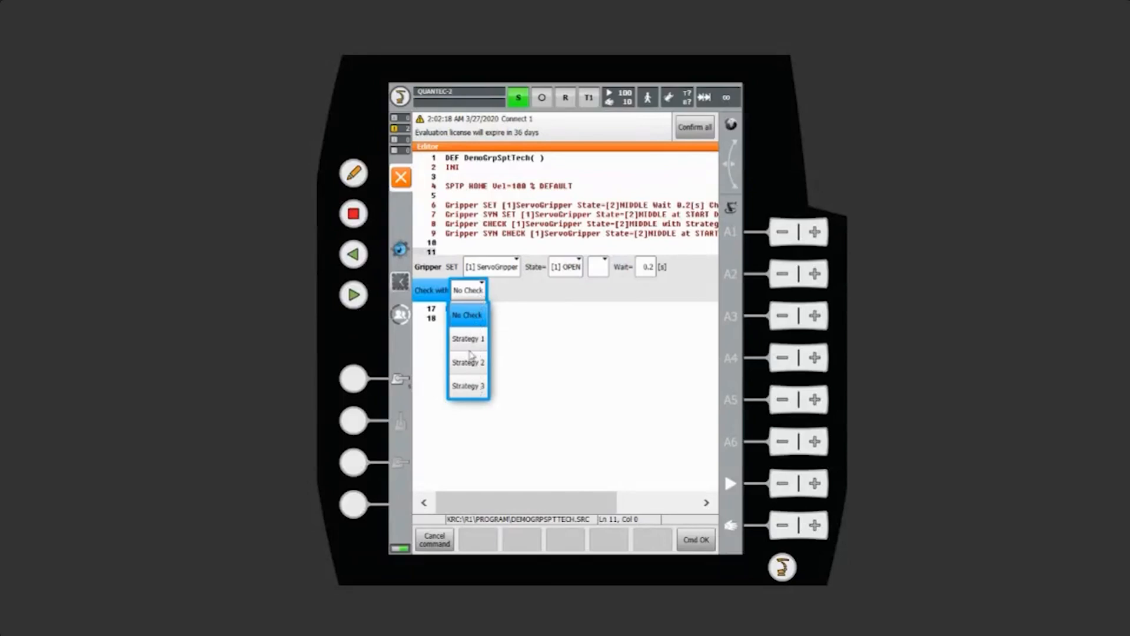
{"action": "left_click", "coordinate": [467, 314]}
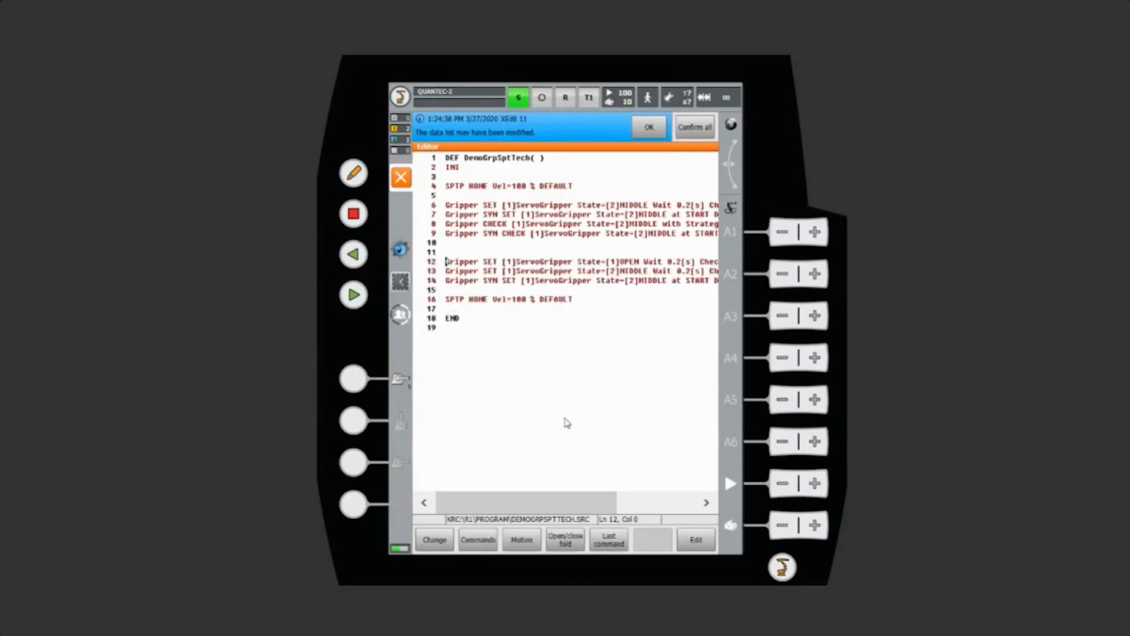
{"action": "left_click", "coordinate": [477, 539]}
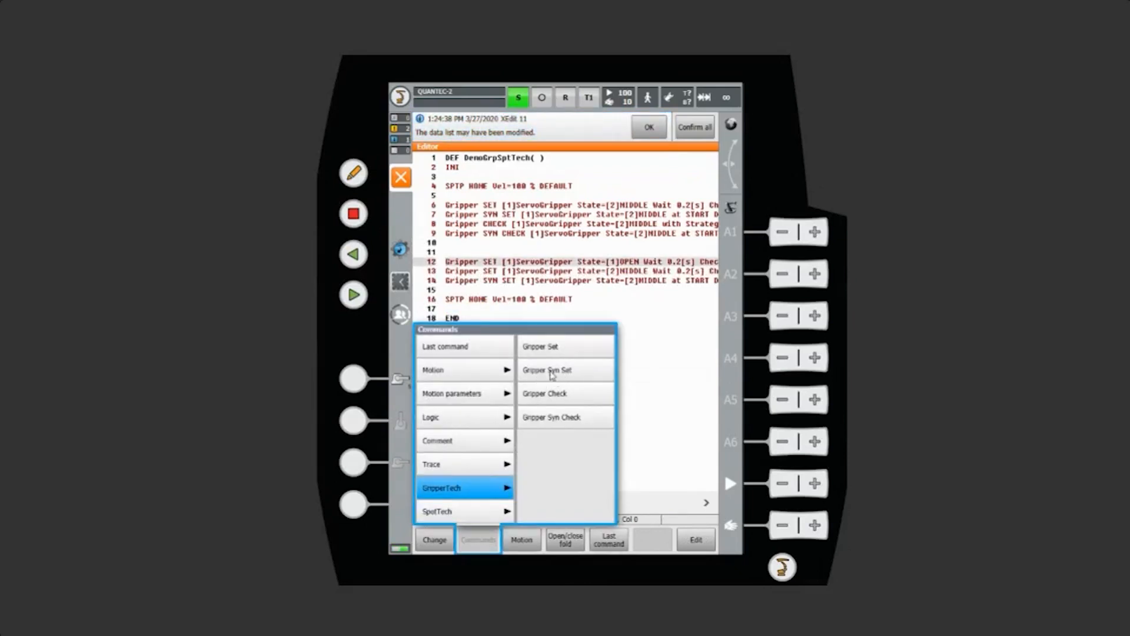
{"action": "mouse_move", "coordinate": [584, 374]}
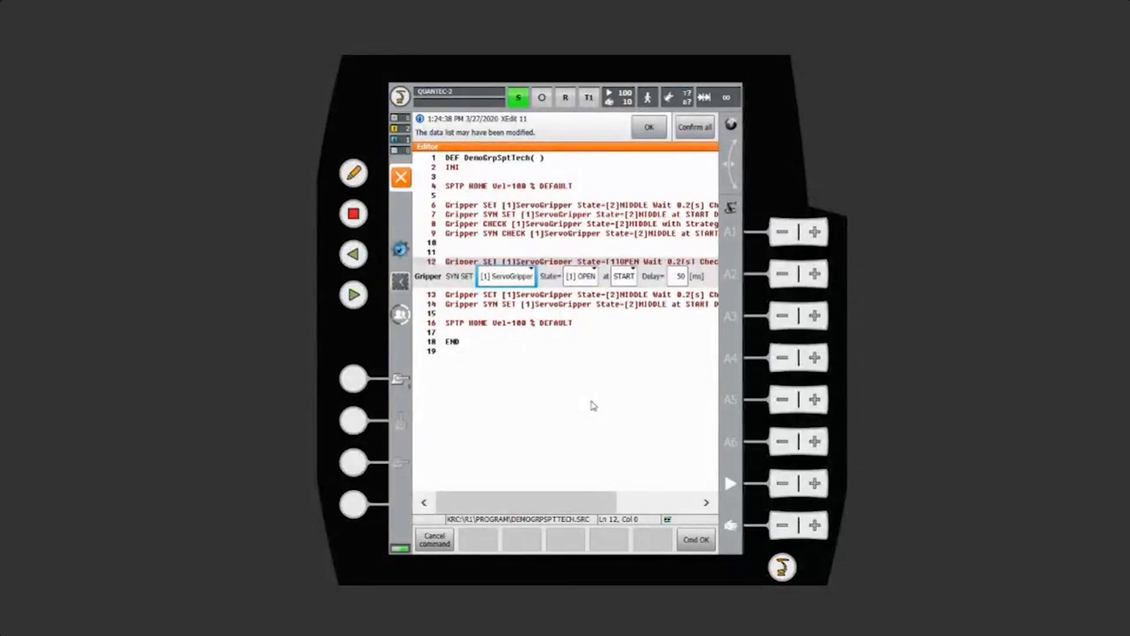
{"action": "mouse_move", "coordinate": [604, 419]}
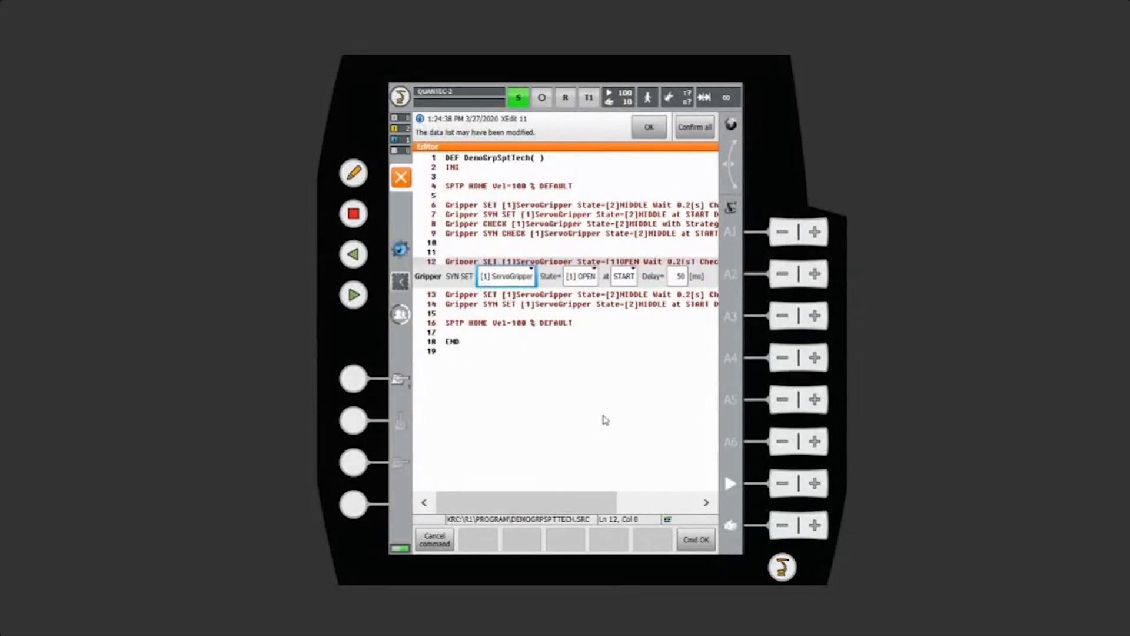
{"action": "left_click", "coordinate": [623, 276]}
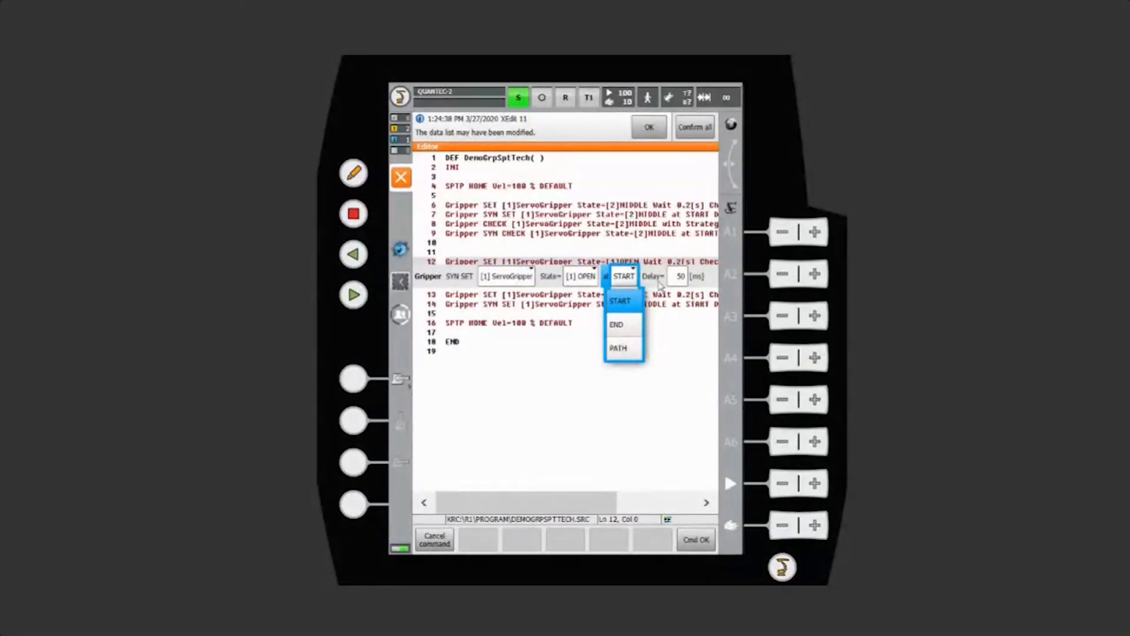
{"action": "left_click", "coordinate": [677, 276]}
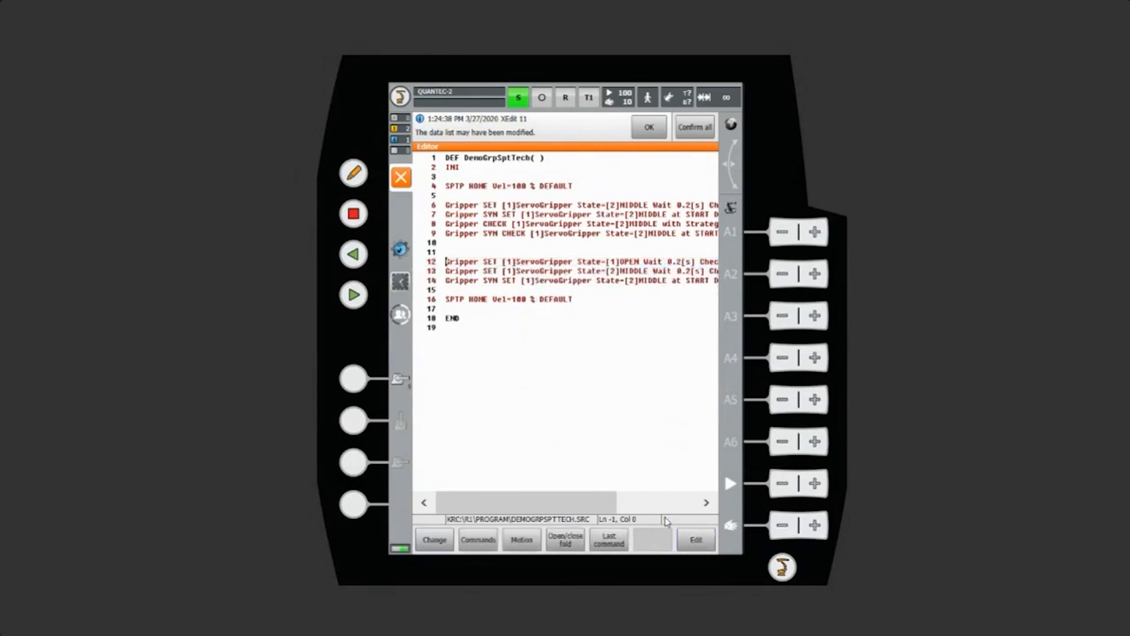
{"action": "left_click", "coordinate": [477, 539]}
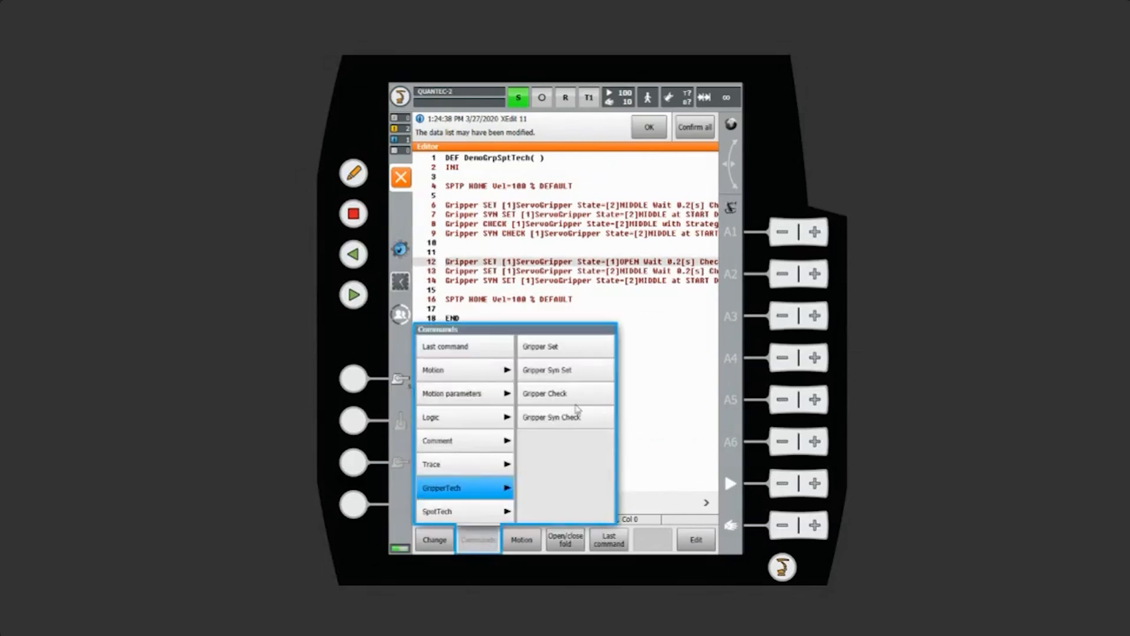
{"action": "left_click", "coordinate": [545, 392]}
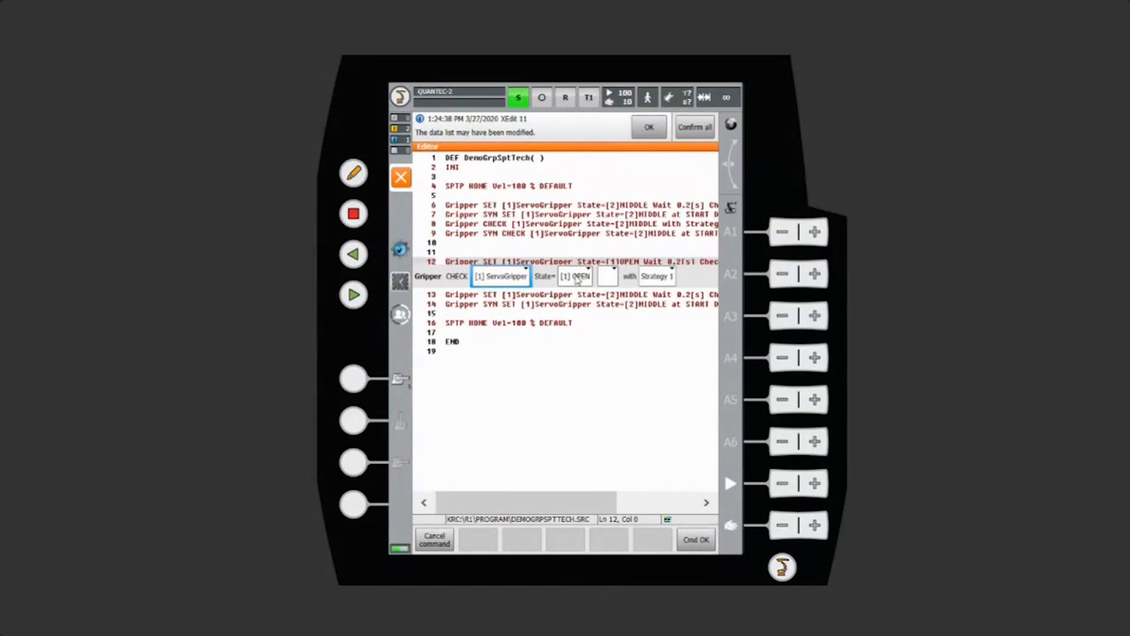
{"action": "left_click", "coordinate": [433, 539]}
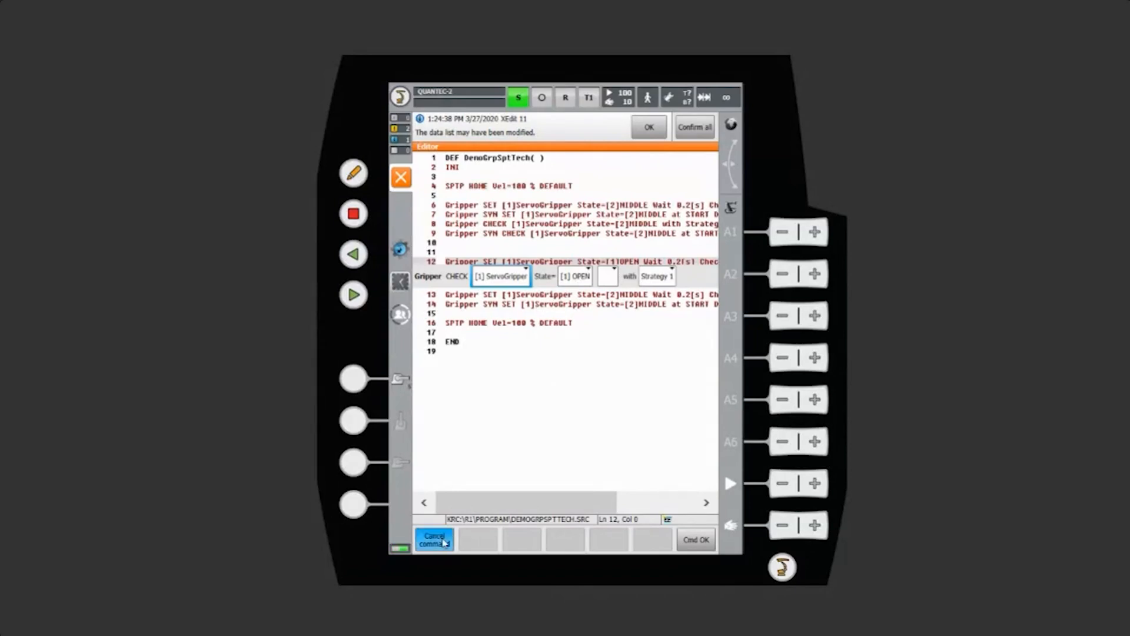
{"action": "left_click", "coordinate": [477, 538]}
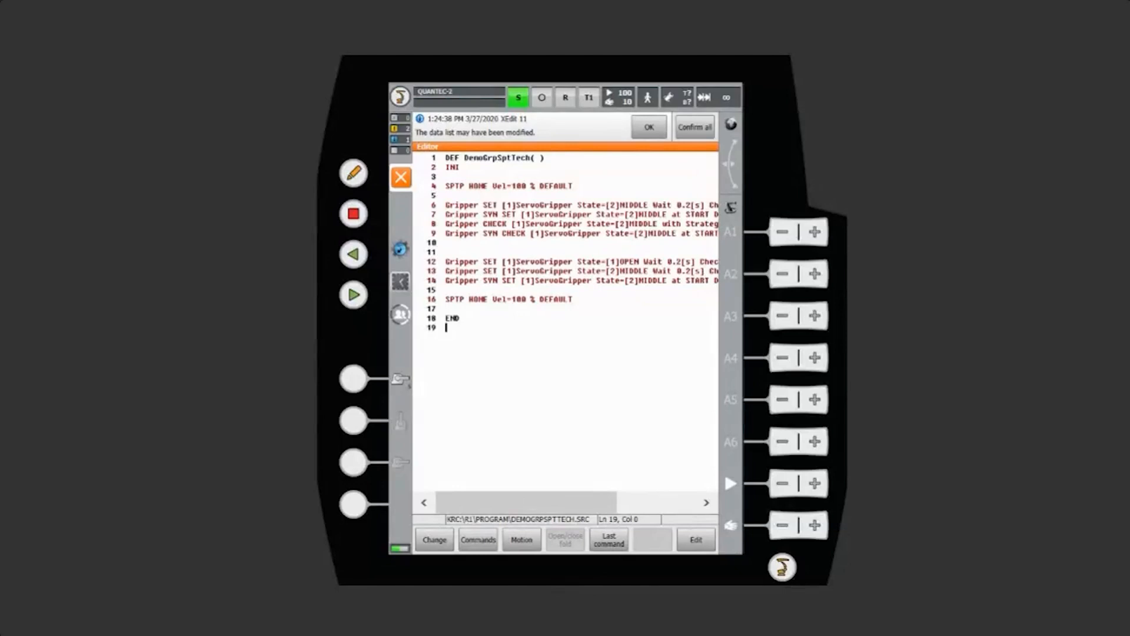
{"action": "mouse_move", "coordinate": [869, 318]}
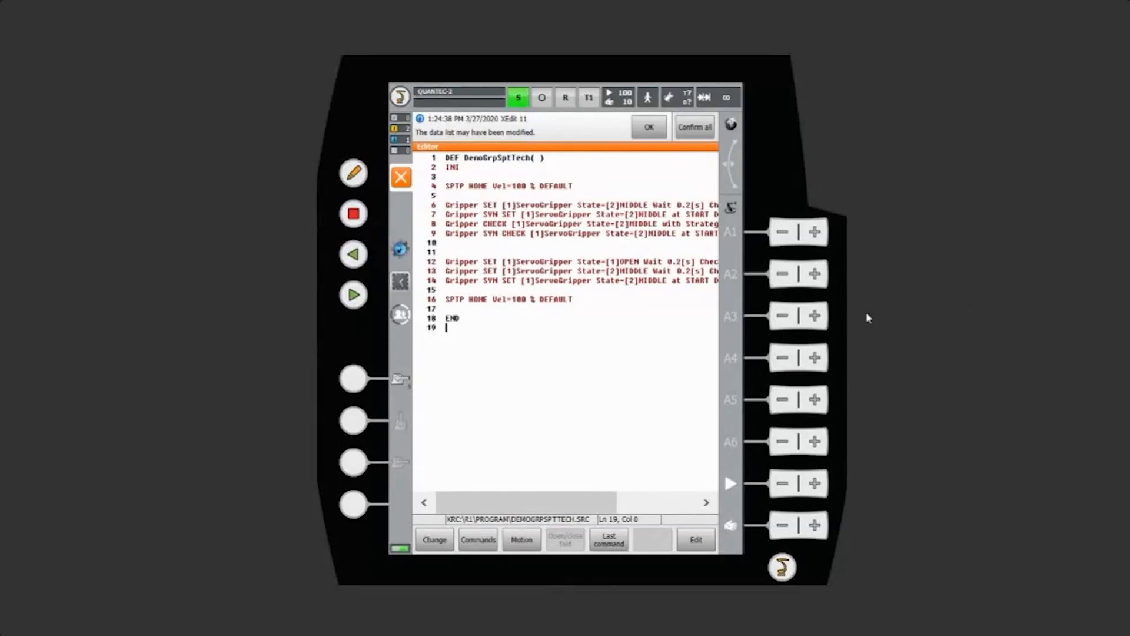
{"action": "mouse_move", "coordinate": [539, 375]}
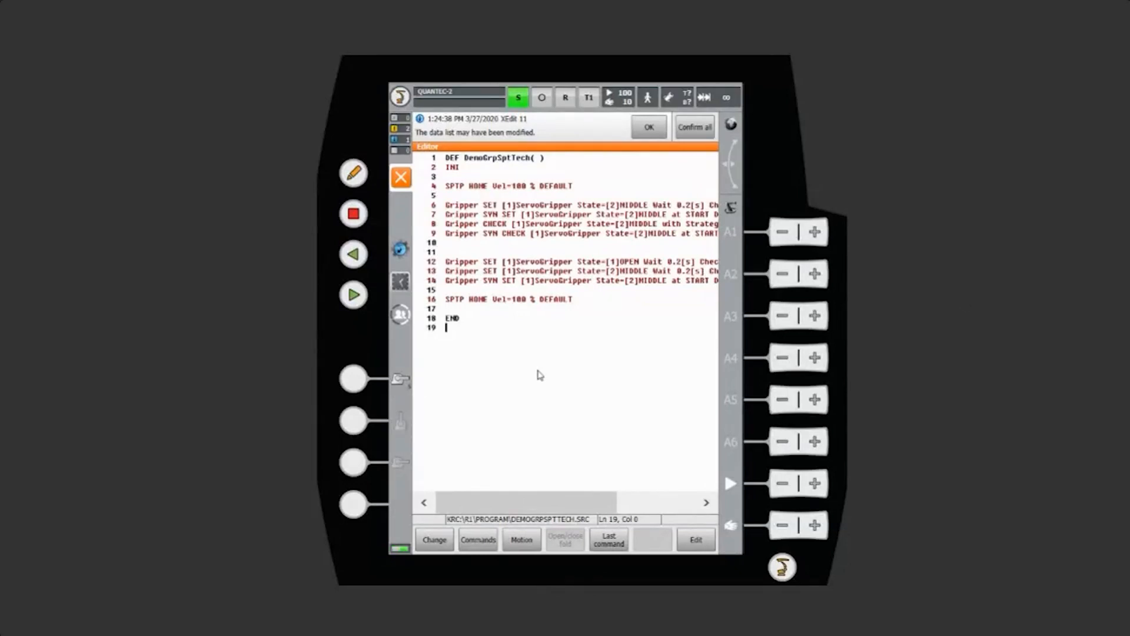